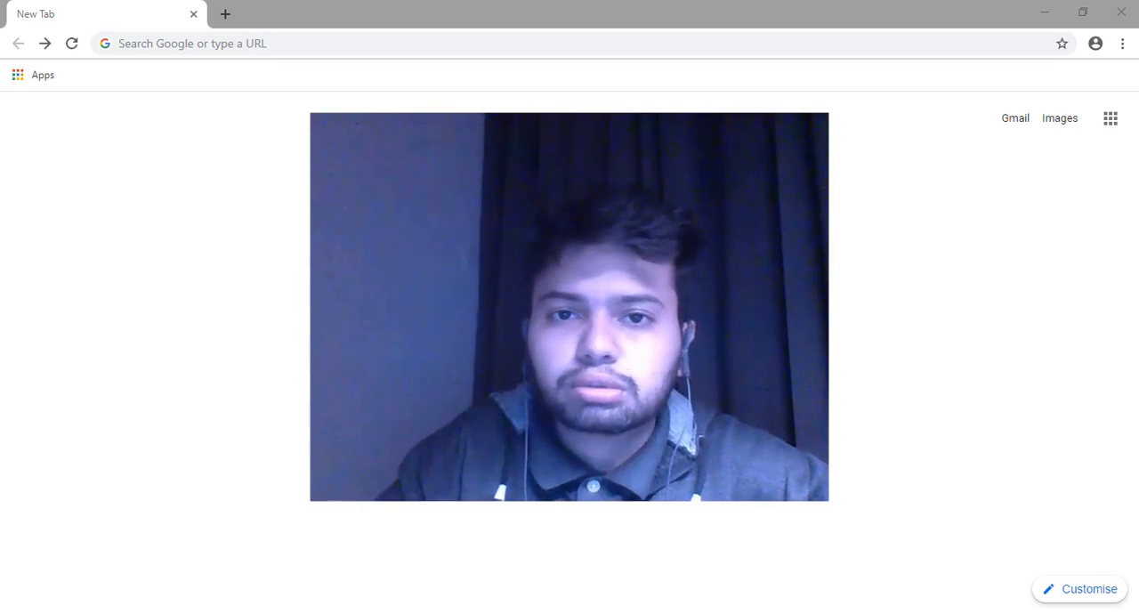
Search 'raspbian os download' and reach the Raspberry Pi Downloads result page
left_click(256, 43)
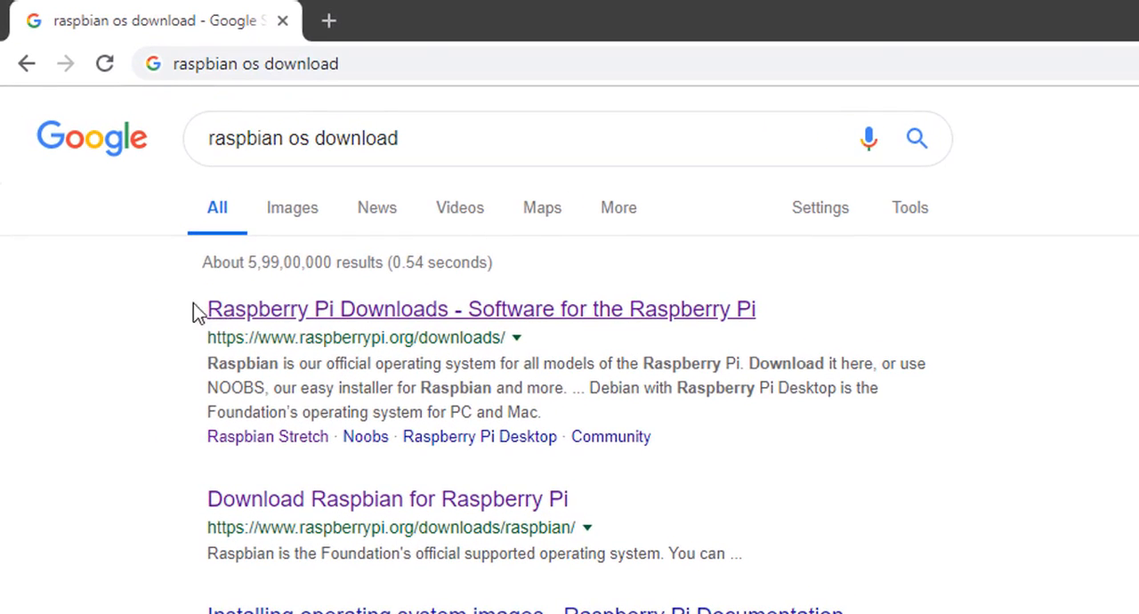
mouse_move(395, 363)
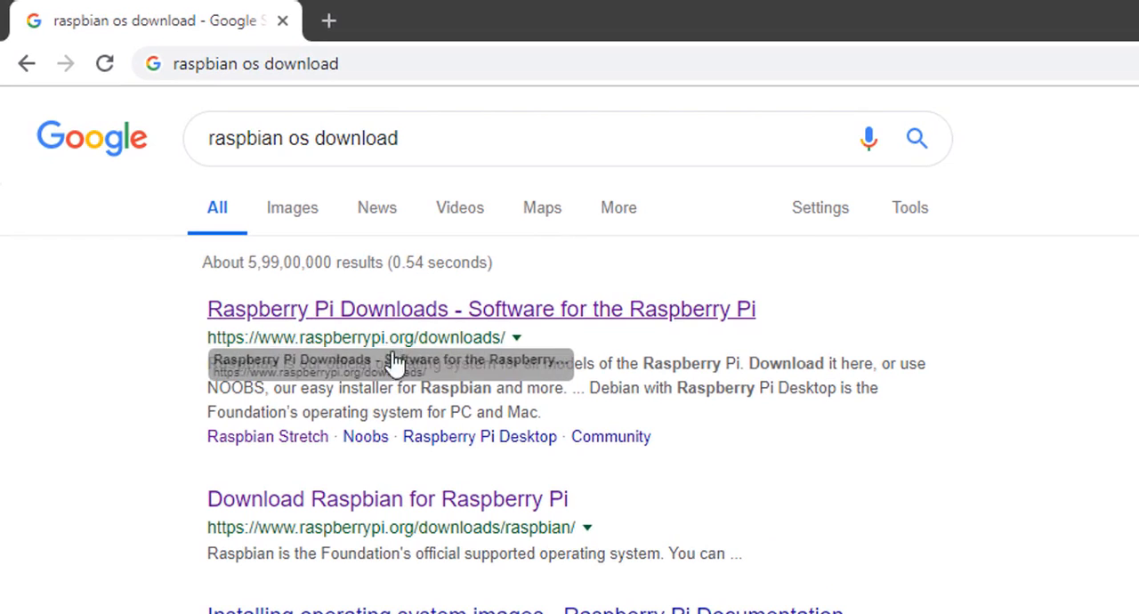
left_click(480, 308)
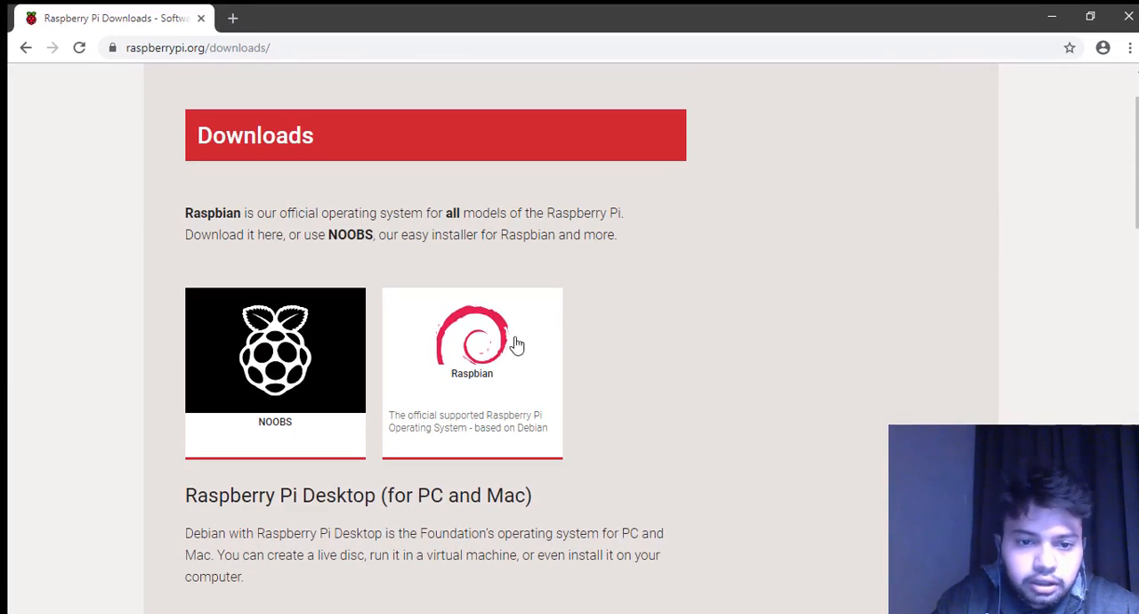
mouse_move(484, 347)
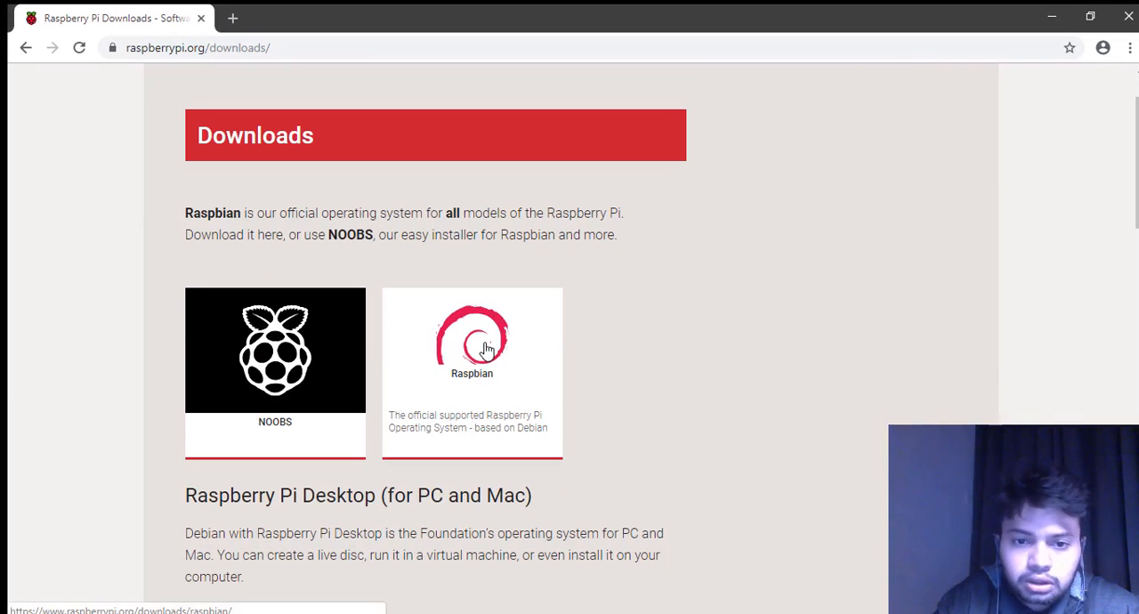
Go to the Raspbian page and locate the Raspbian Stretch with desktop image
left_click(471, 347)
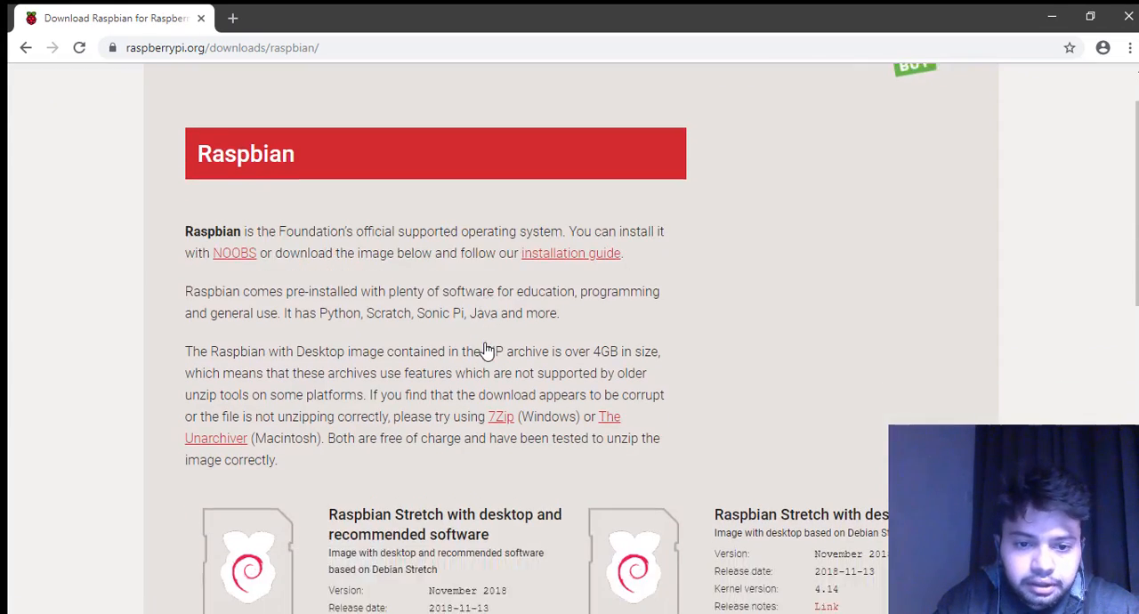
scroll("down", 3)
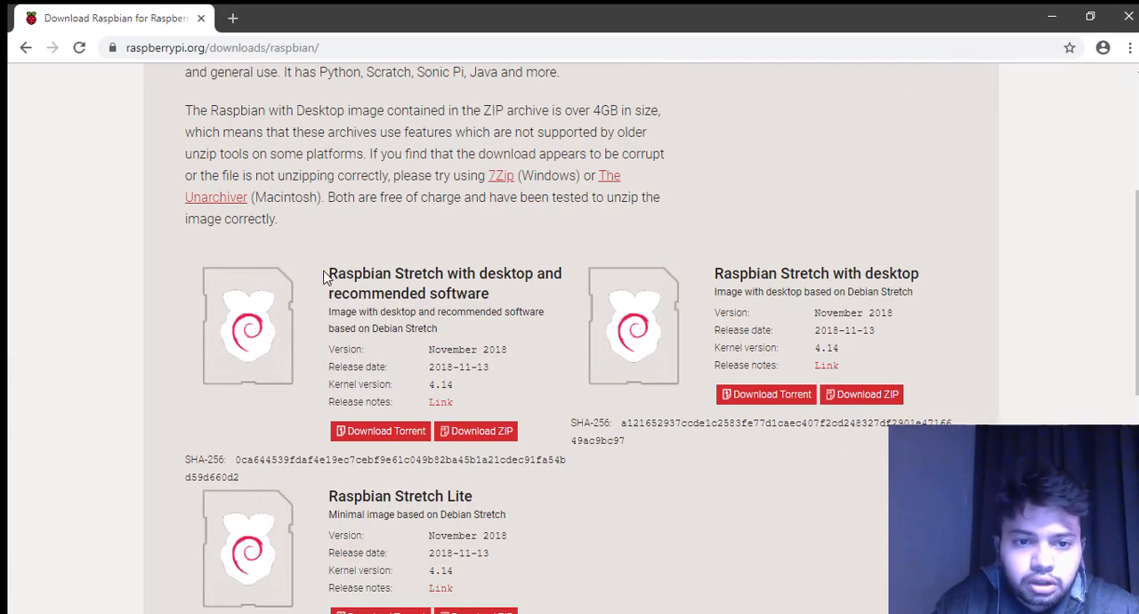
double_click(384, 274)
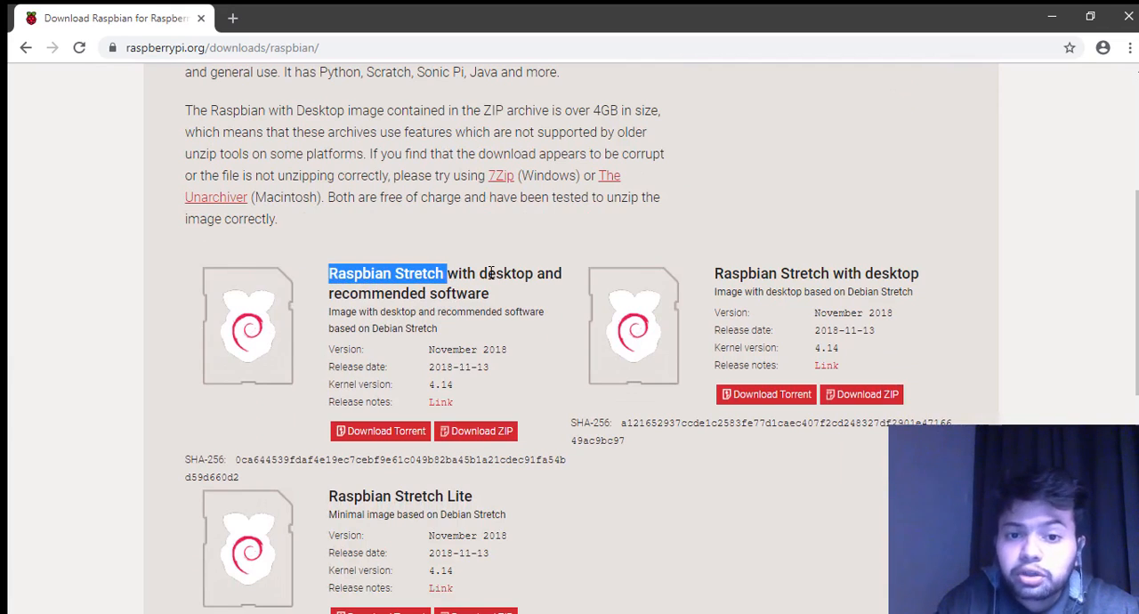
double_click(503, 274)
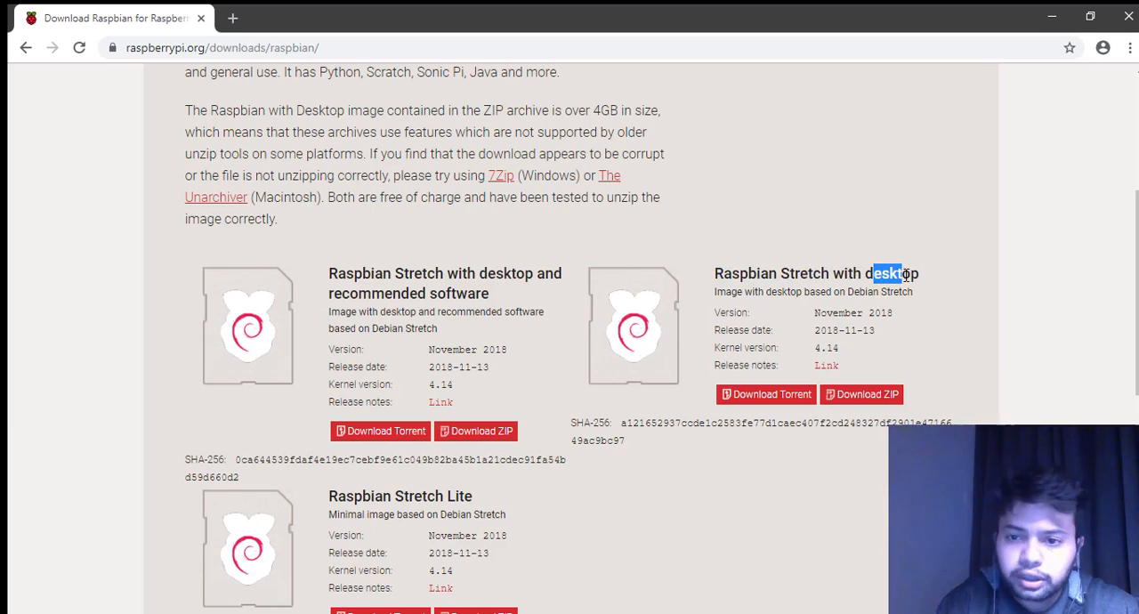
Start the 1 GB Raspbian Stretch with desktop ZIP download via the download manager
scroll("down", 3)
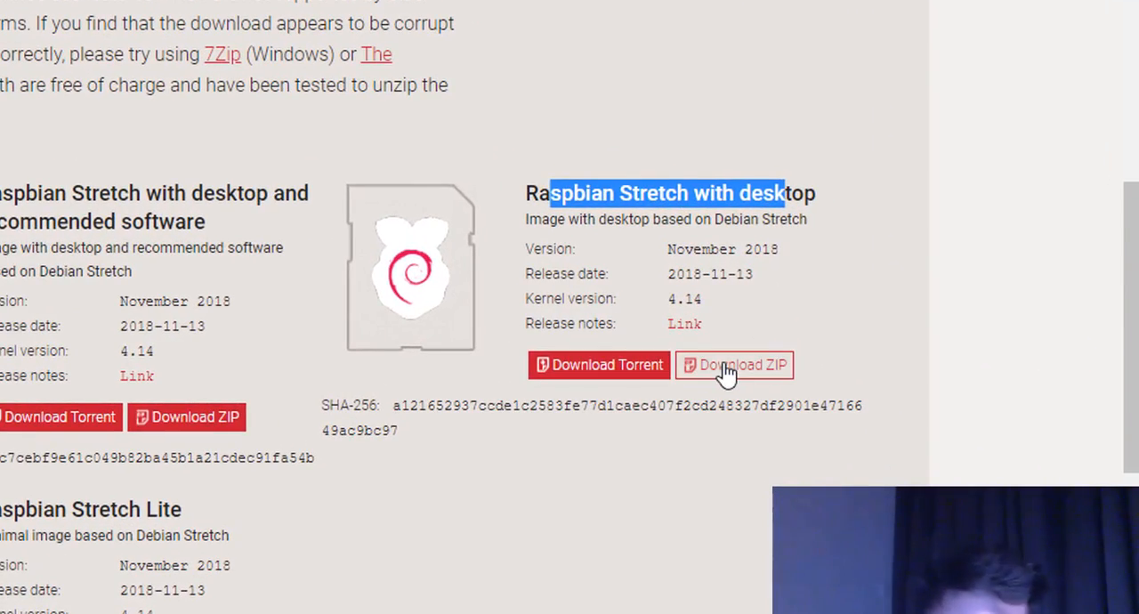
left_click(733, 365)
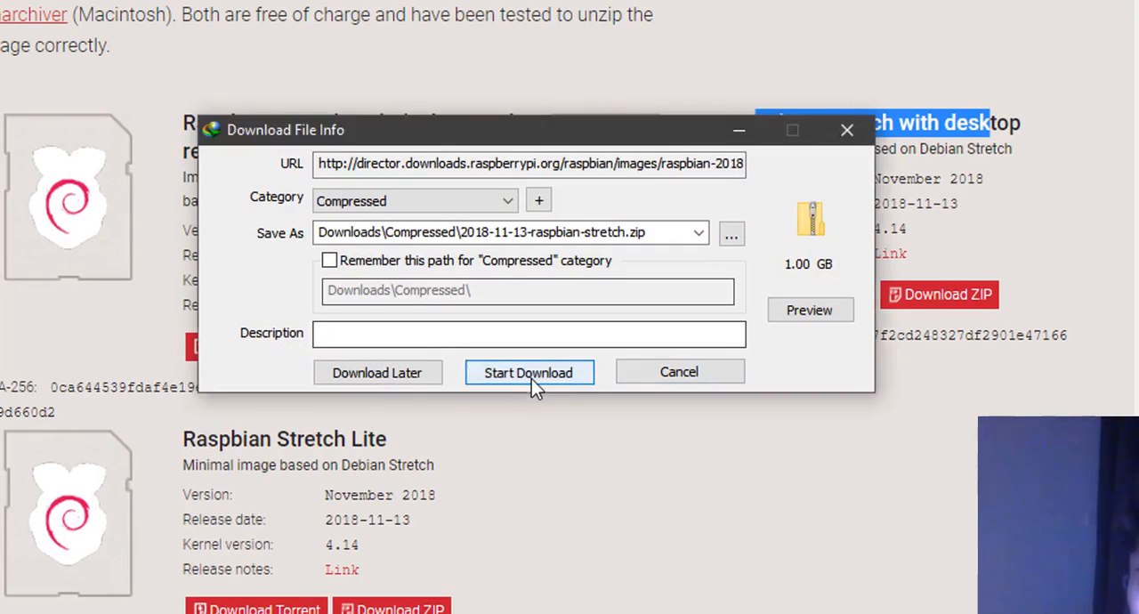
left_click(528, 371)
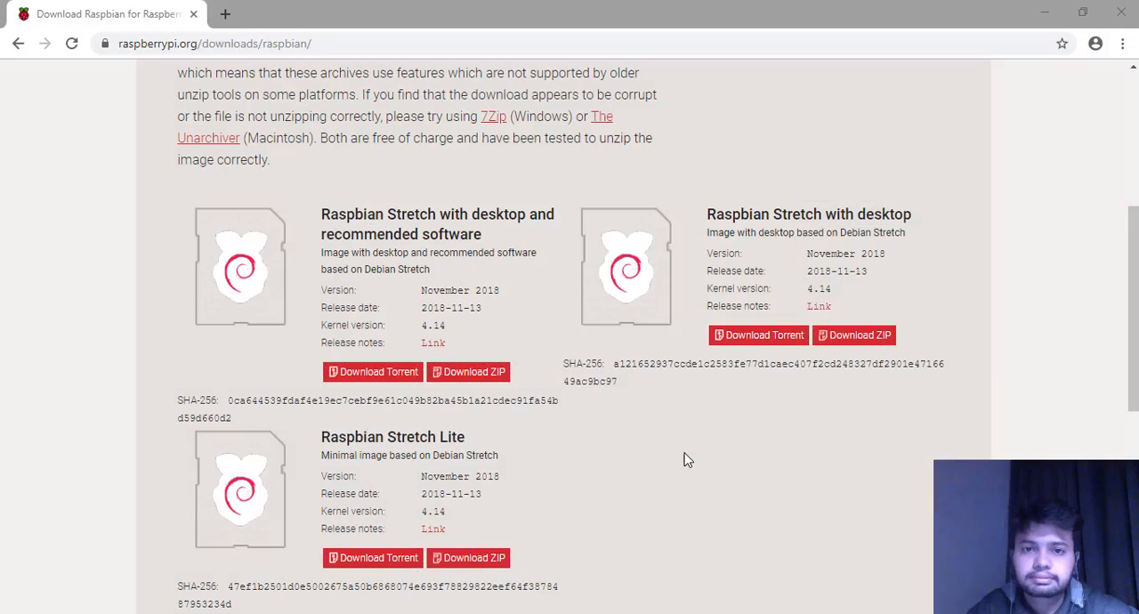
mouse_move(623, 420)
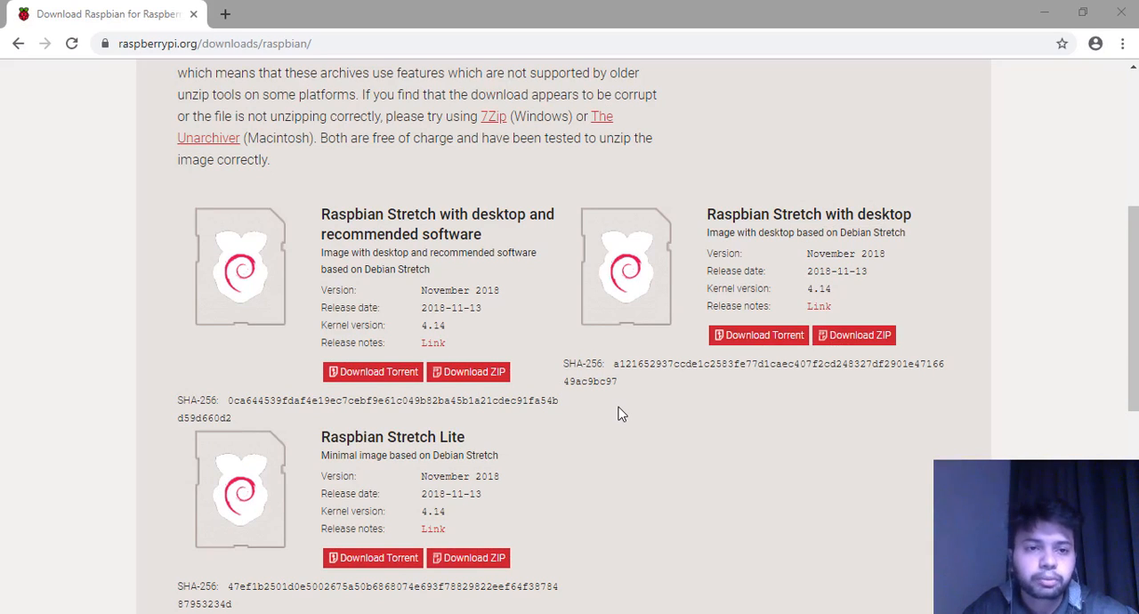
Search 'sd card formatter' in a new tab and reach the Windows formatter download on sdcard.org
left_click(424, 14)
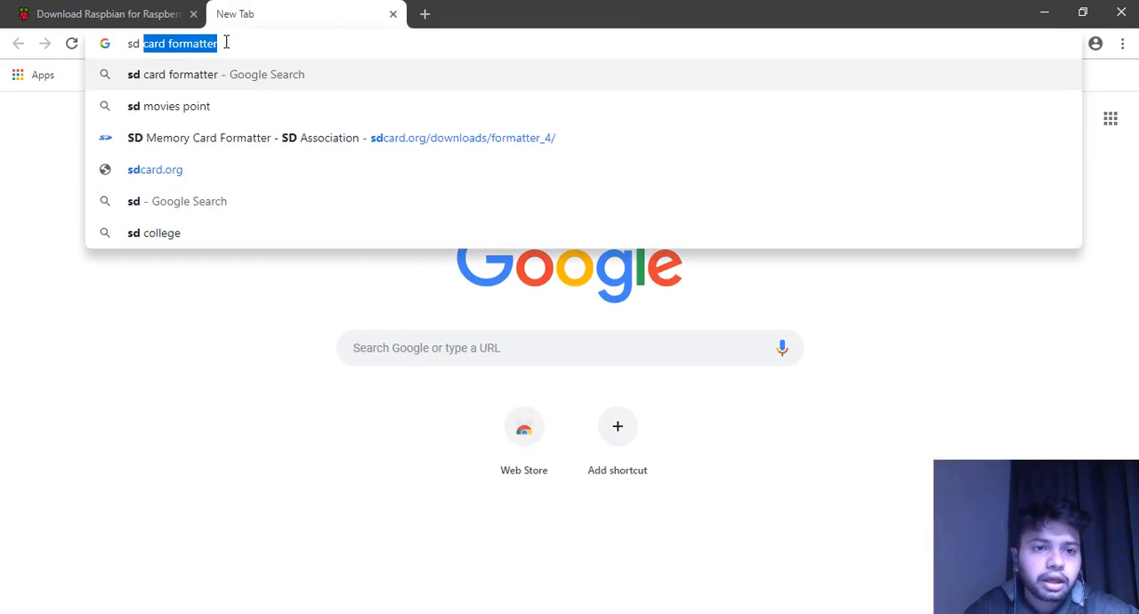
key("Return")
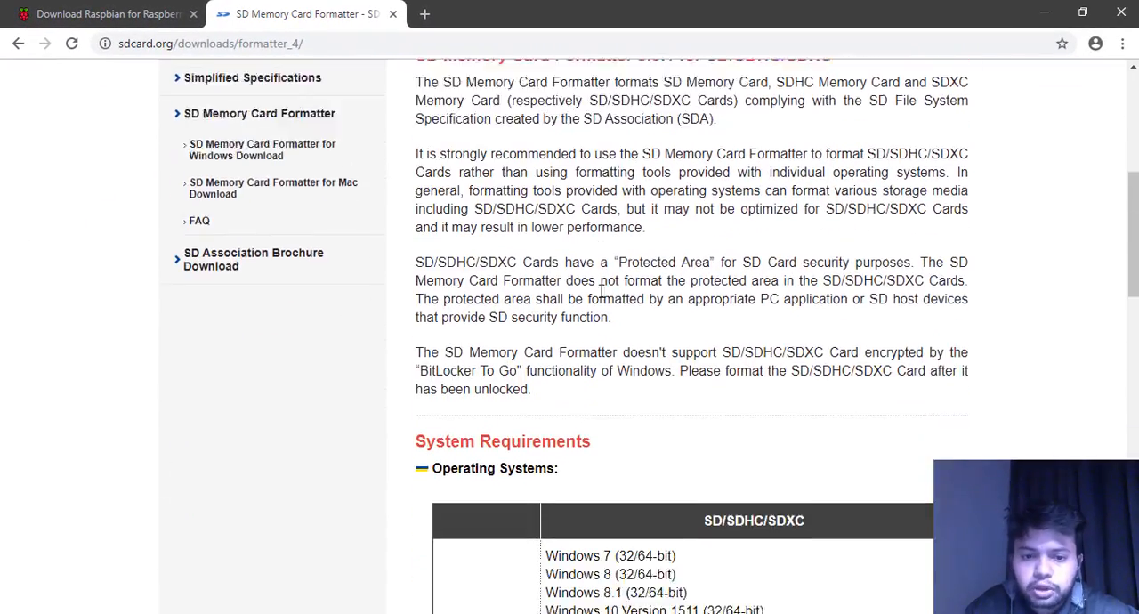
scroll("down", 3)
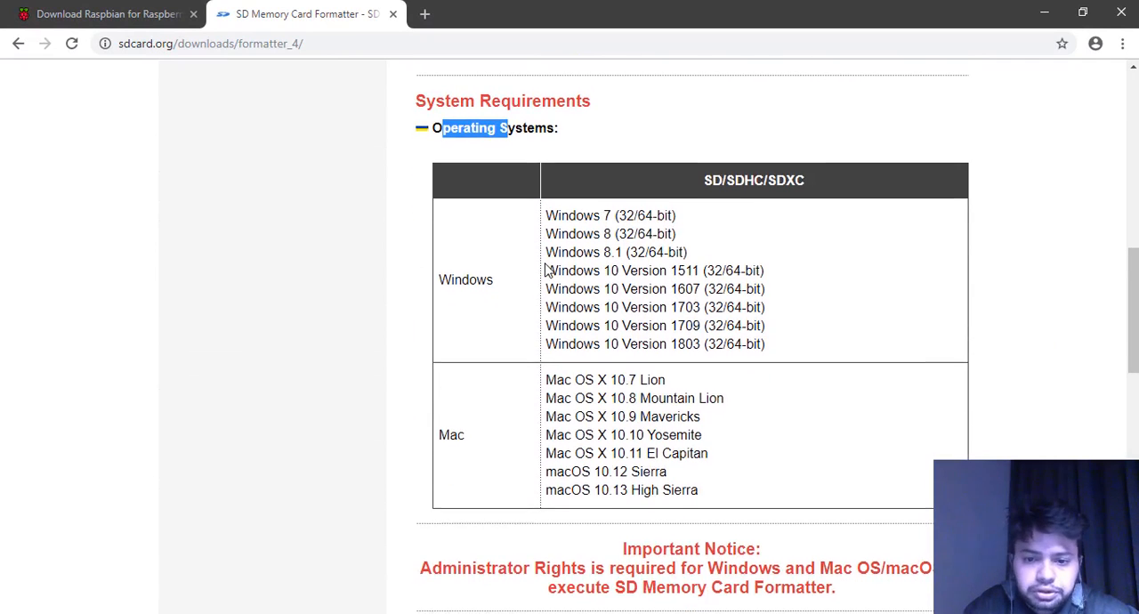
scroll("down", 3)
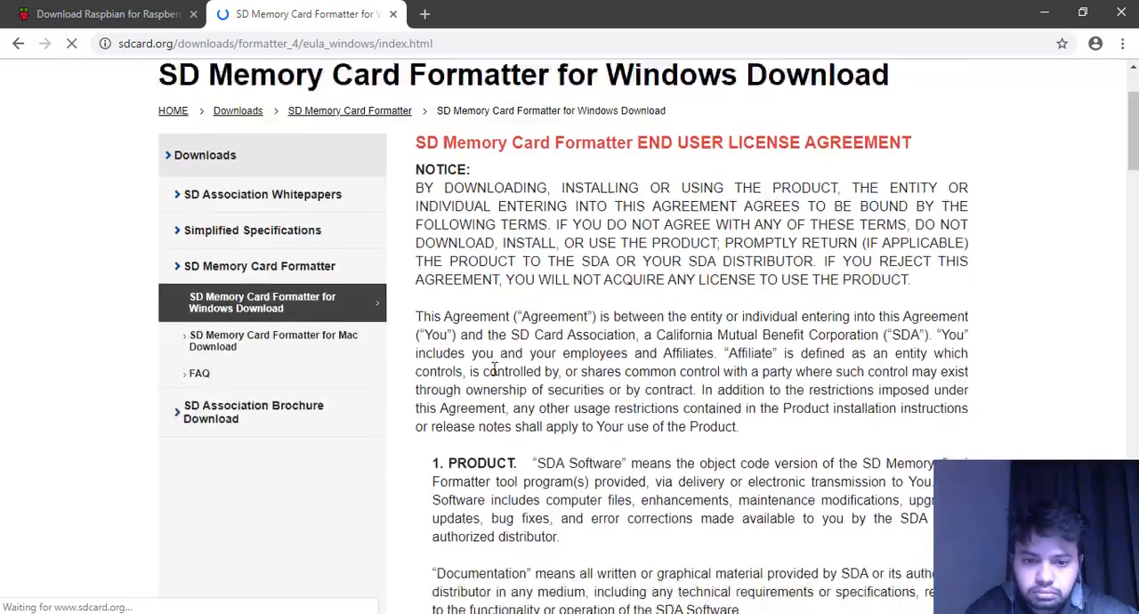
Accept the SD Association EULA and see SDCardFormatterv5_WinEN.zip in Chrome's downloads
scroll("down", 3)
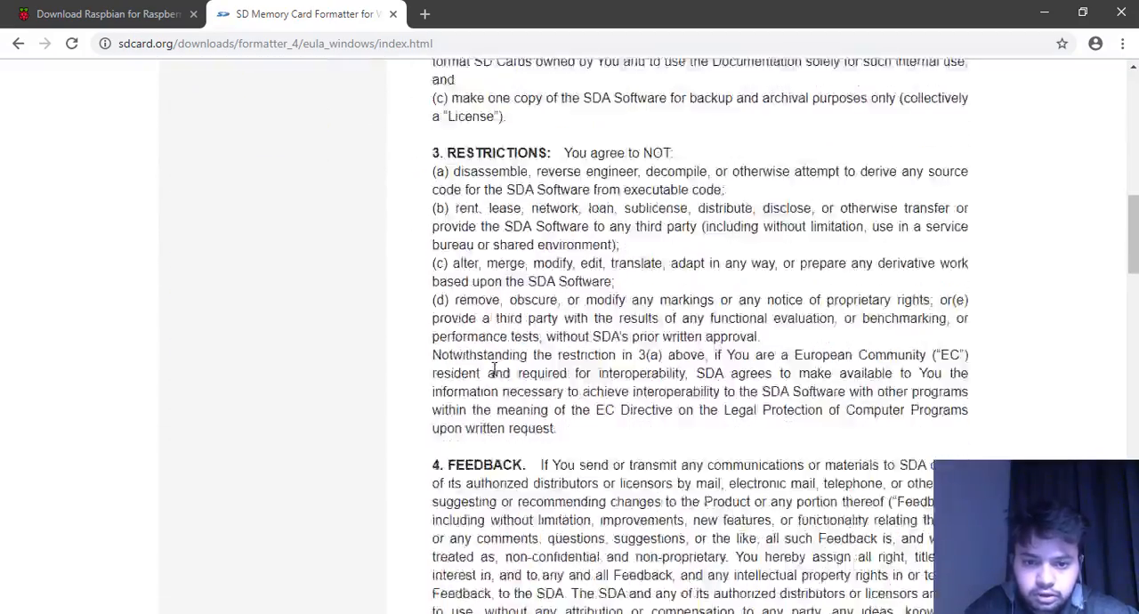
scroll("down", 3)
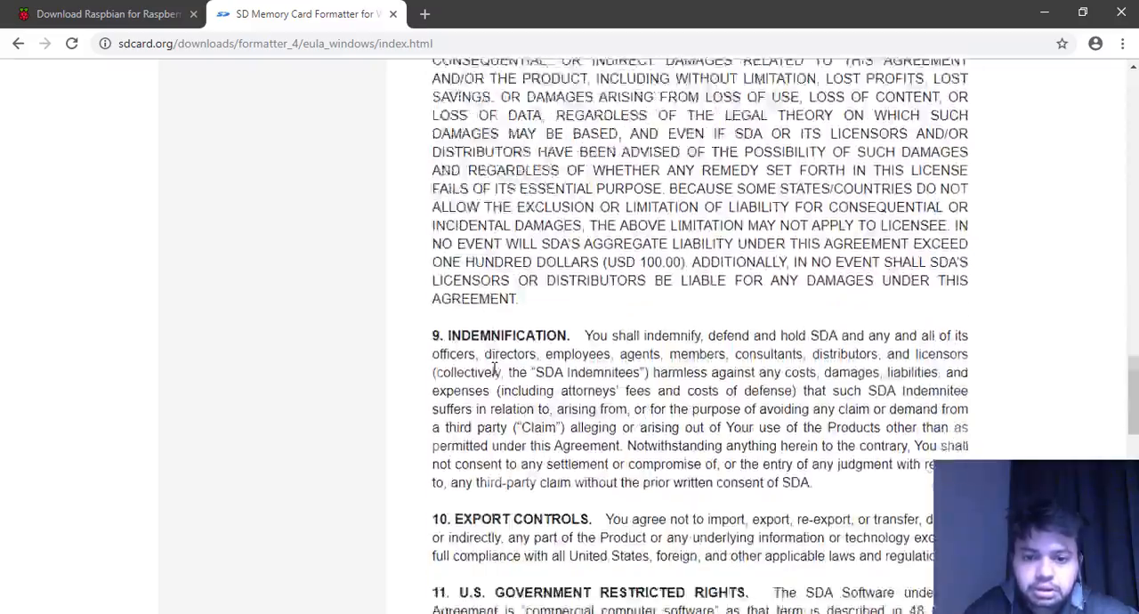
scroll("down", 3)
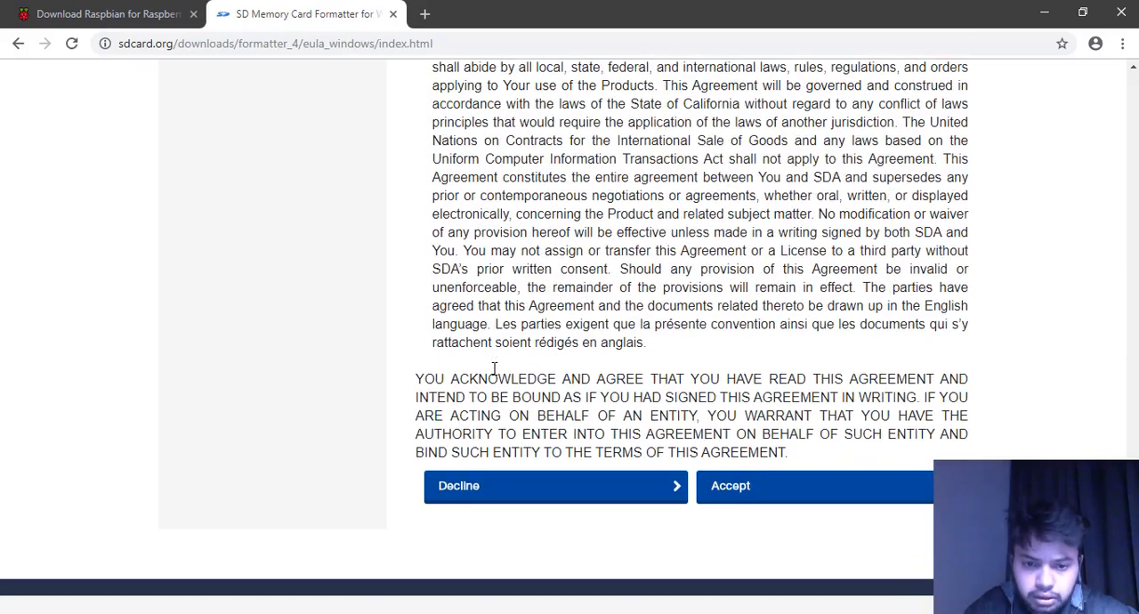
left_click(729, 486)
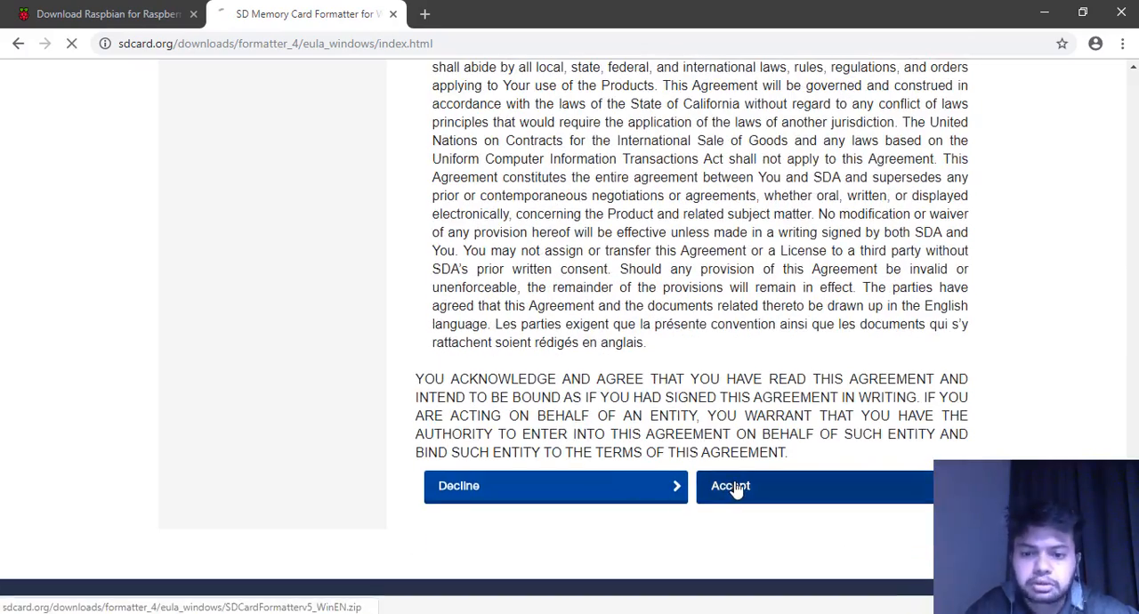
left_click(729, 486)
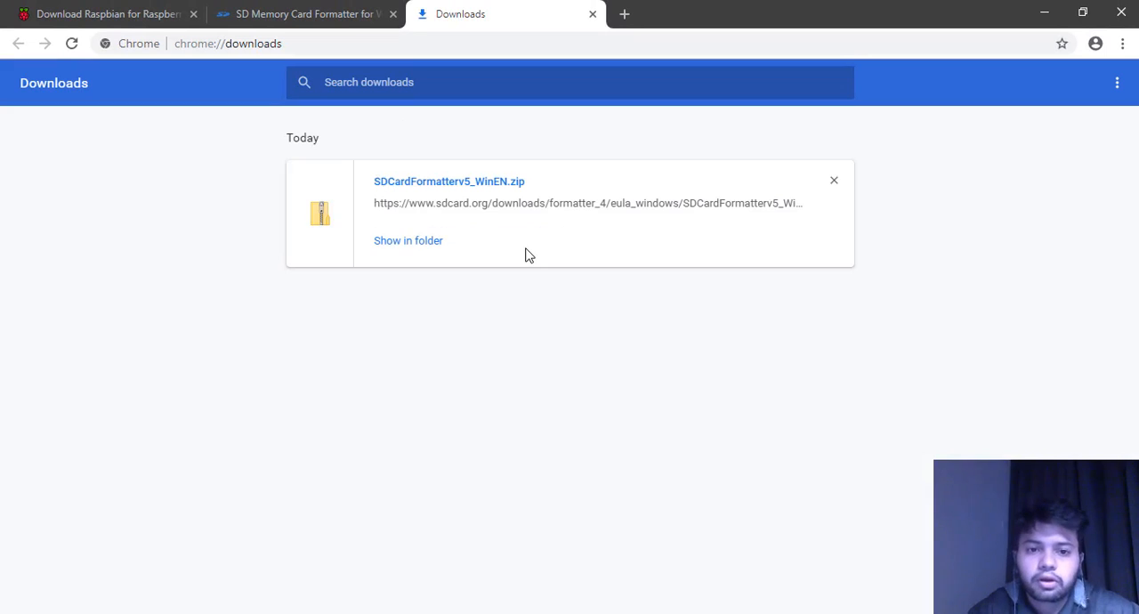
mouse_move(409, 245)
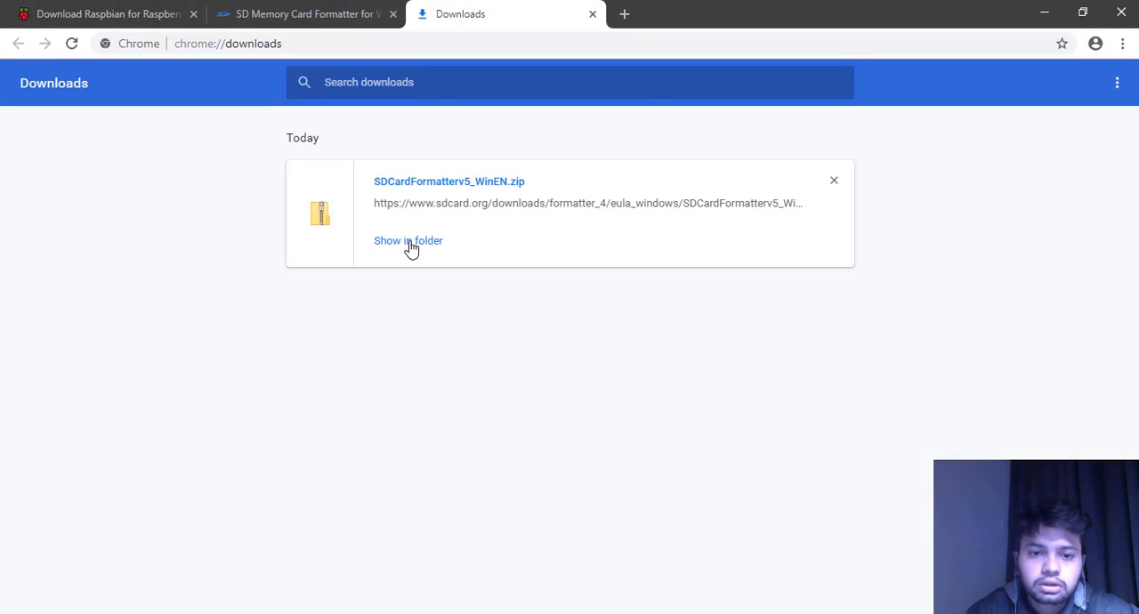
Extract the downloaded formatter zip into the SDCardFormatterv5_WinEN folder
left_click(409, 240)
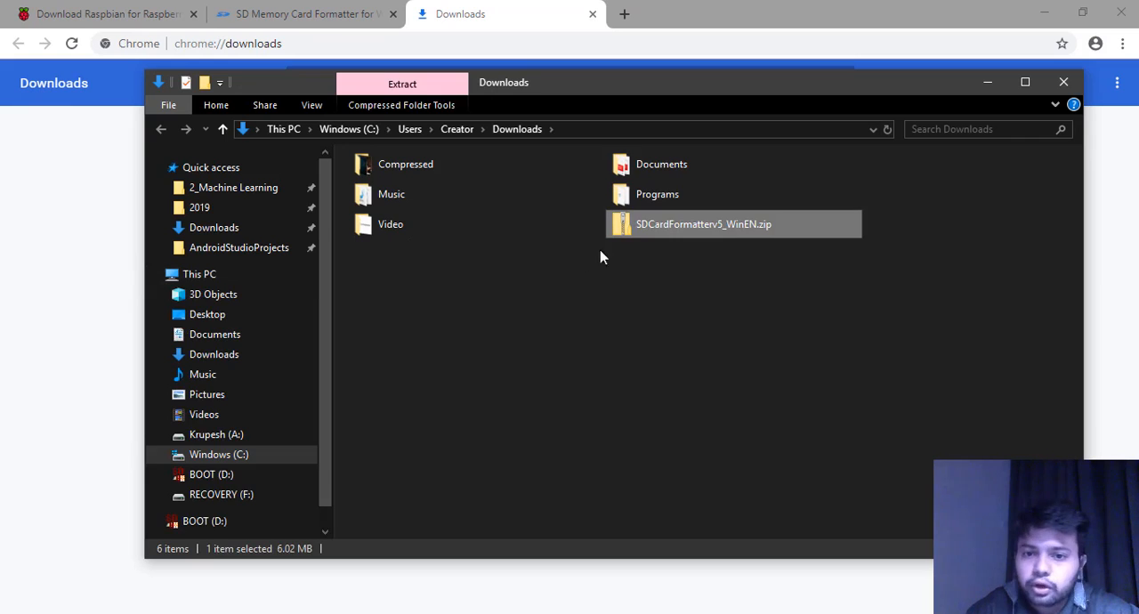
right_click(702, 222)
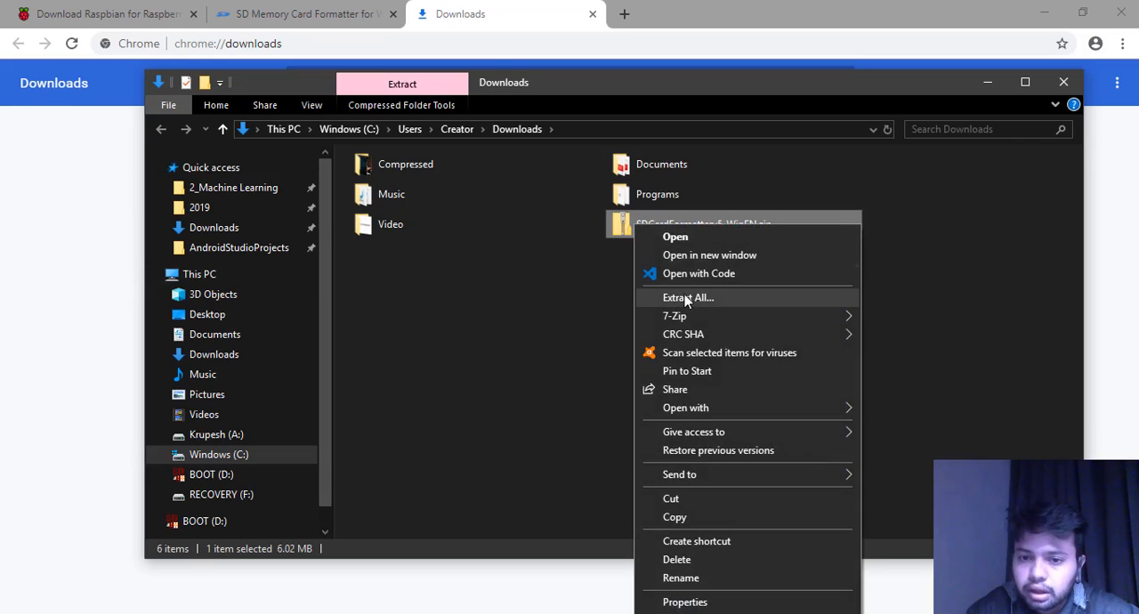
left_click(687, 297)
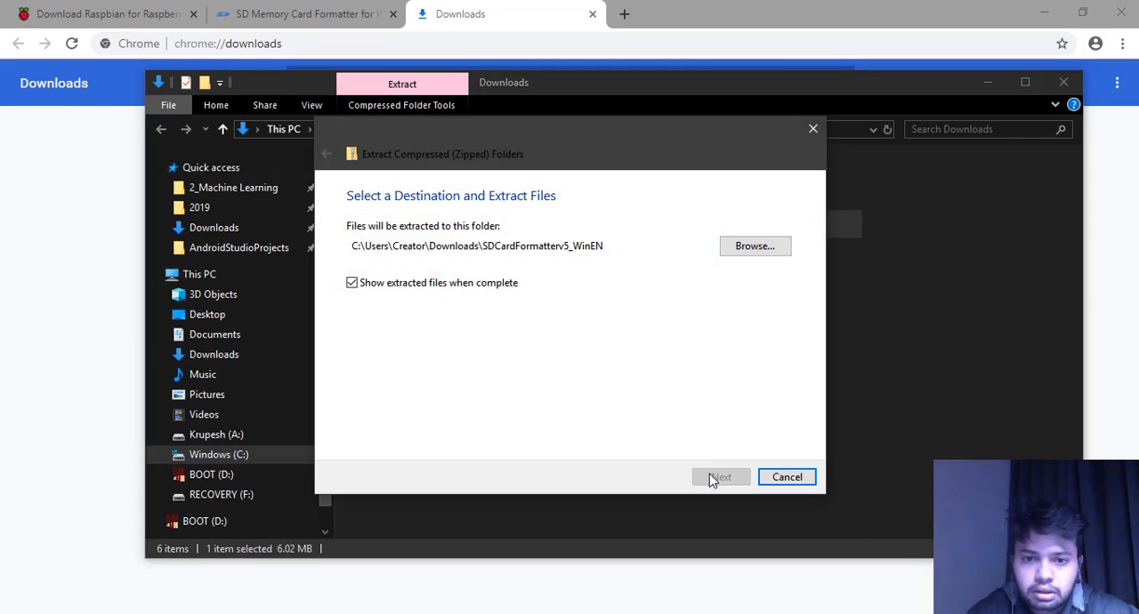
left_click(721, 477)
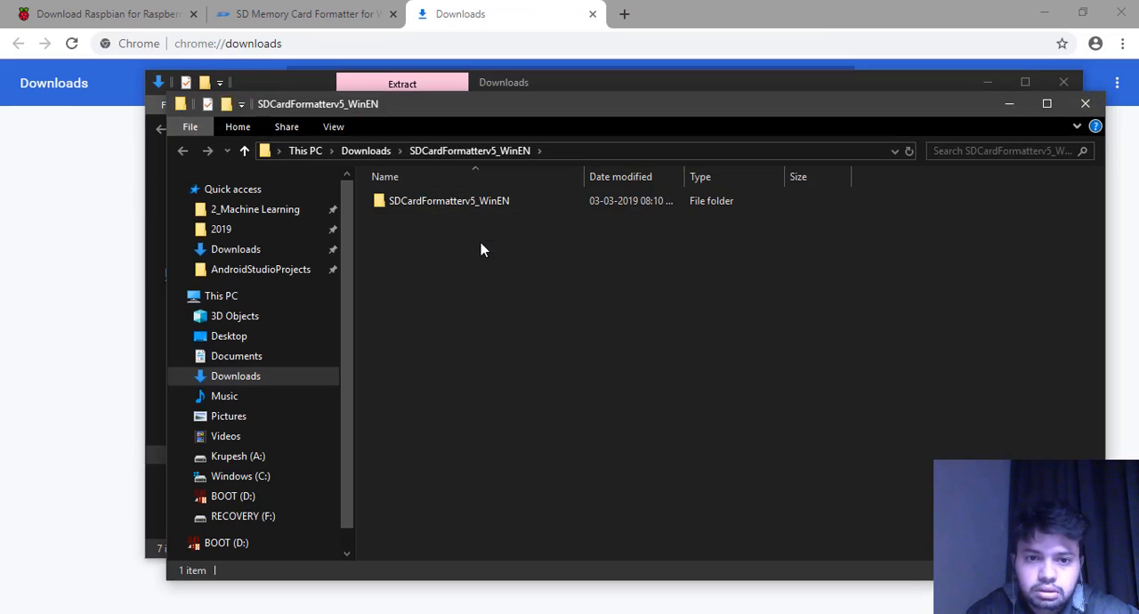
Enter the extracted folder and select the SD Card Formatter 5.0.1 Setup.exe
double_click(448, 199)
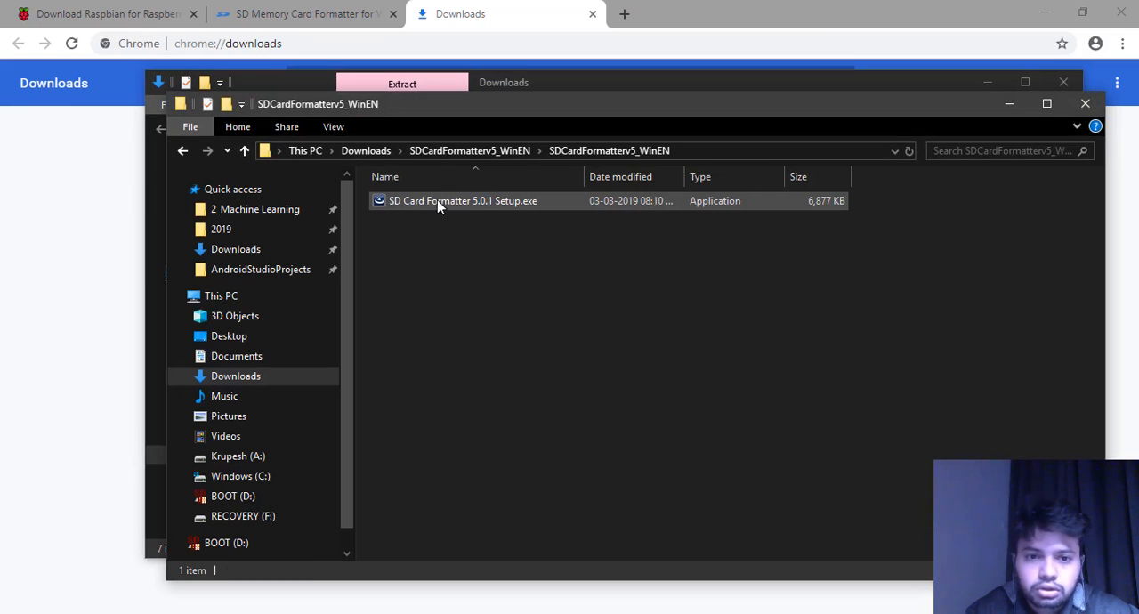
left_click(462, 199)
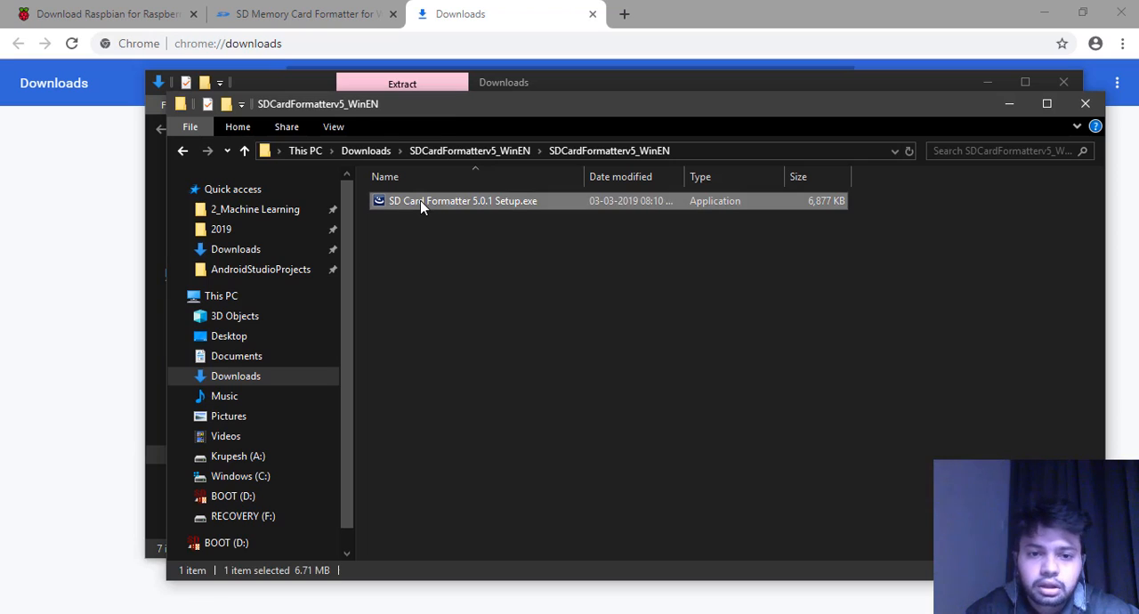
left_click(452, 240)
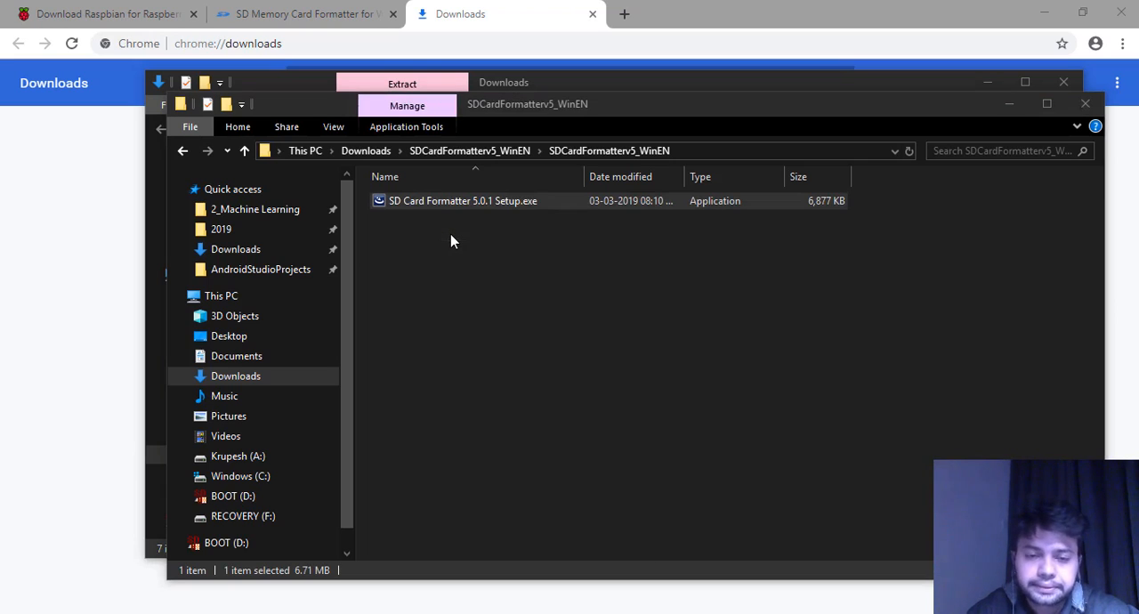
Run the SD Card Formatter InstallShield wizard, accept its license, install, and finish with launch enabled
double_click(463, 199)
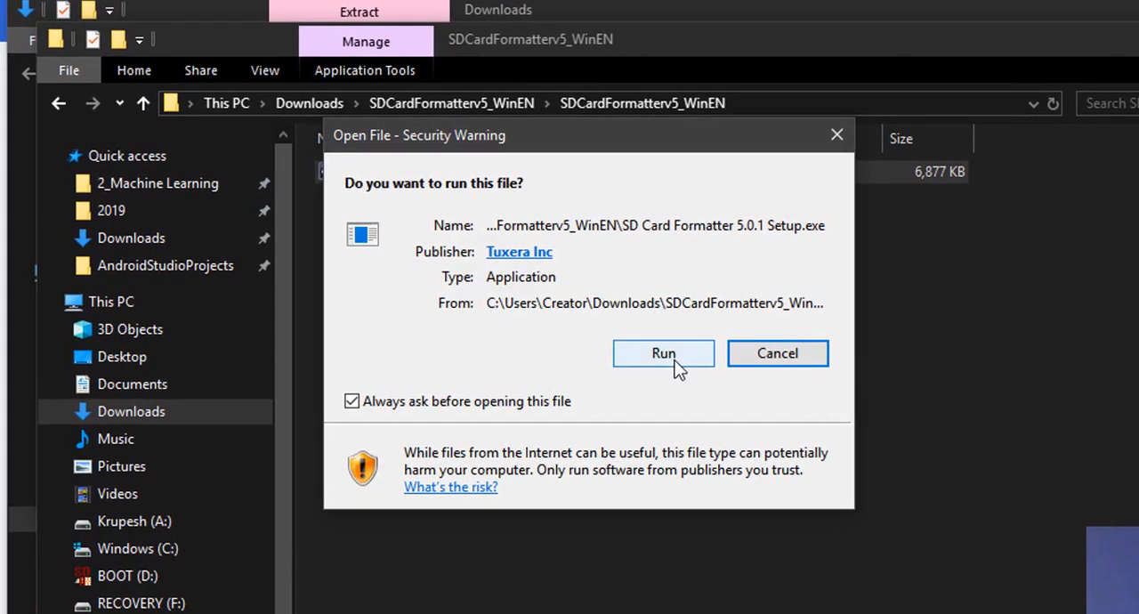
left_click(661, 354)
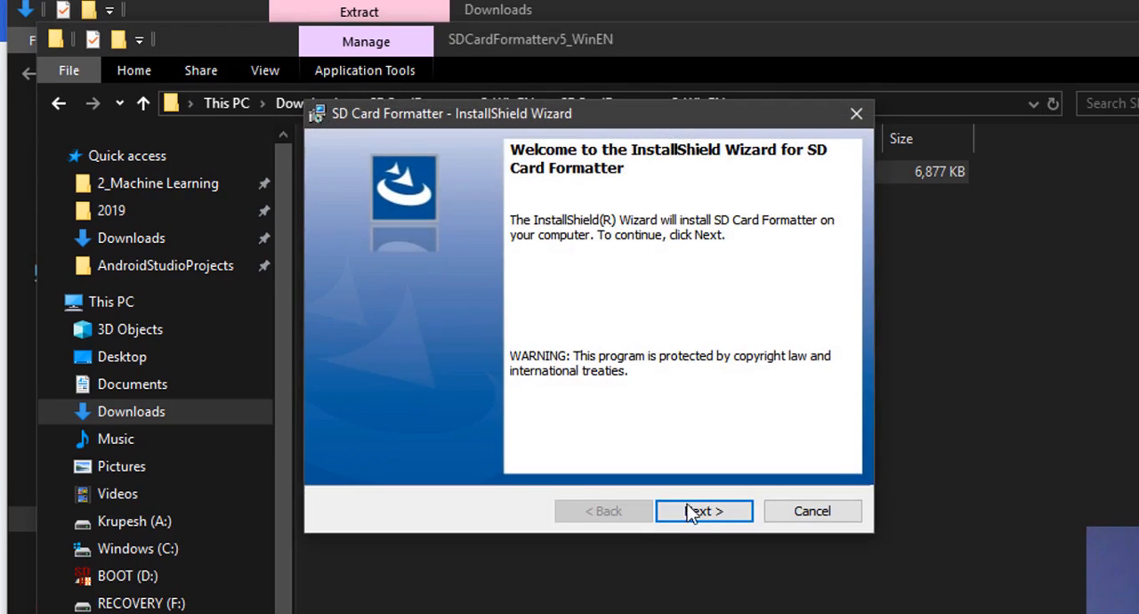
left_click(705, 511)
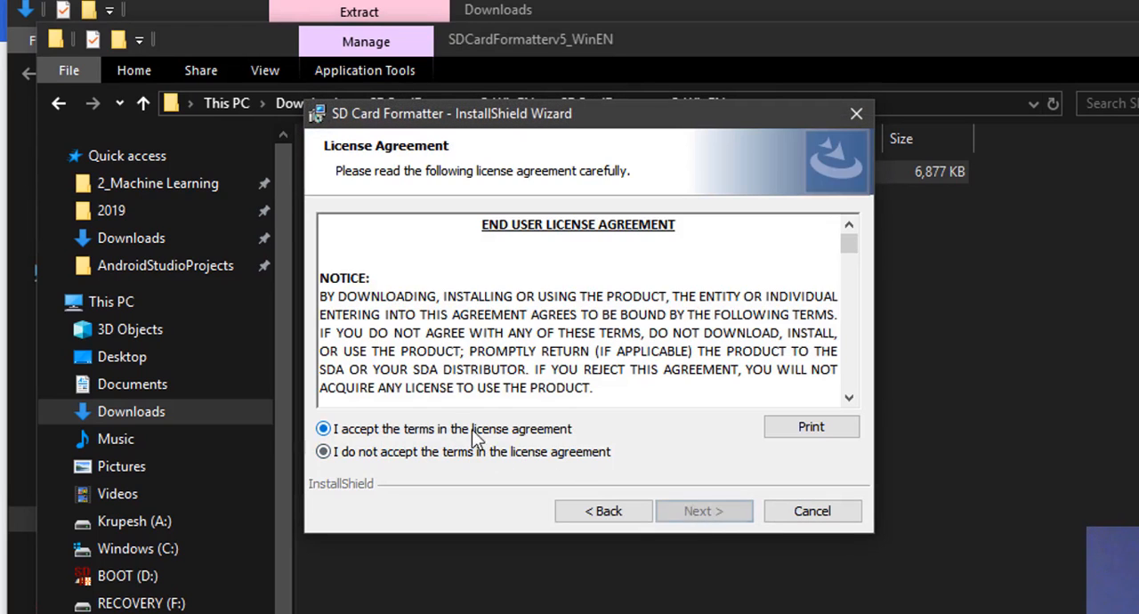
left_click(703, 511)
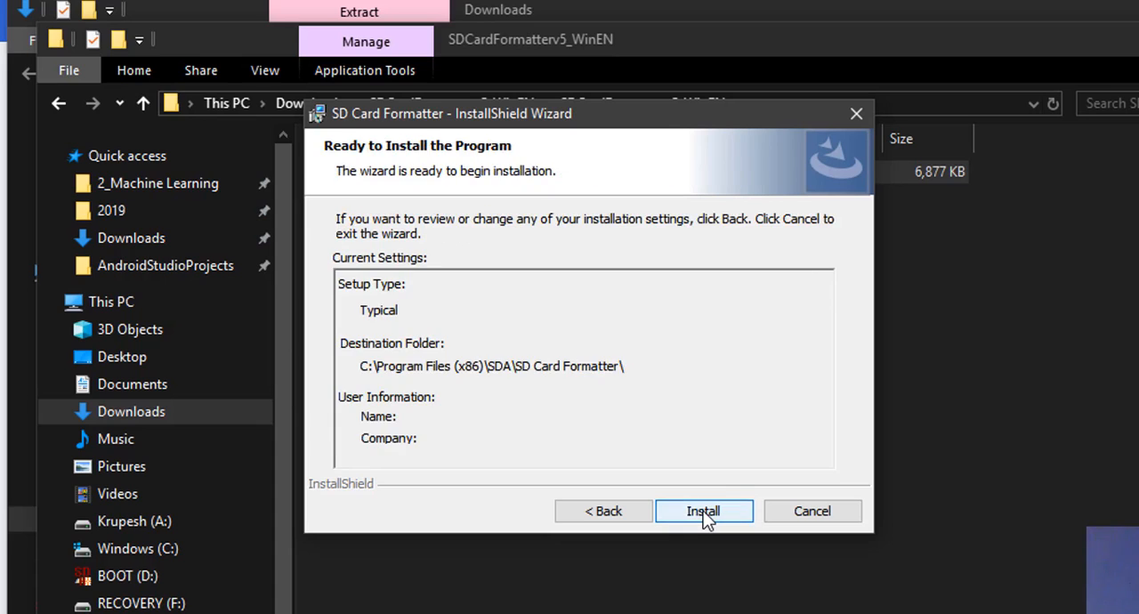
left_click(702, 510)
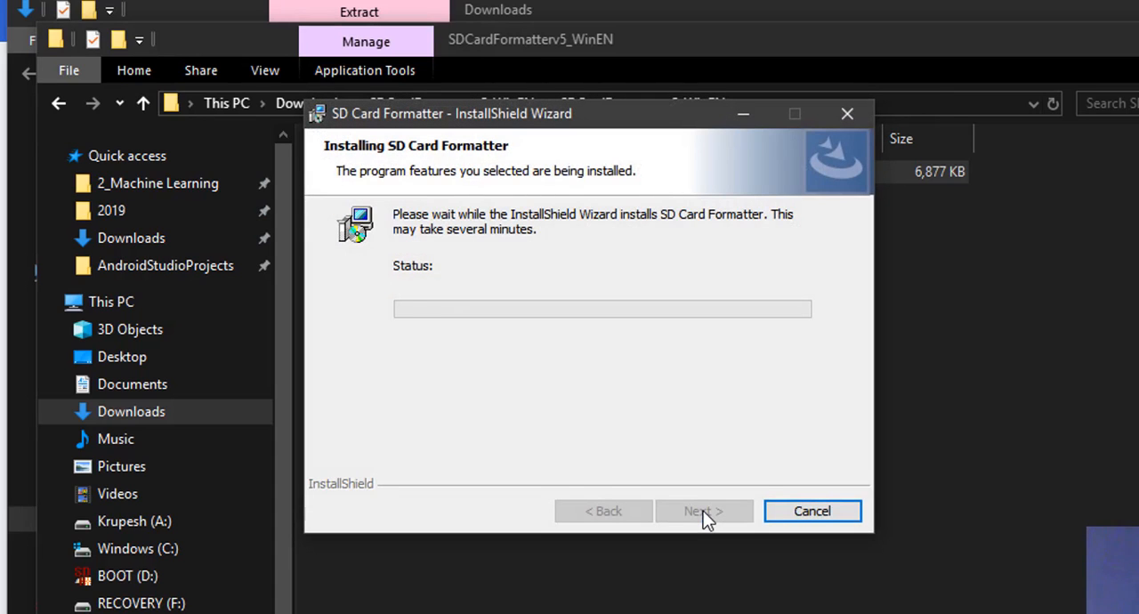
mouse_move(608, 452)
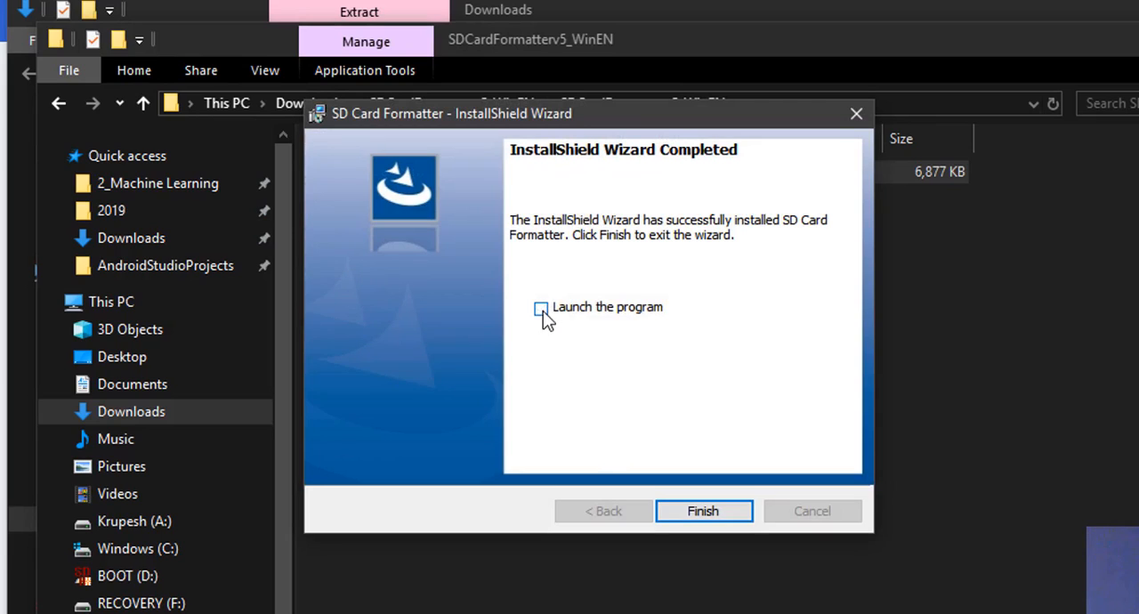
left_click(541, 306)
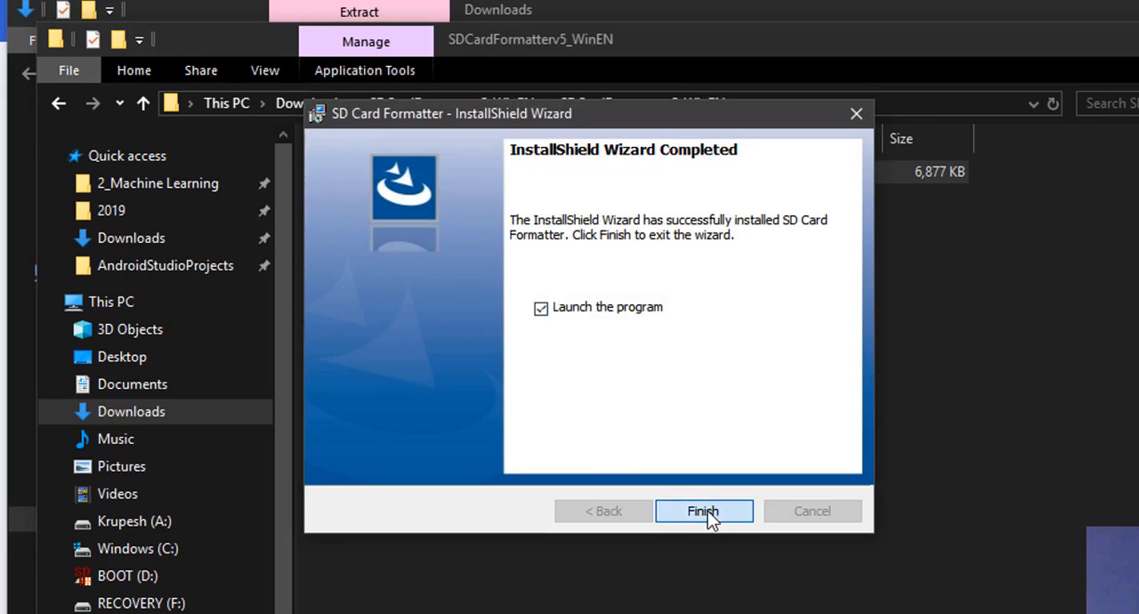
left_click(703, 511)
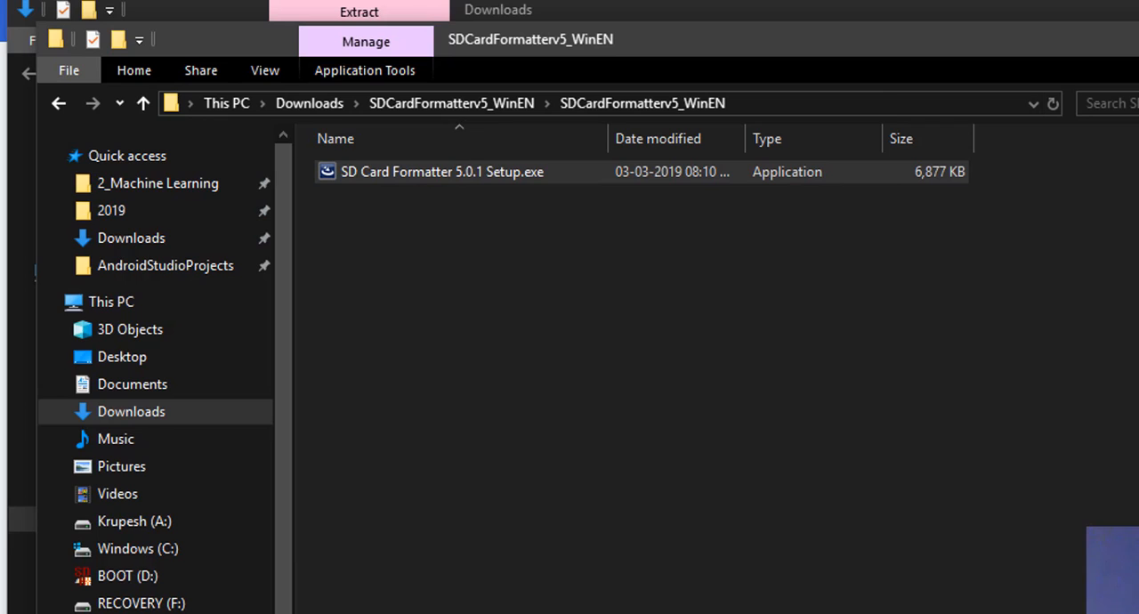
Quick-format card D:\ to FAT32 keeping label BOOT, confirming the erase and the completion notice
double_click(442, 171)
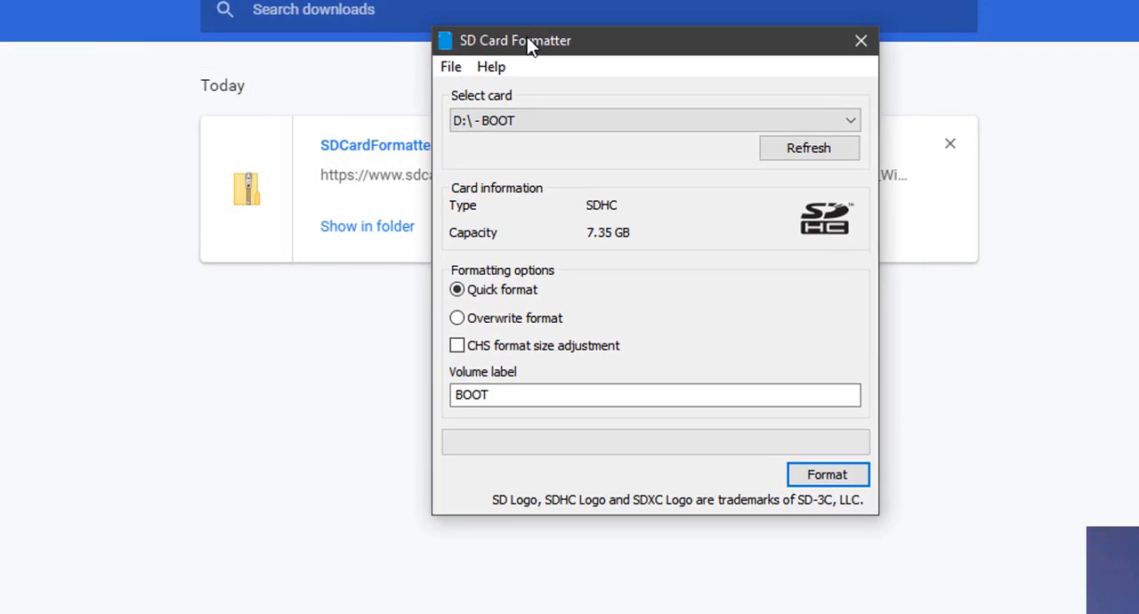
mouse_move(598, 218)
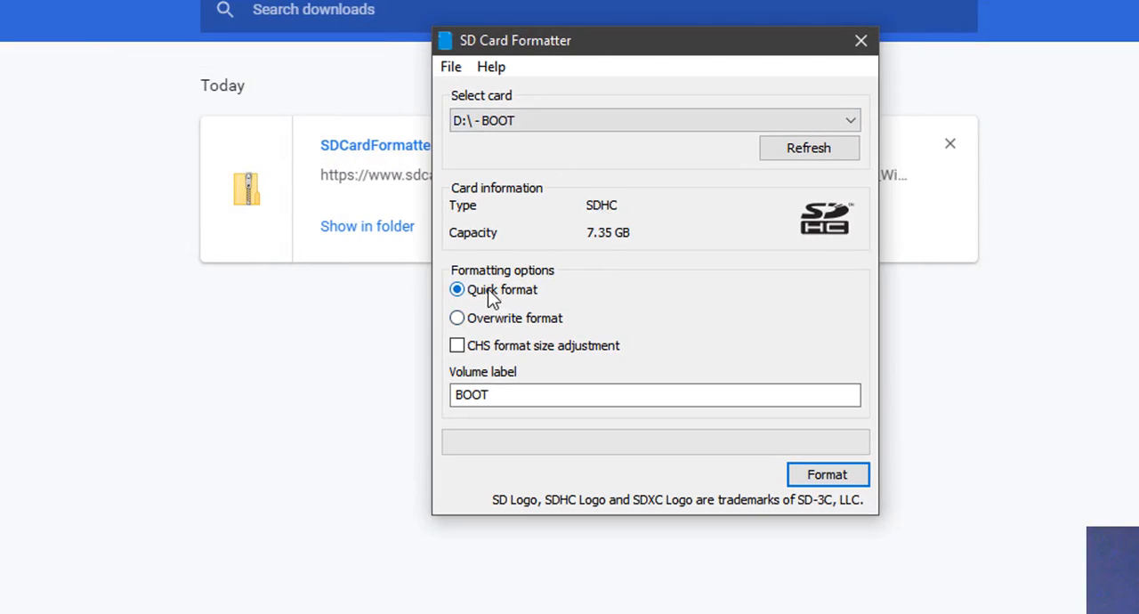
left_click(655, 121)
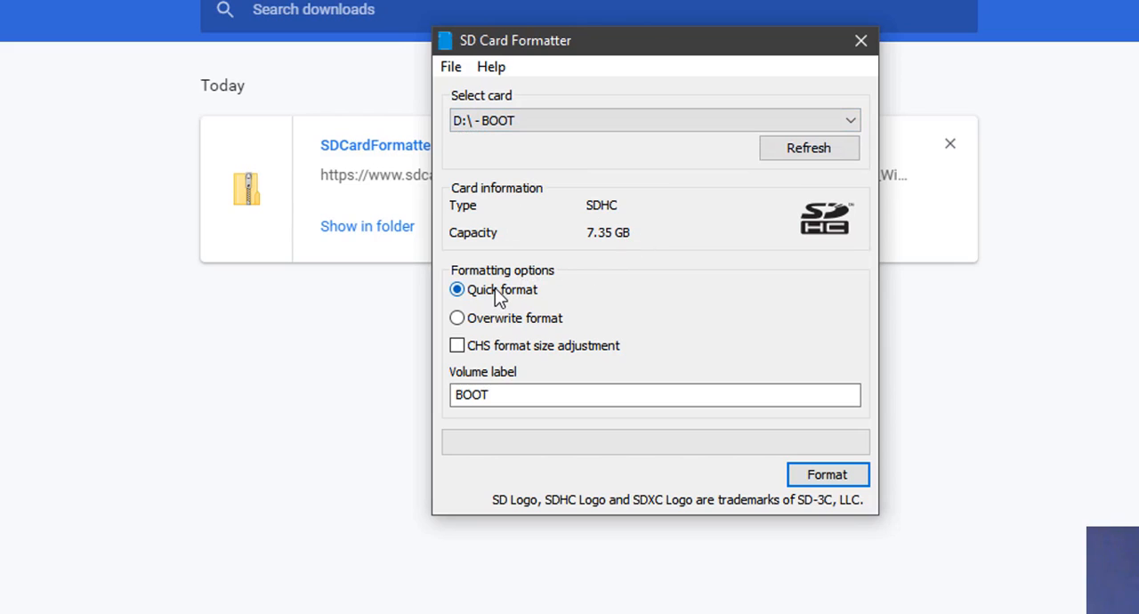
left_click(654, 395)
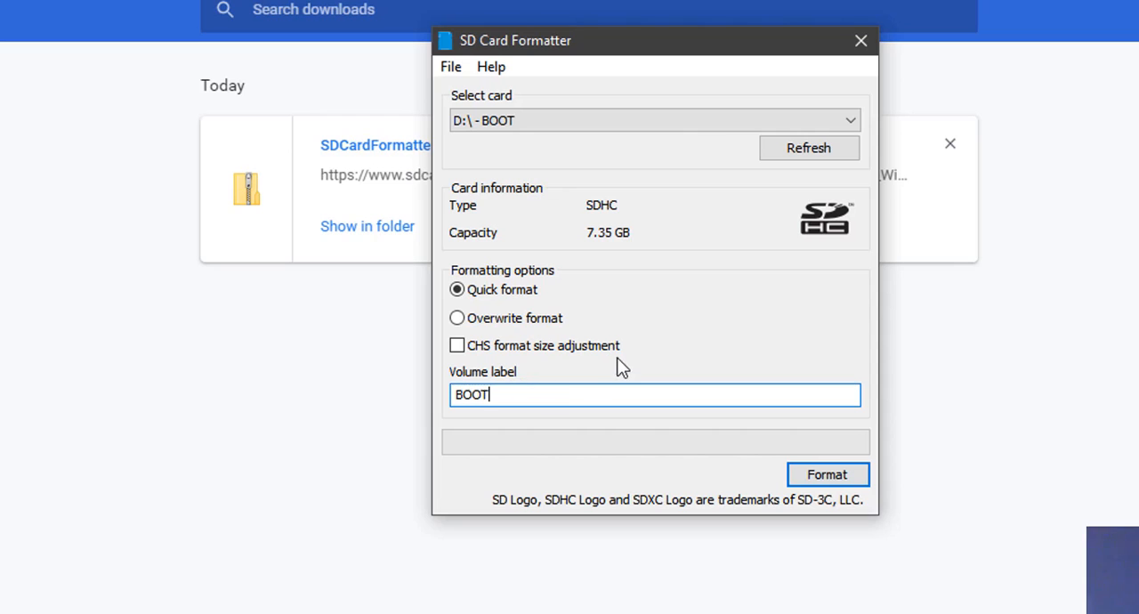
left_click(826, 473)
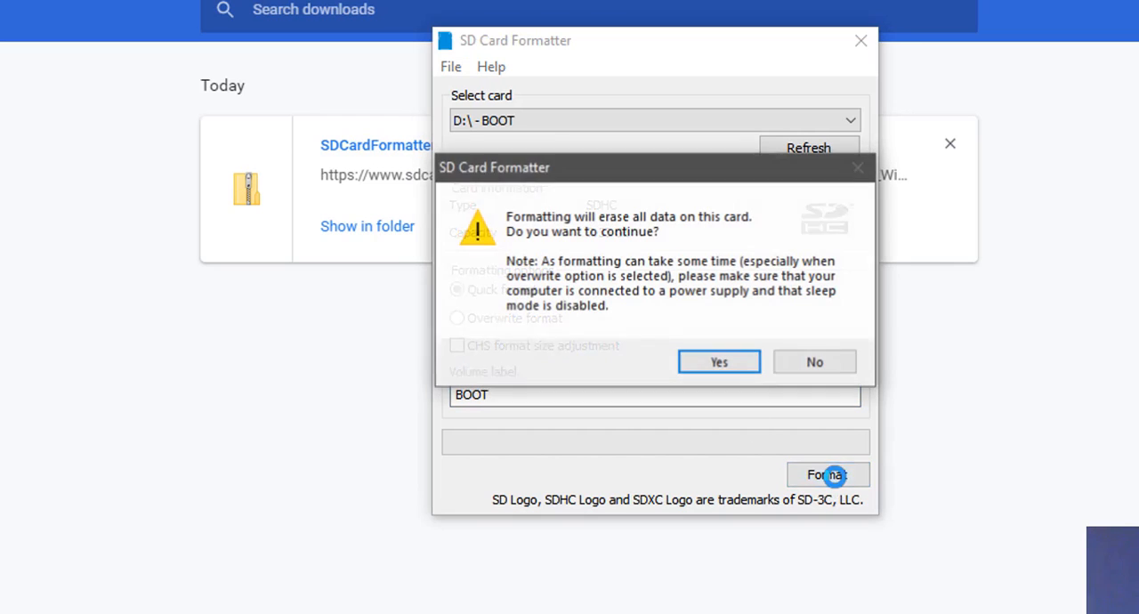
left_click(719, 362)
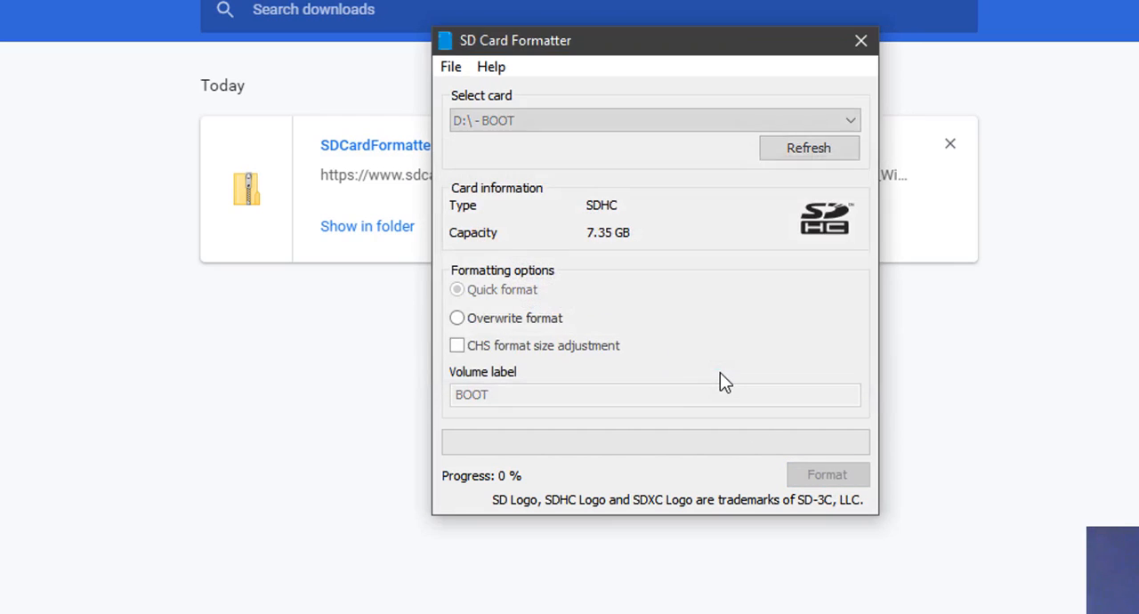
left_click(826, 473)
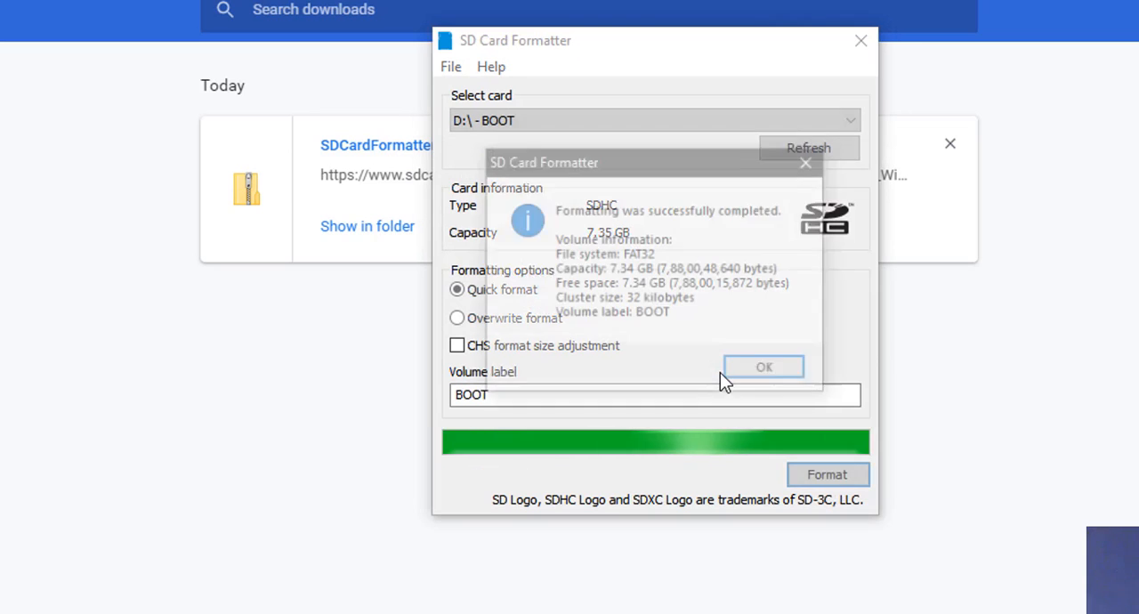
left_click(761, 366)
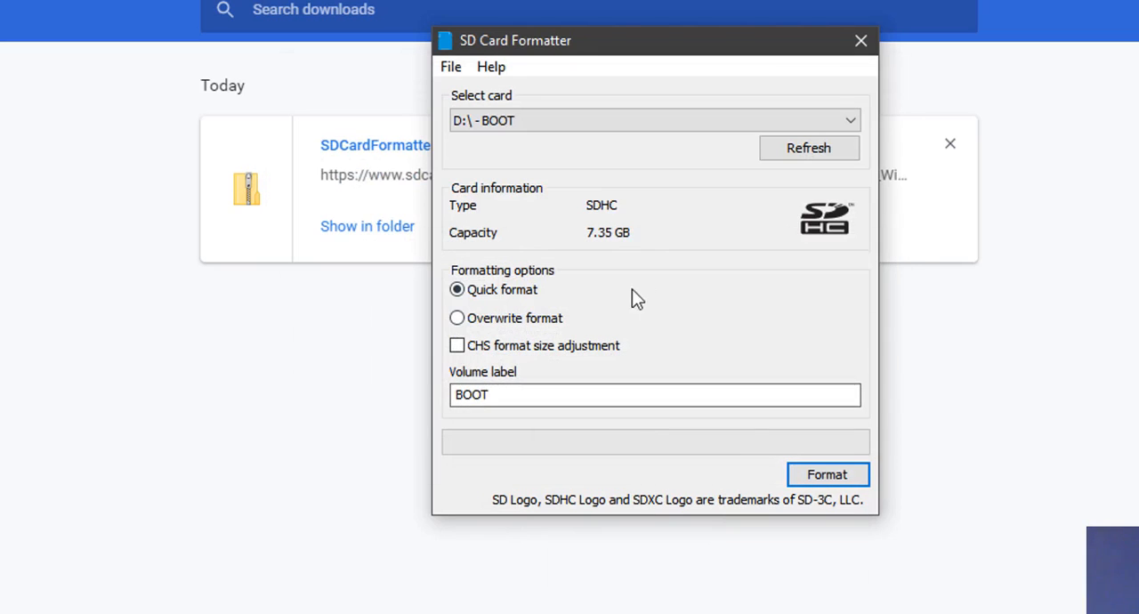
mouse_move(787, 134)
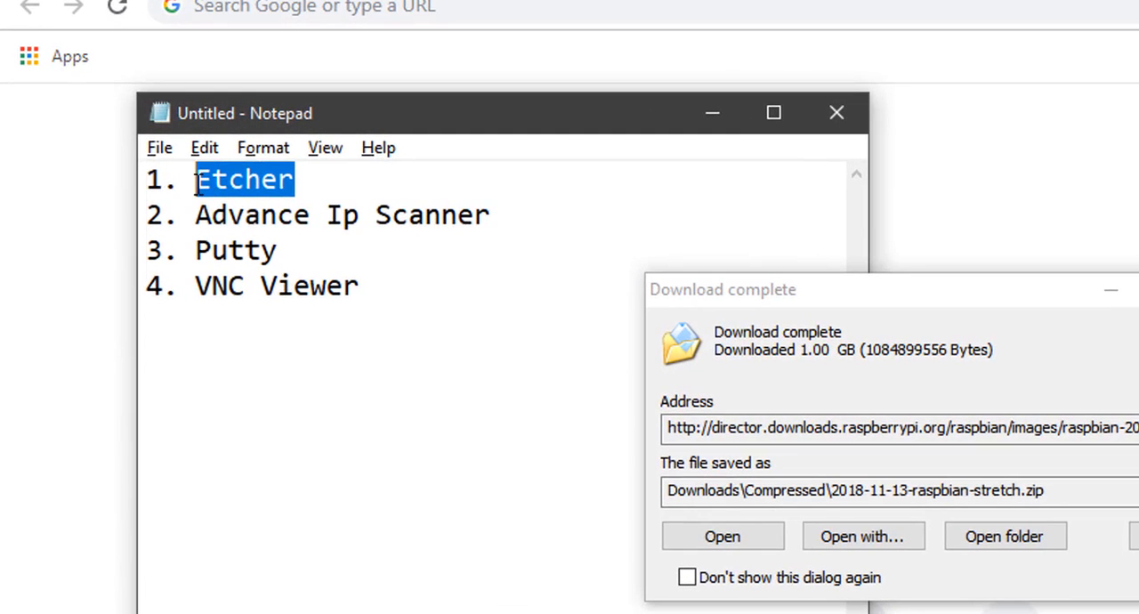
mouse_move(192, 179)
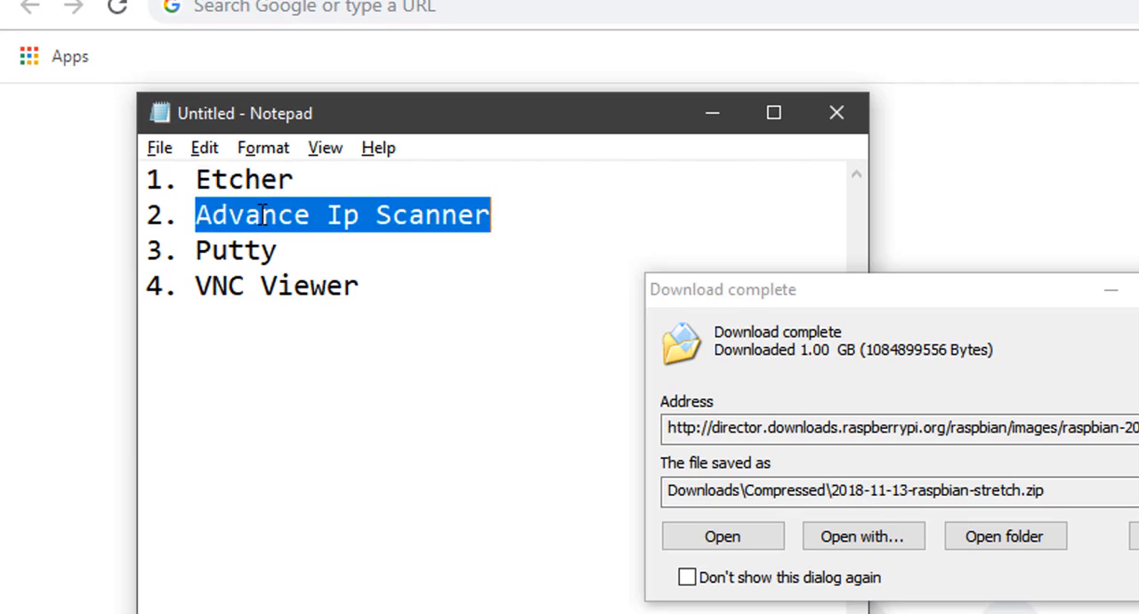
double_click(235, 250)
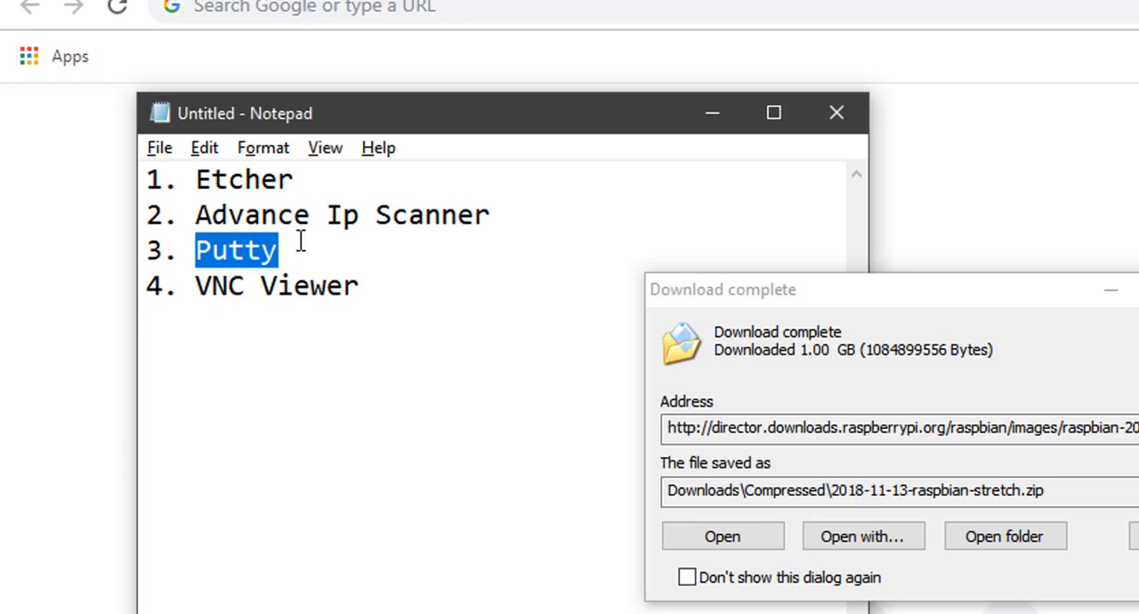
double_click(276, 285)
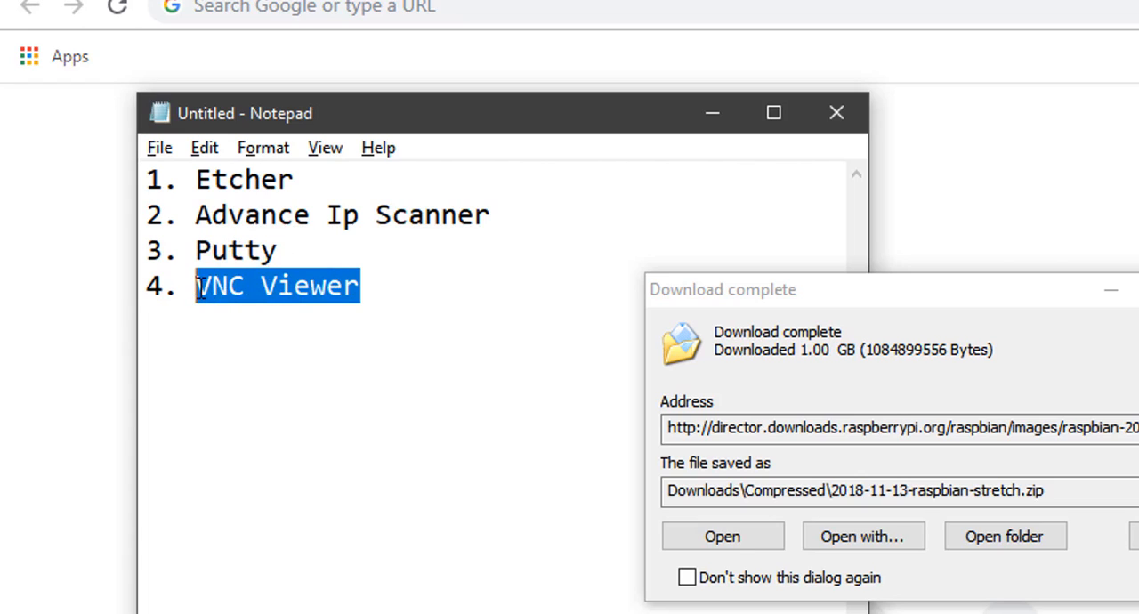
mouse_move(274, 285)
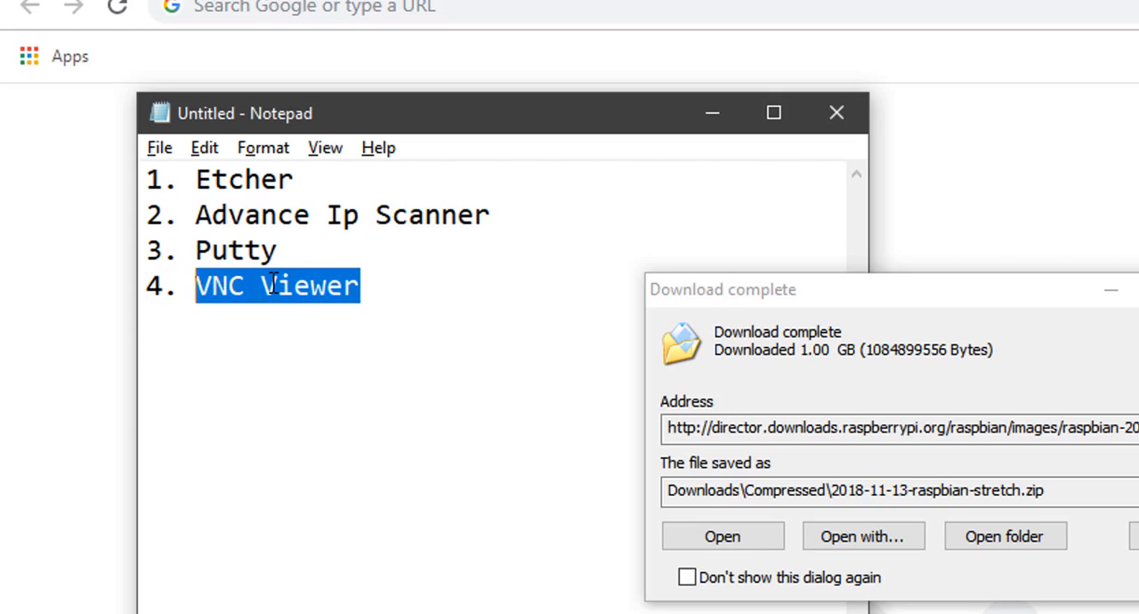
mouse_move(385, 292)
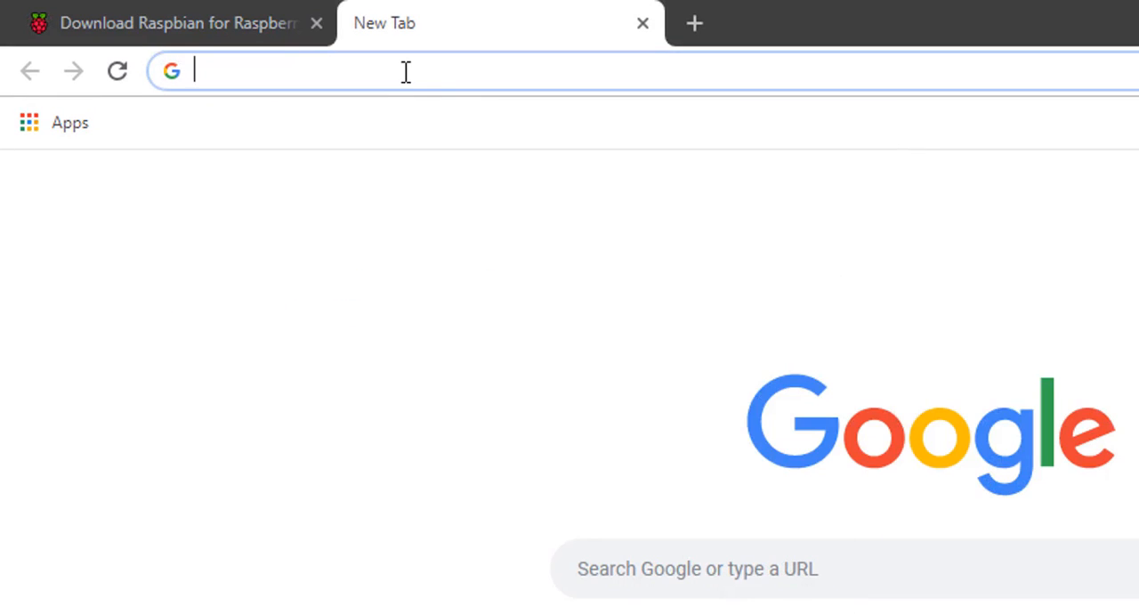
Reach balena.io's Etcher page and choose the Etcher for Windows x64 (Portable) download
type("etcher")
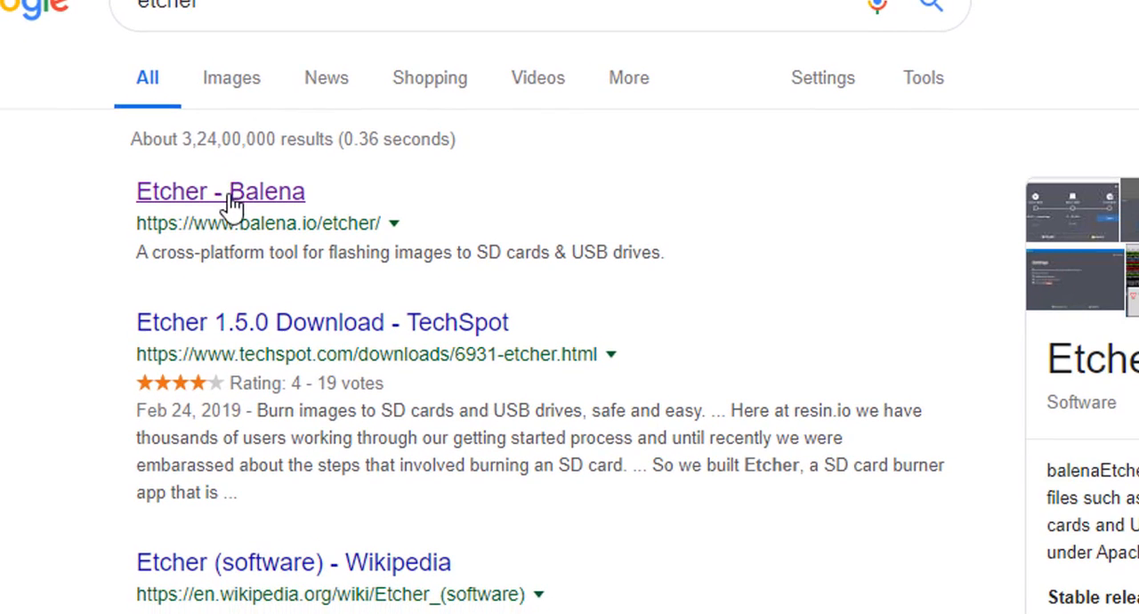
left_click(221, 193)
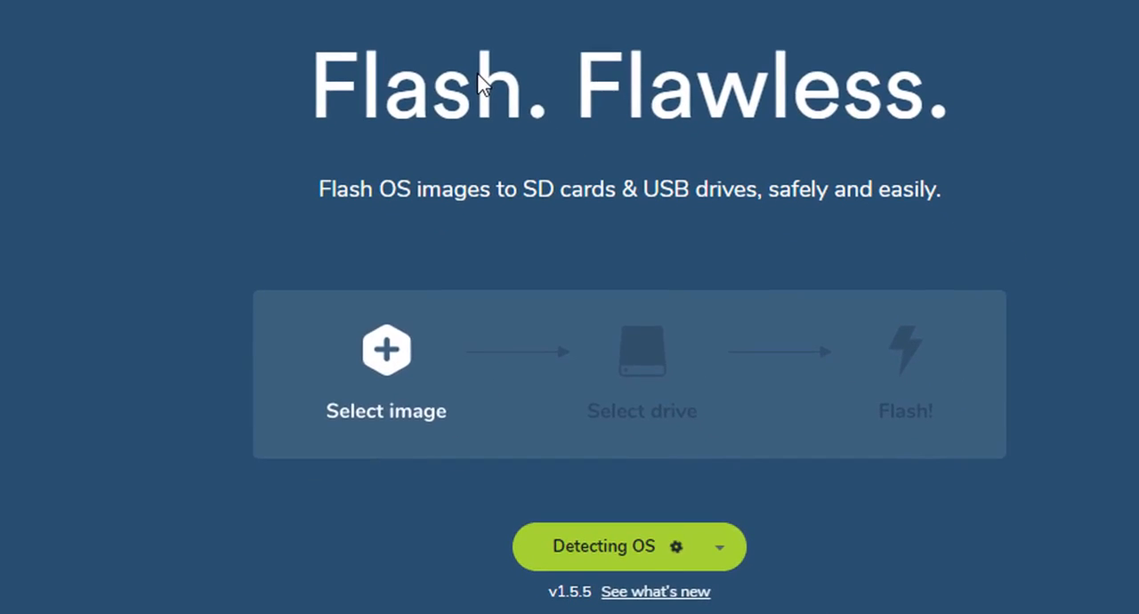
mouse_move(740, 543)
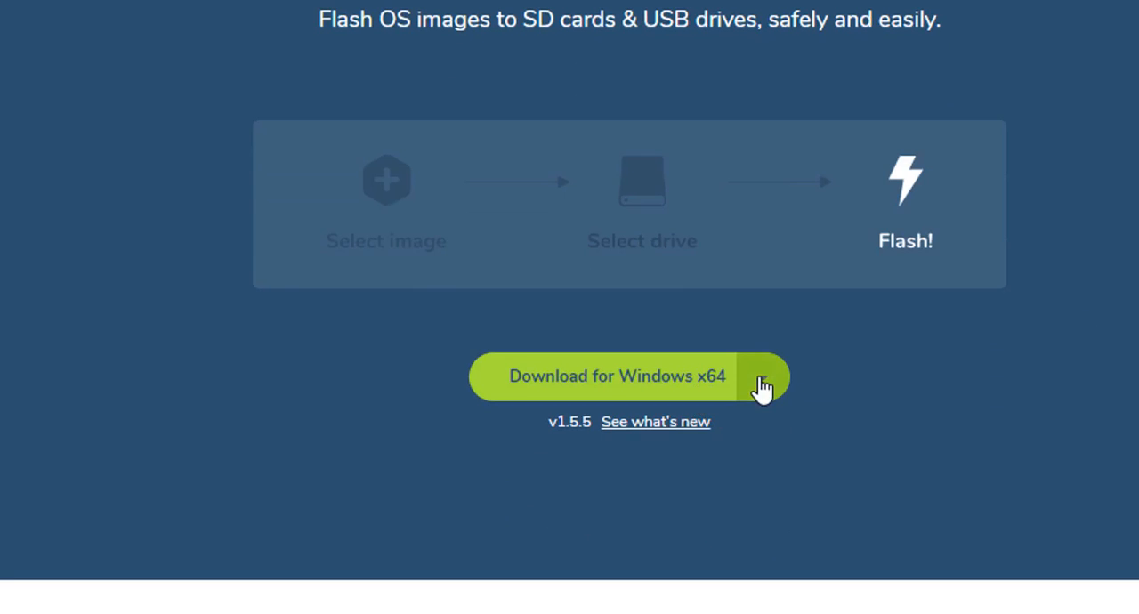
left_click(764, 378)
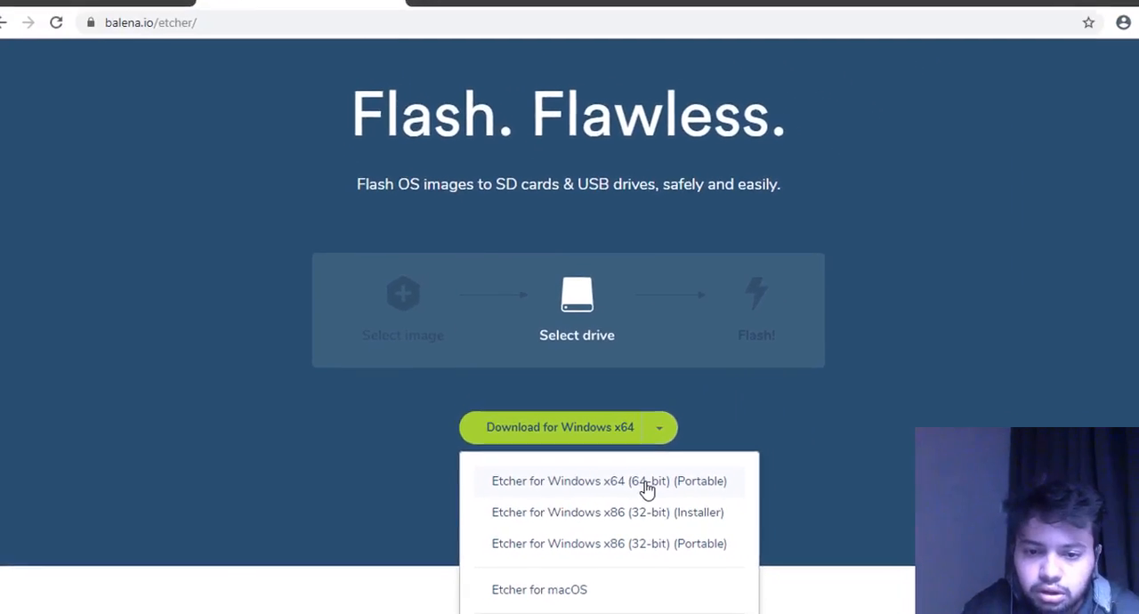
left_click(609, 481)
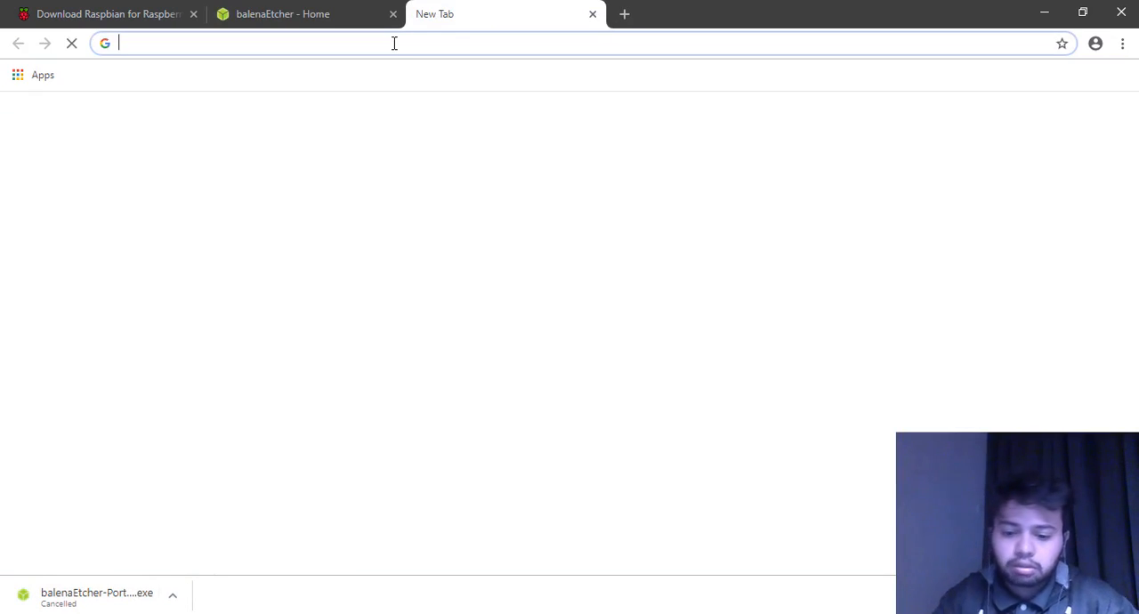
Find putty.org via a 'putty portable' search and reach the 64-bit putty.exe binaries on the download page
type("putty portablr")
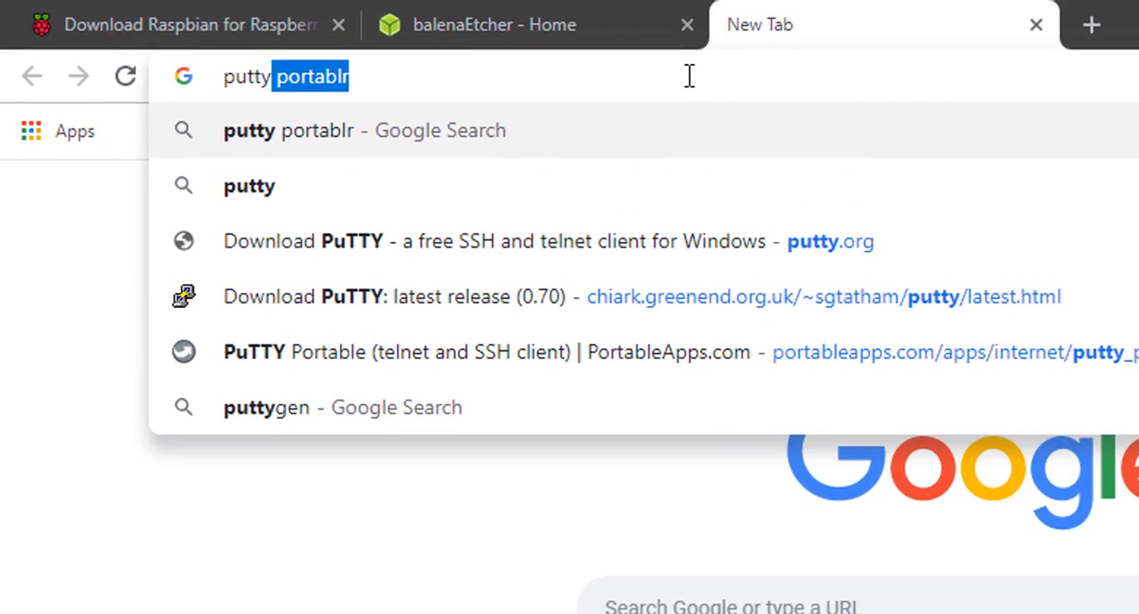
key("Return")
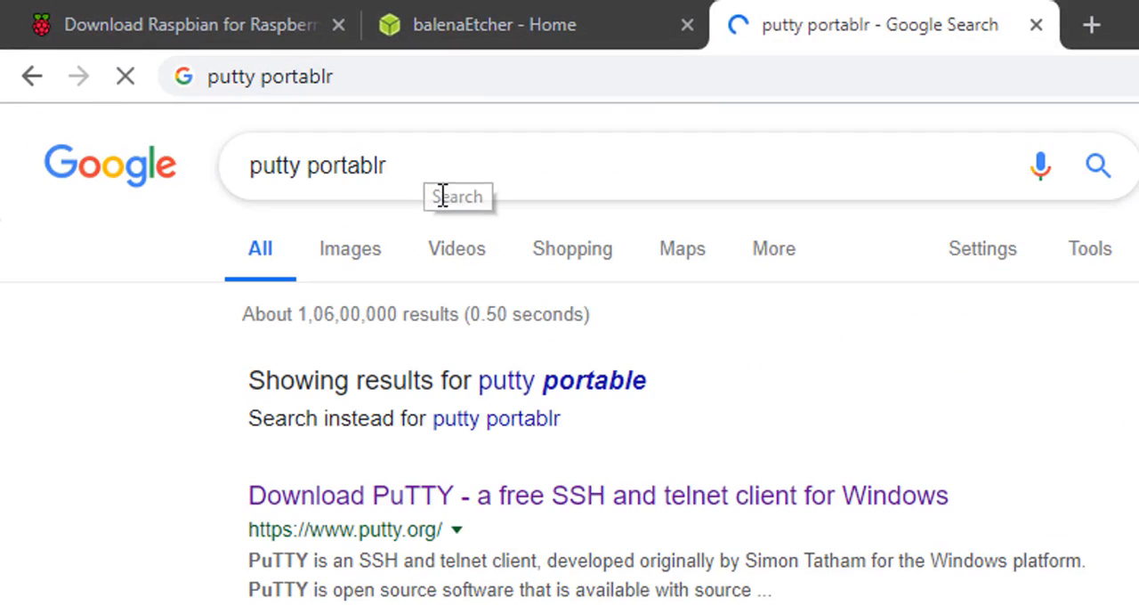
scroll("down", 3)
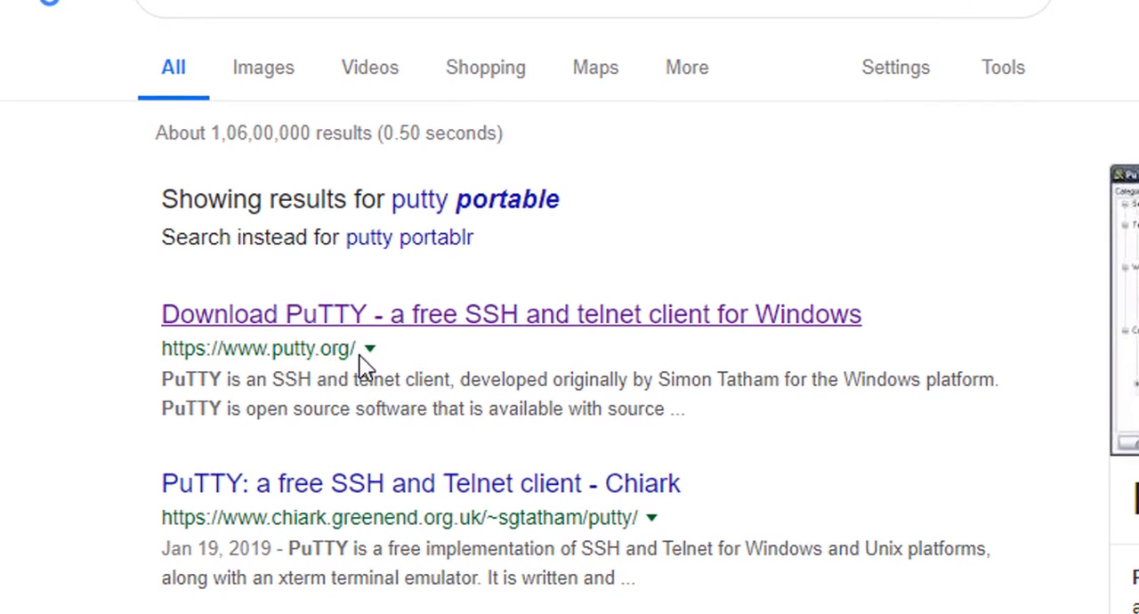
left_click(510, 313)
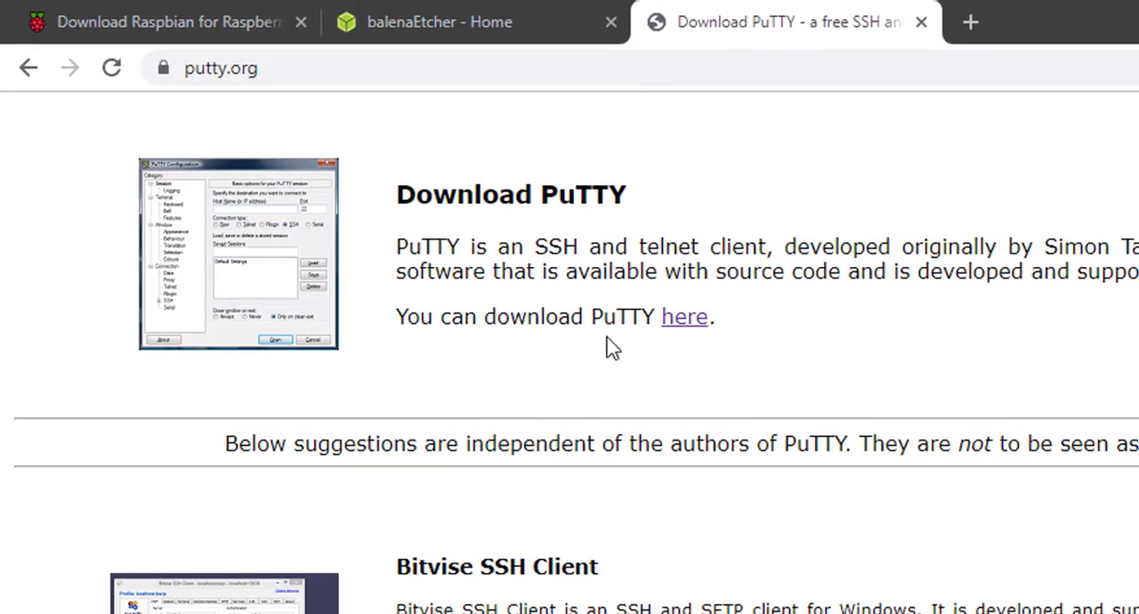
left_click(683, 315)
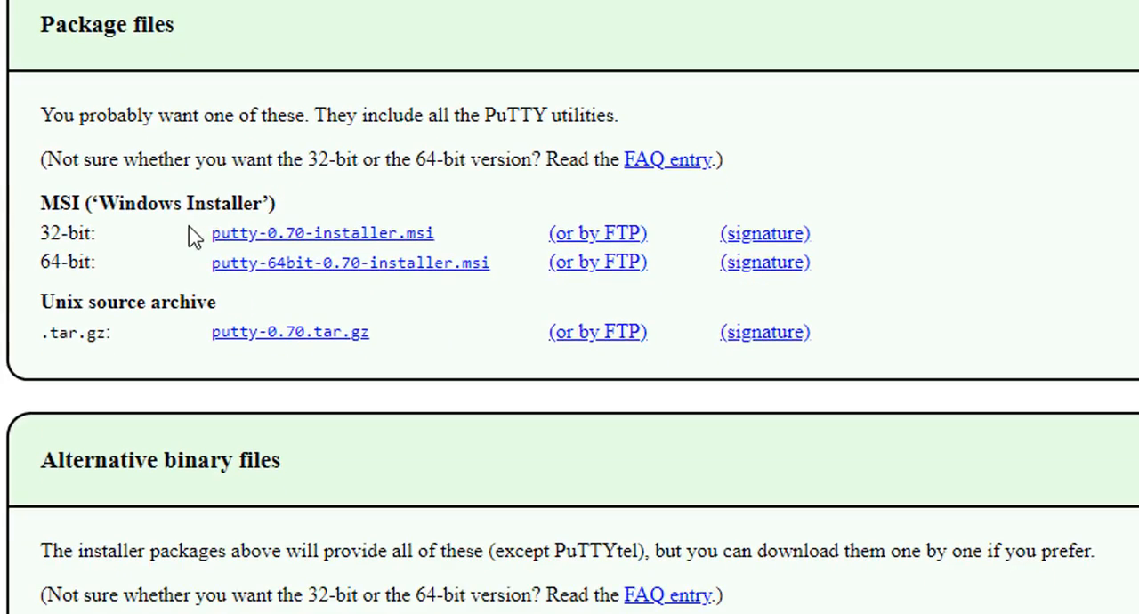
scroll("down", 3)
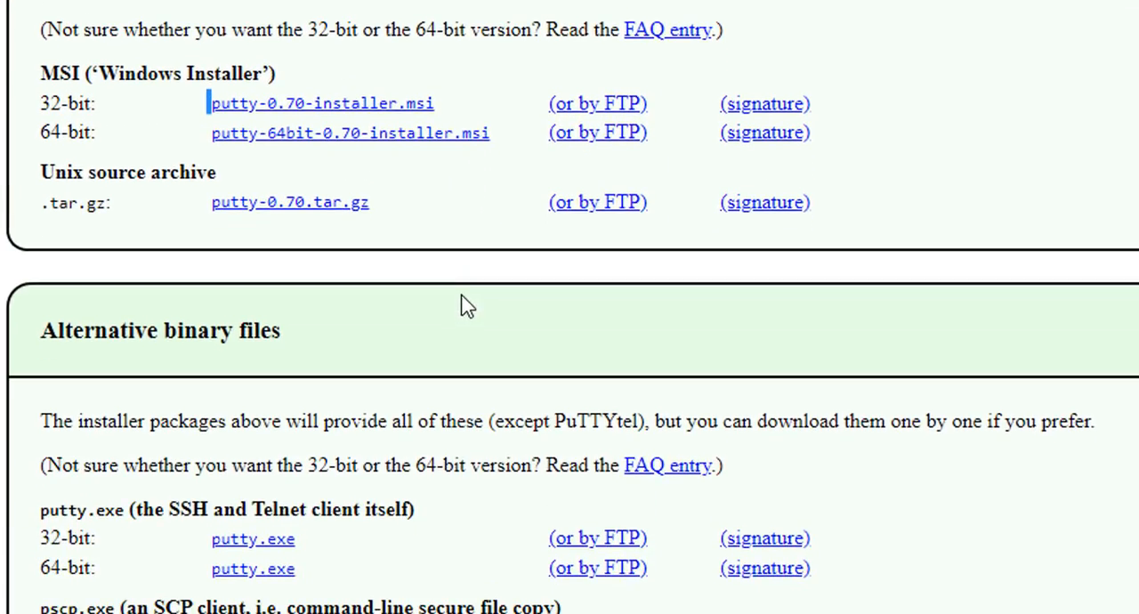
scroll("down", 3)
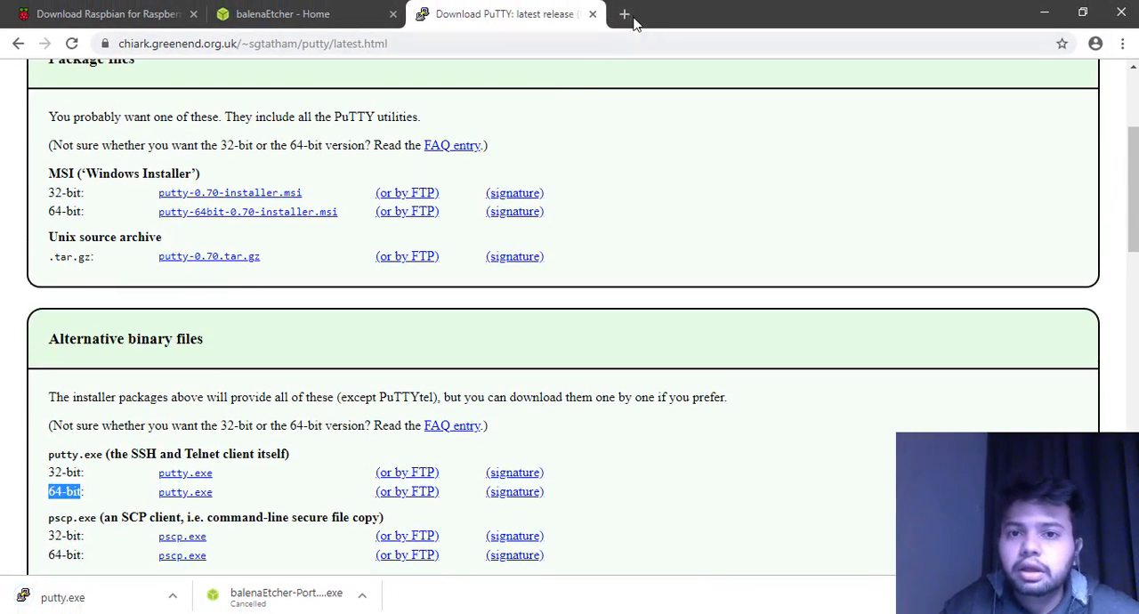
Search 'advanced ip scanner', reach advanced-ip-scanner.com and start its Free Download
left_click(623, 15)
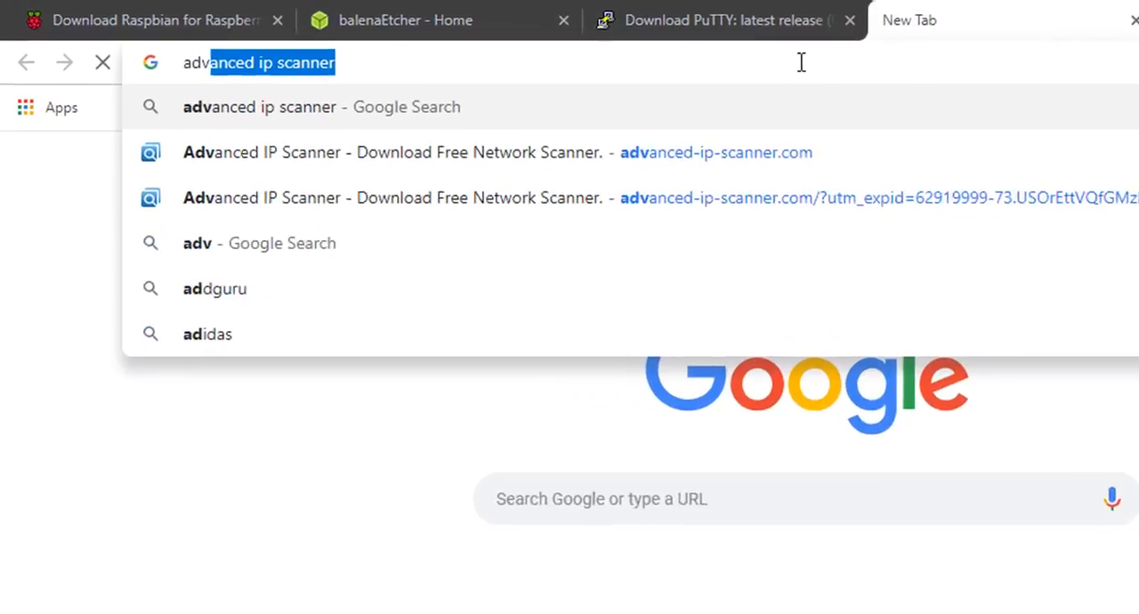
key("Return")
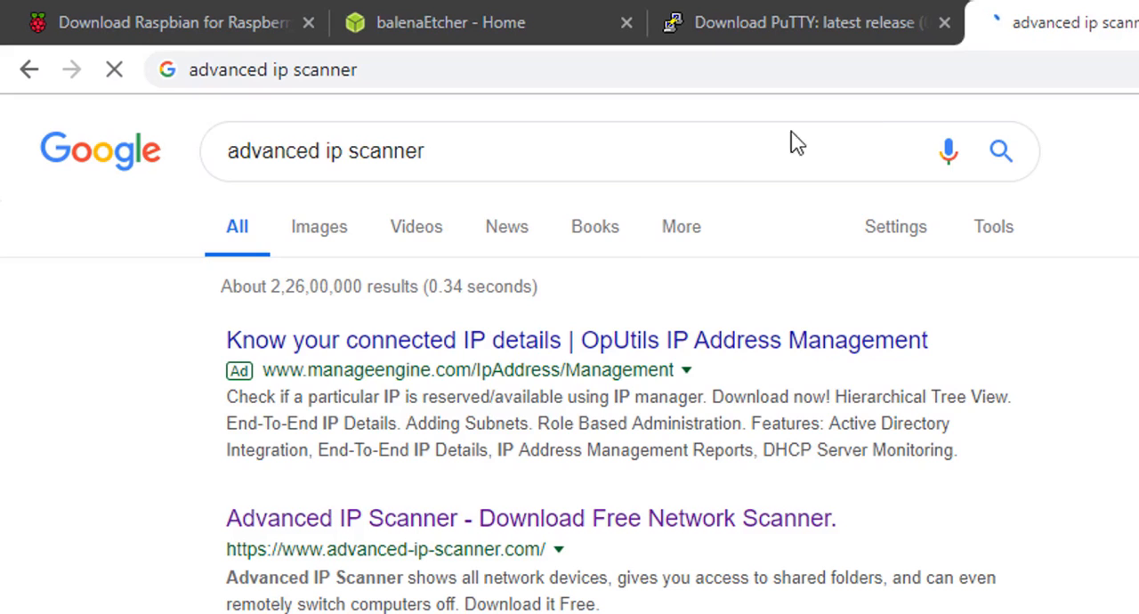
scroll("down", 3)
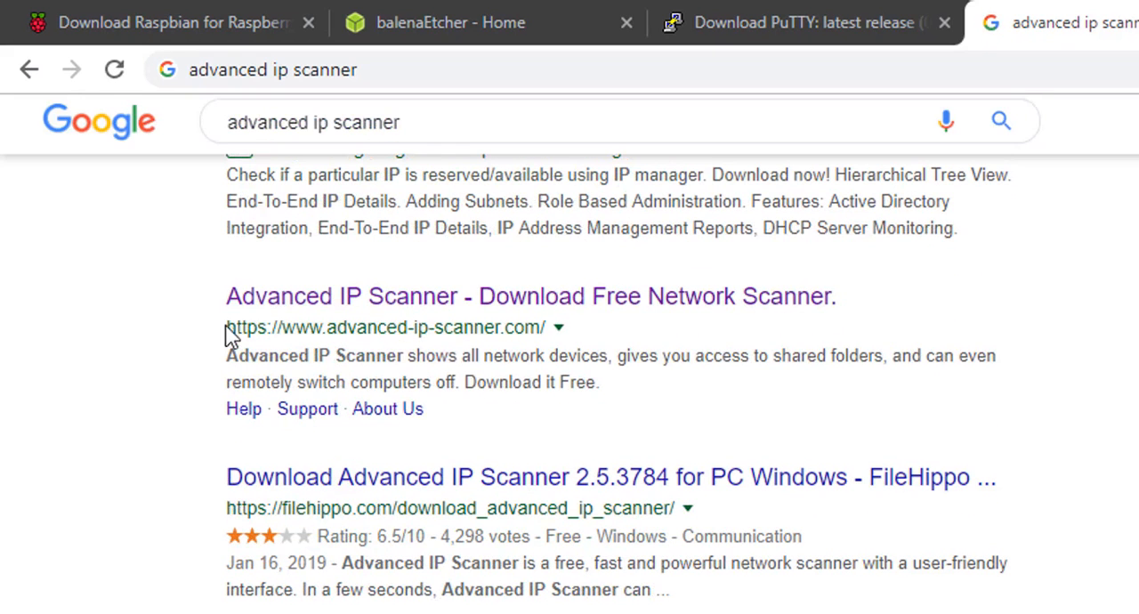
left_click(530, 296)
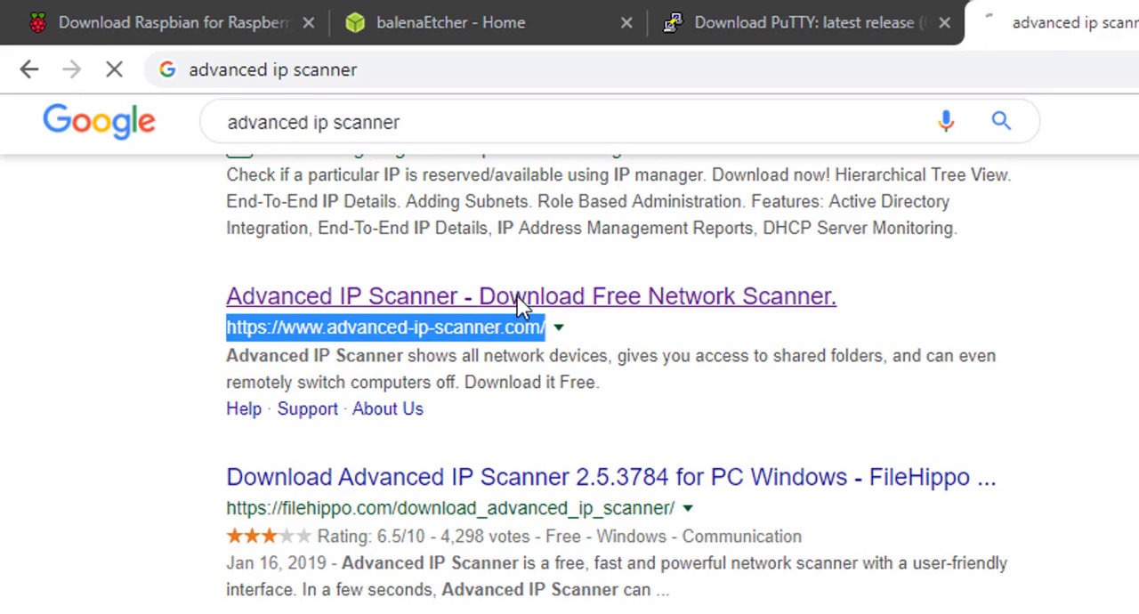
left_click(530, 295)
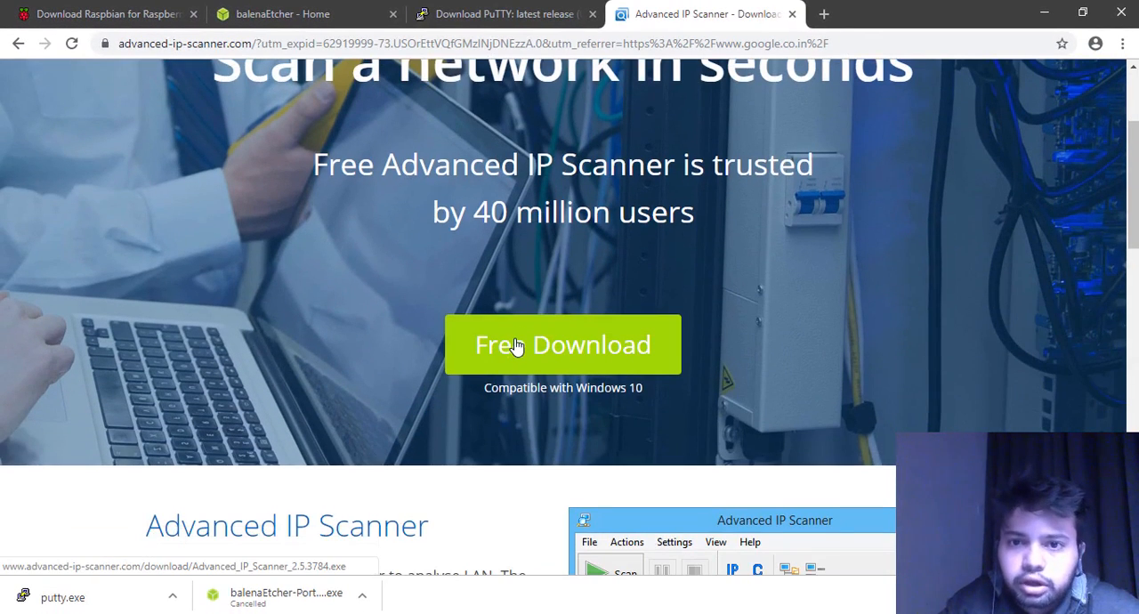
left_click(562, 345)
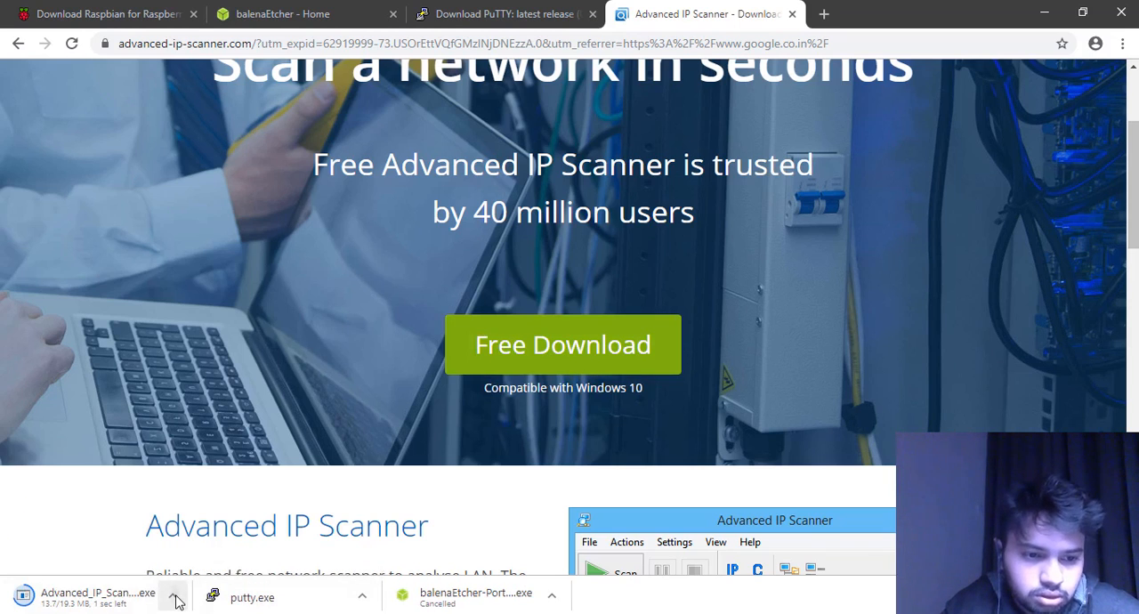
scroll("up", 3)
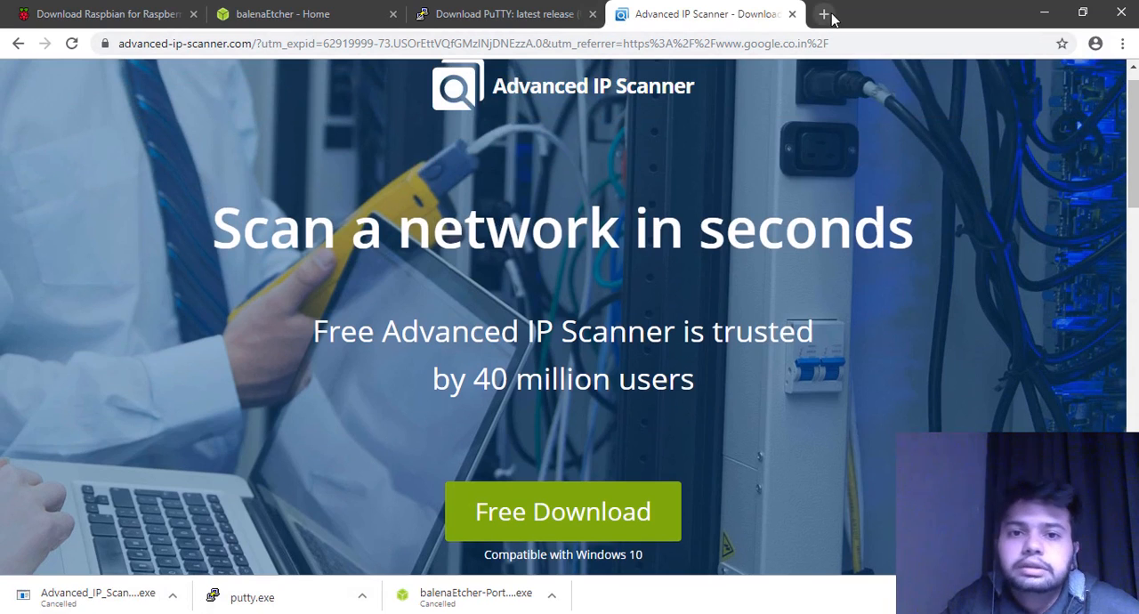
Search for 'vnc viewer' in a new tab and reach the RealVNC download page
left_click(825, 16)
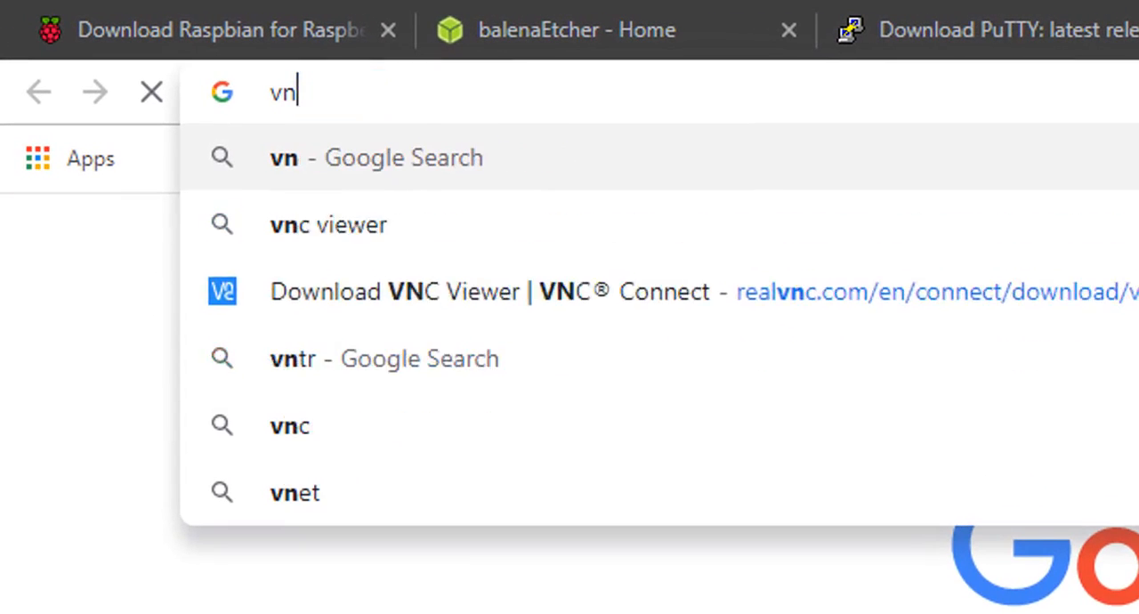
left_click(327, 225)
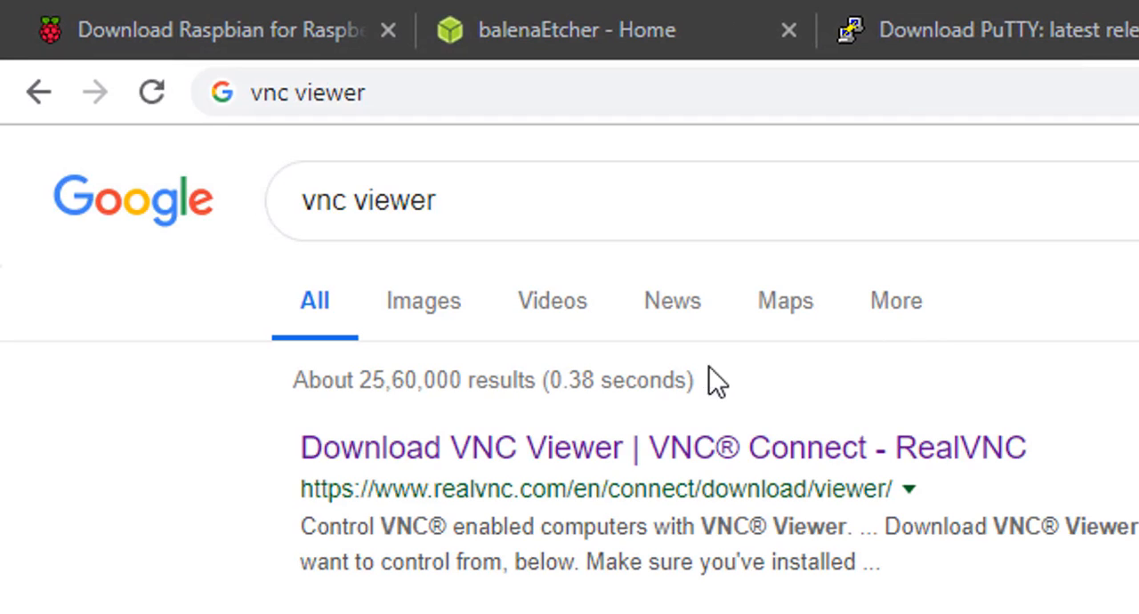
left_click(559, 446)
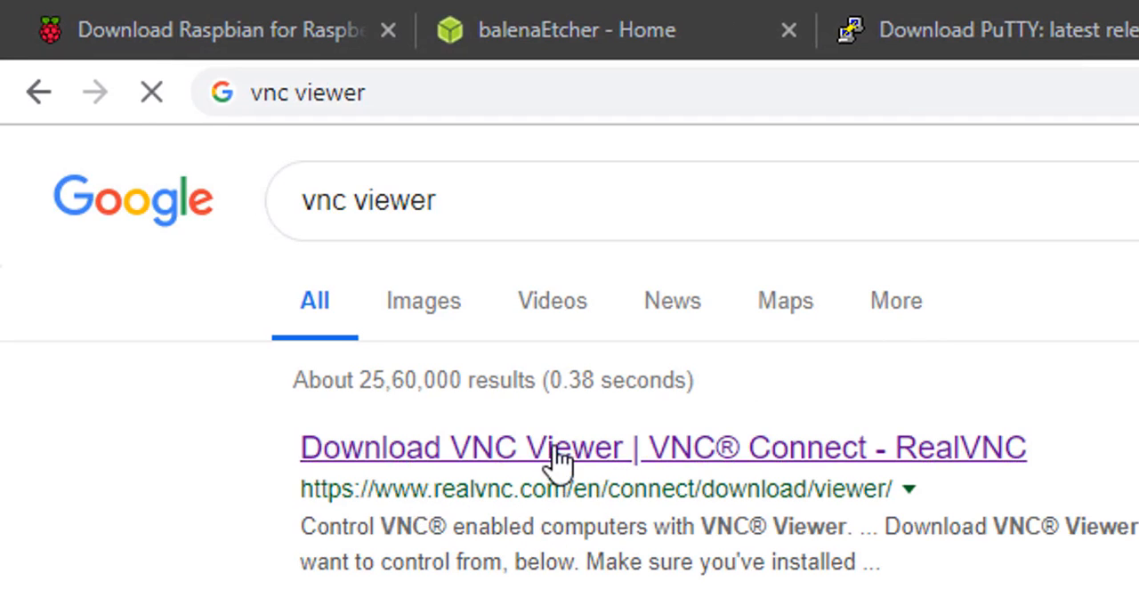
left_click(528, 449)
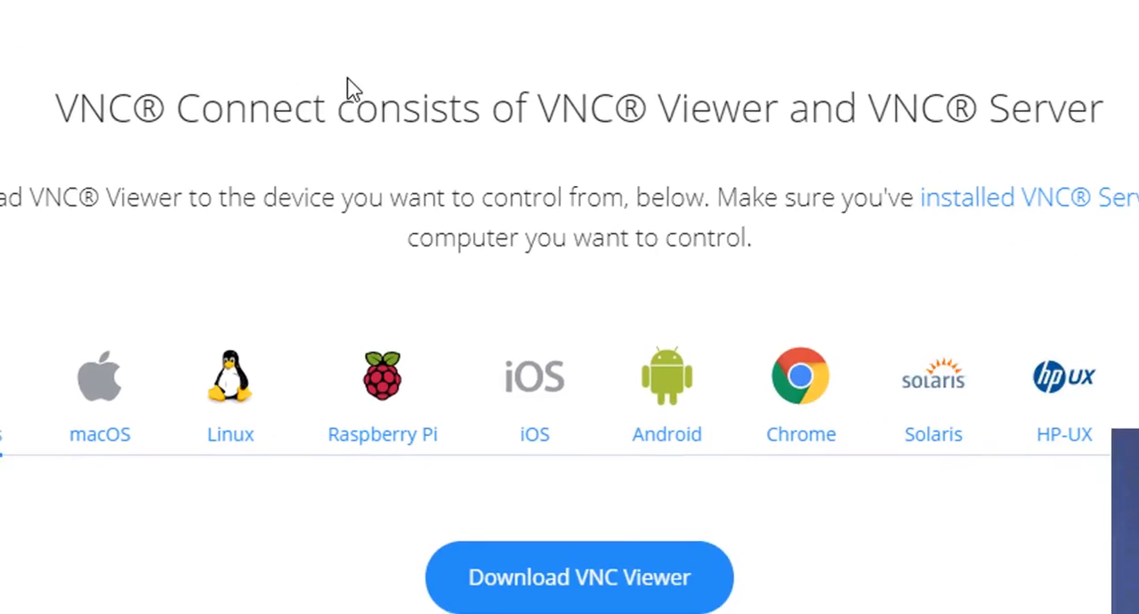
scroll("down", 3)
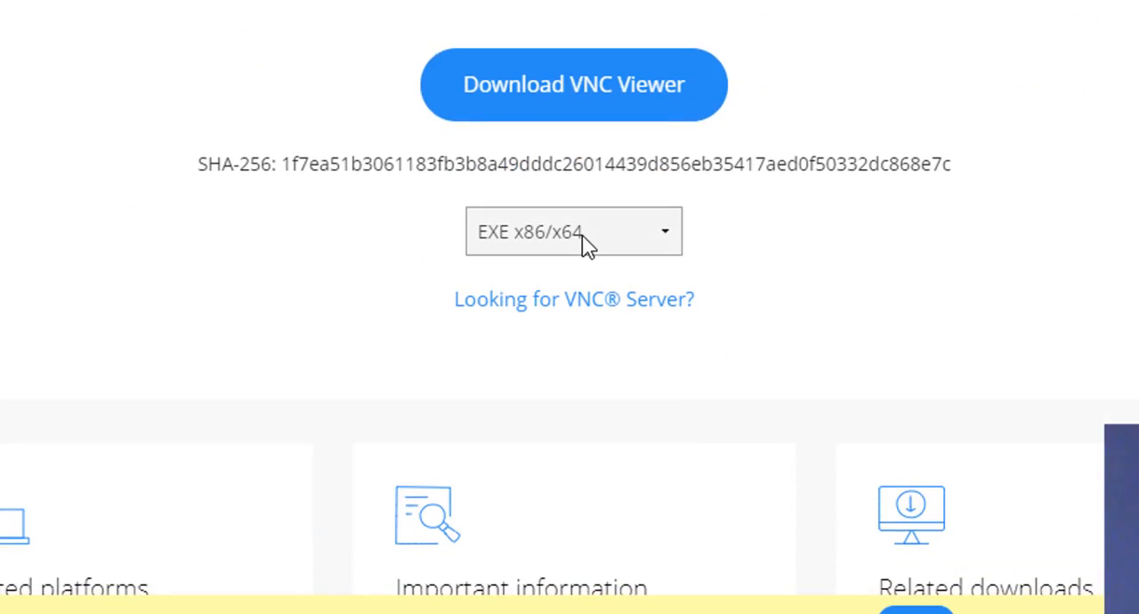
Download VNC Viewer in the Standalone EXE x64 format for Windows
left_click(572, 231)
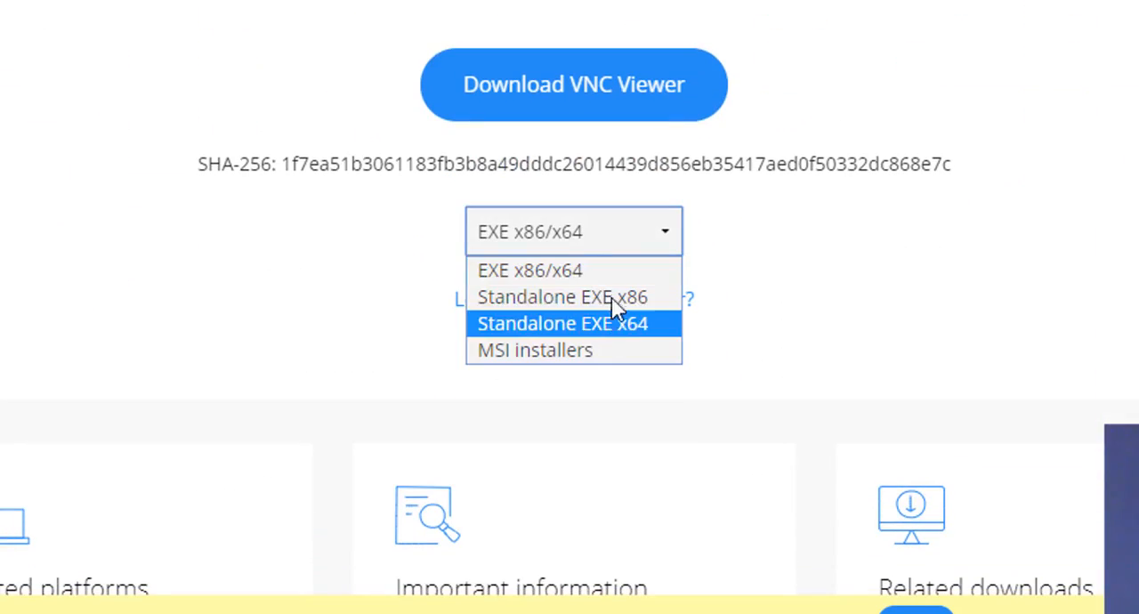
mouse_move(612, 331)
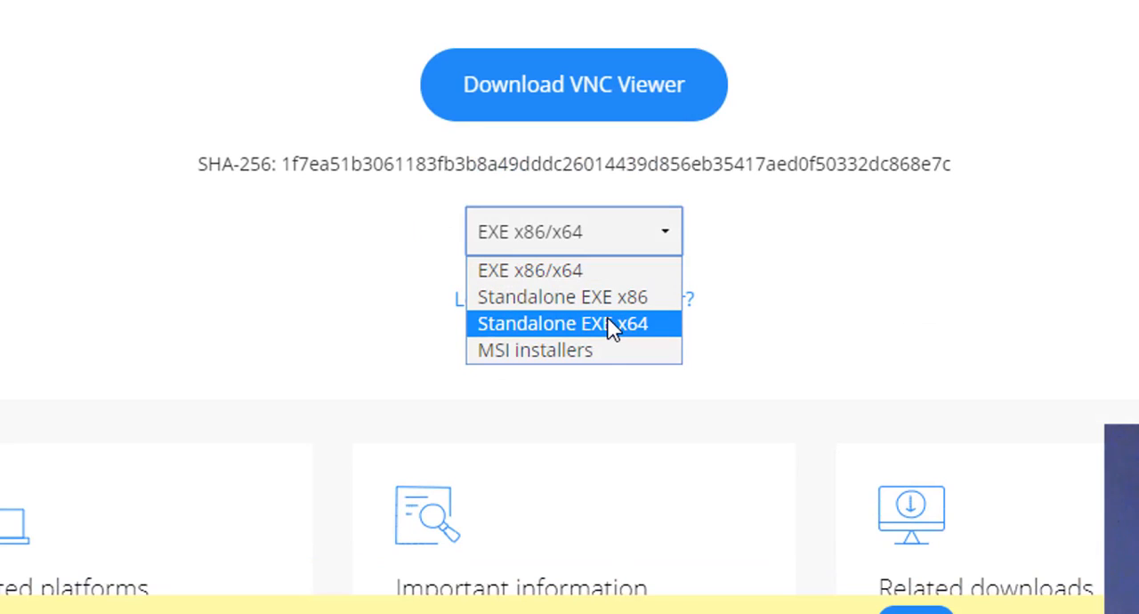
mouse_move(634, 342)
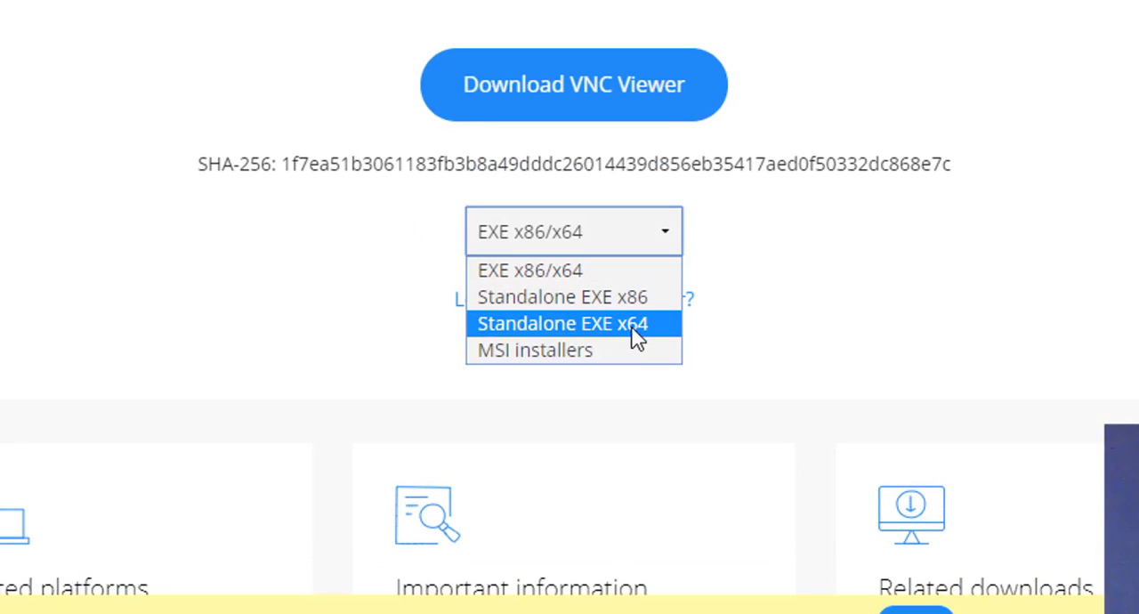
left_click(560, 324)
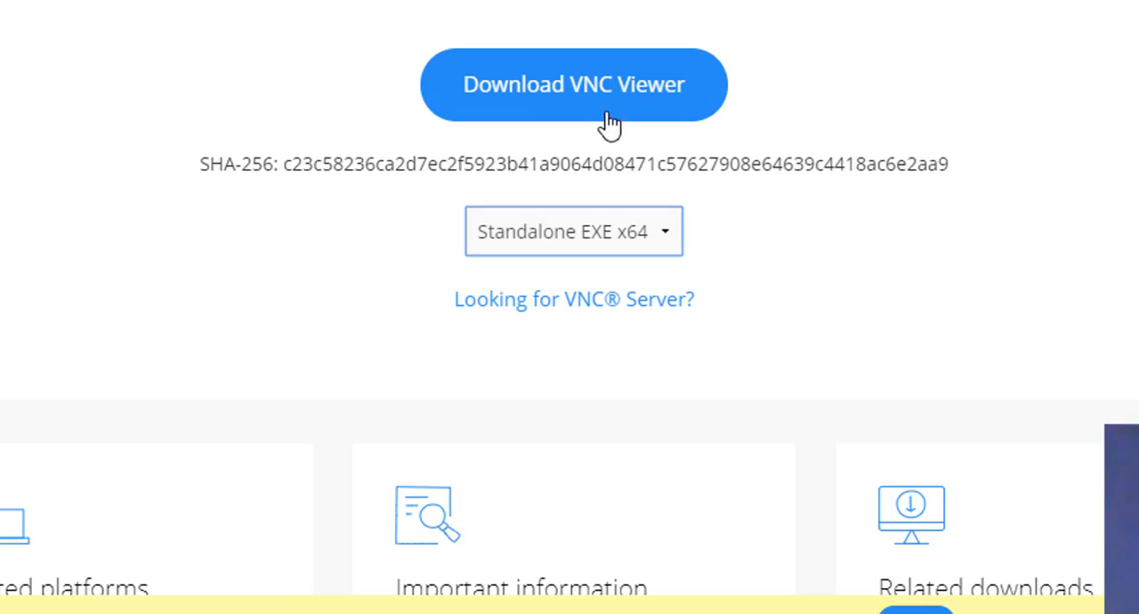
left_click(573, 84)
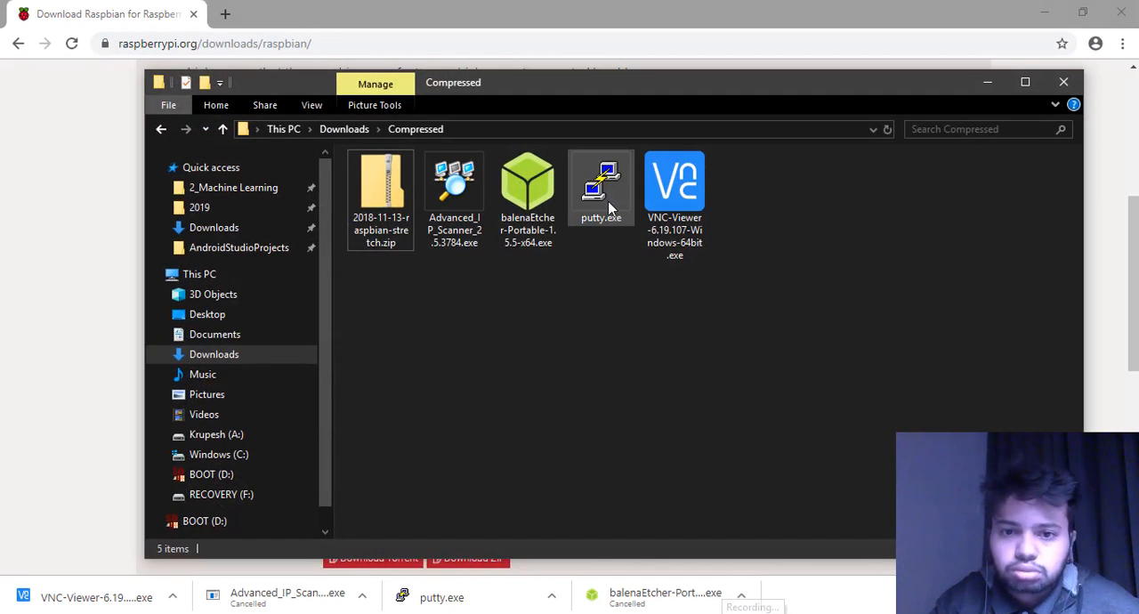
Launch balenaEtcher-Portable-1.5.5-x64.exe from Downloads > Compressed and allow it to run
left_click(526, 187)
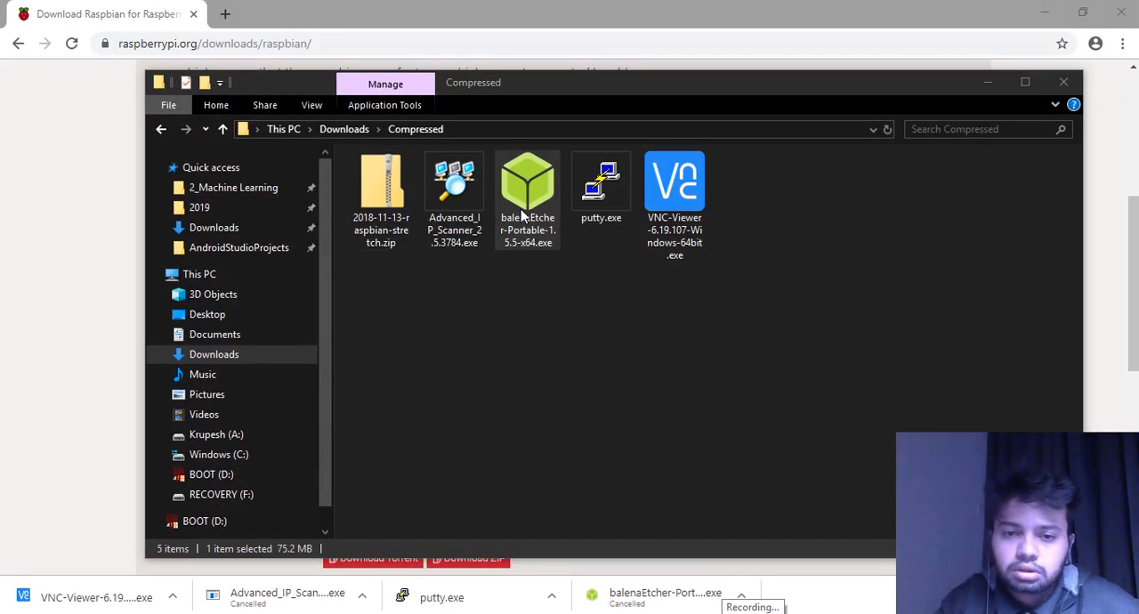
double_click(526, 185)
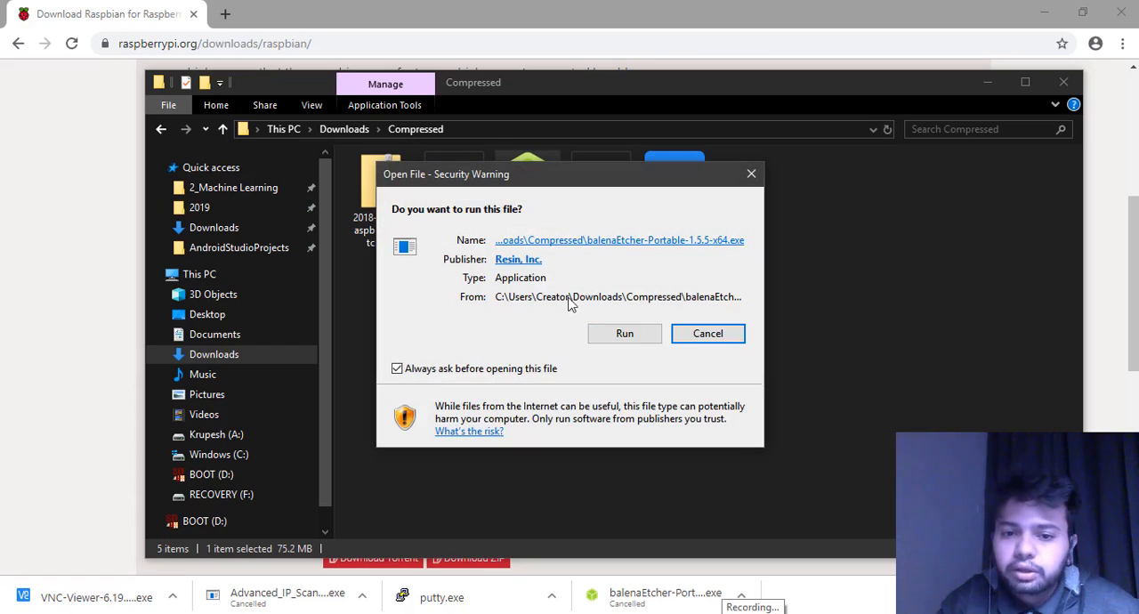
left_click(623, 332)
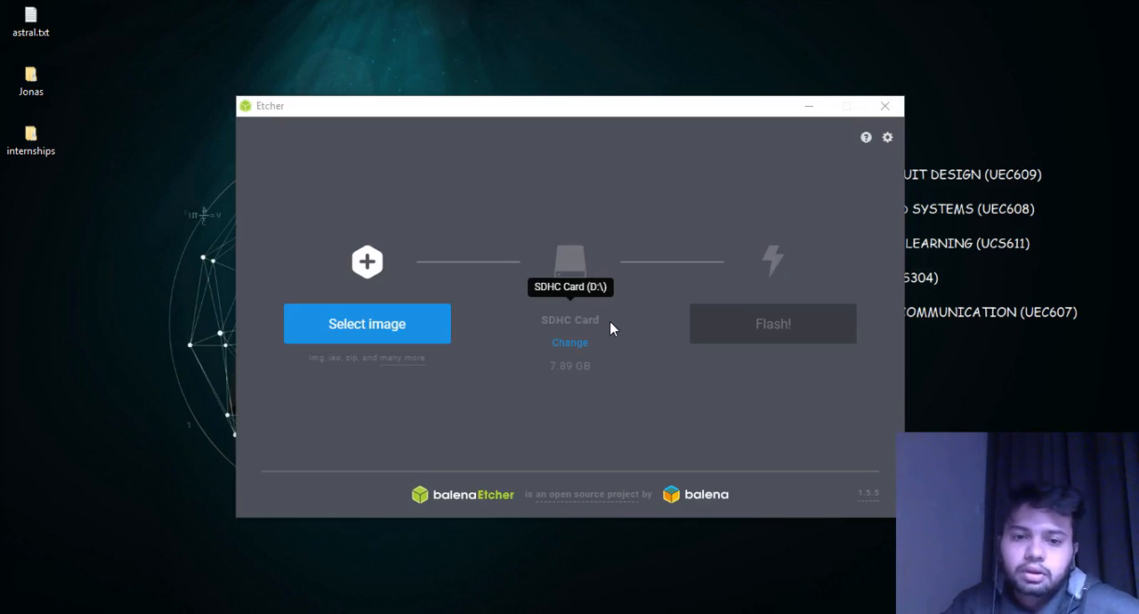
mouse_move(498, 110)
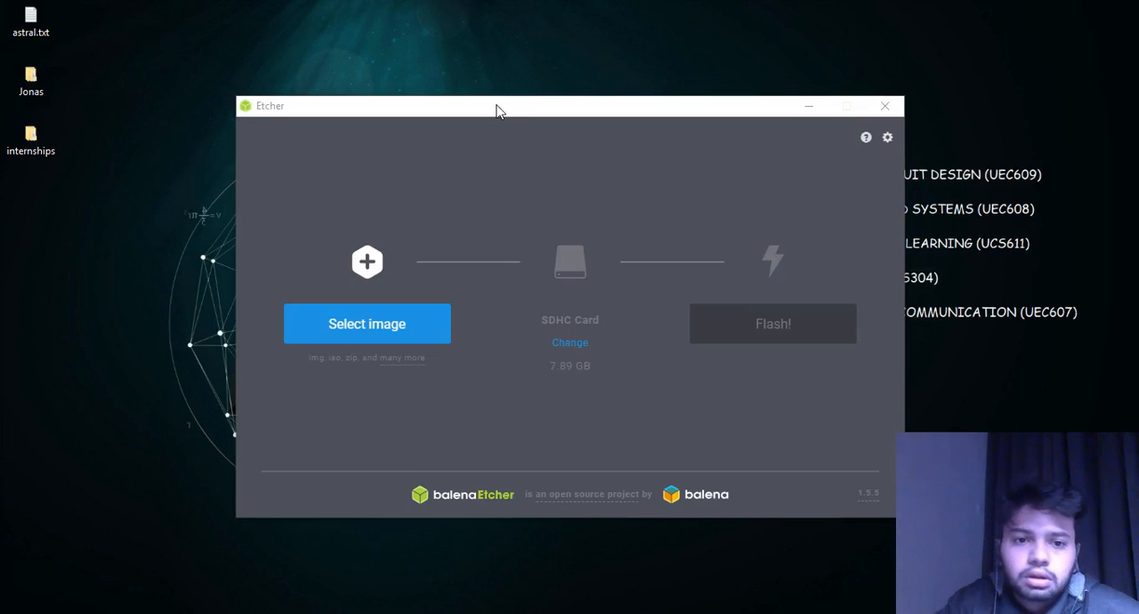
mouse_move(454, 283)
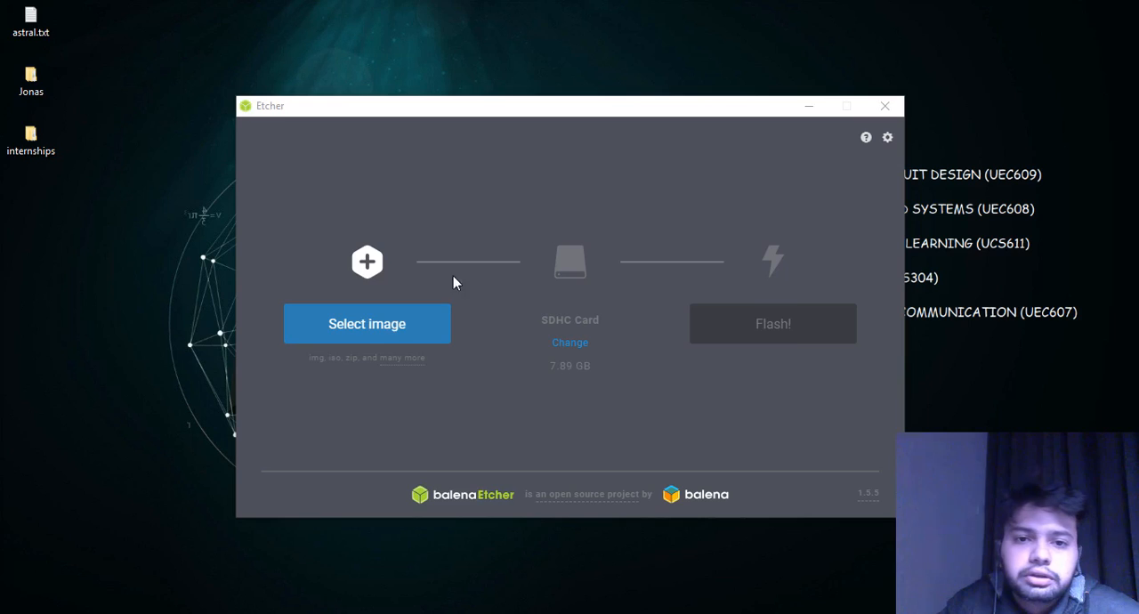
Select 2018-11-13-raspbian-stretch.zip from Downloads > Compressed as the image to flash
left_click(366, 324)
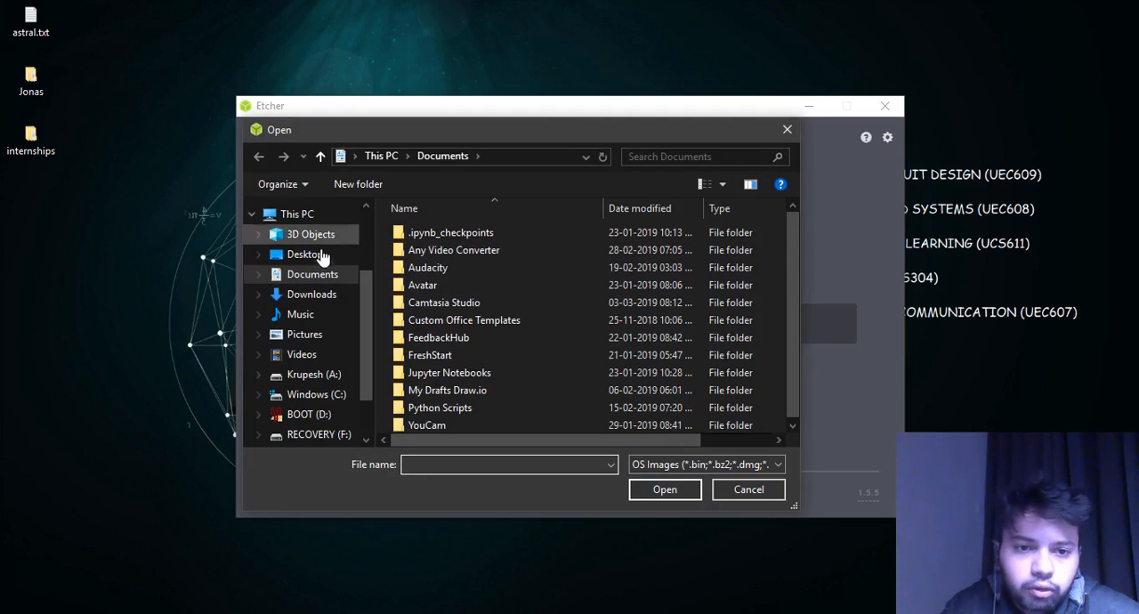
left_click(312, 293)
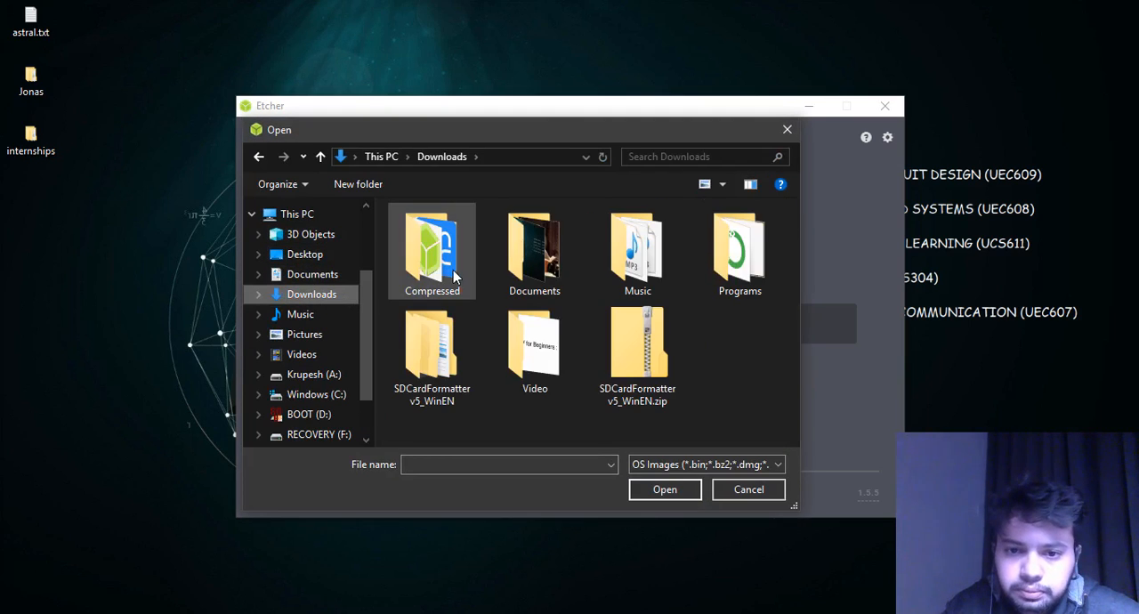
double_click(431, 249)
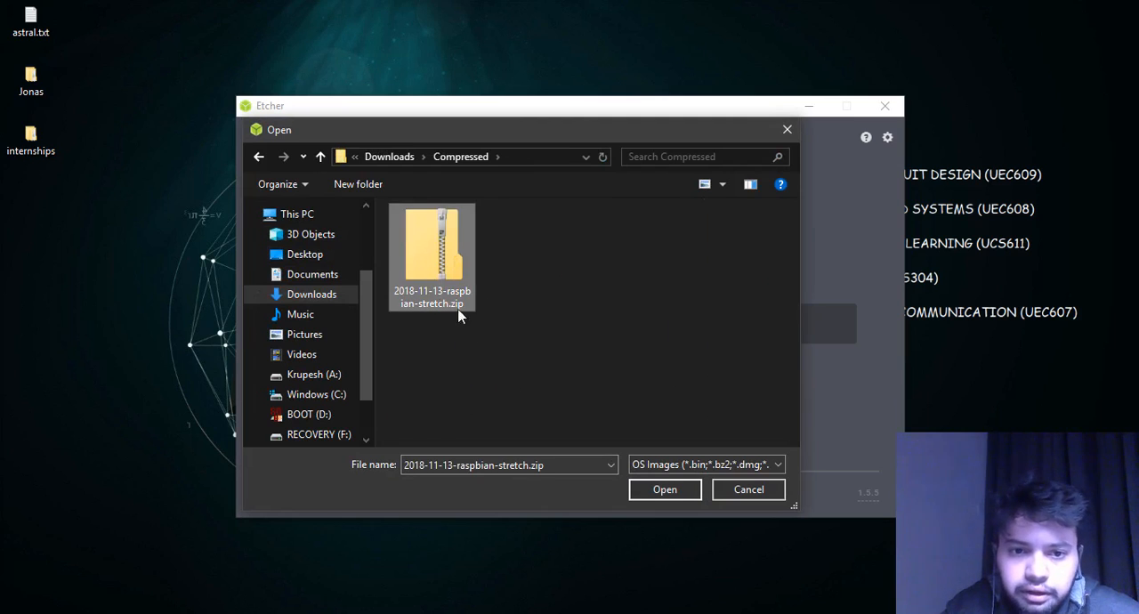
left_click(666, 490)
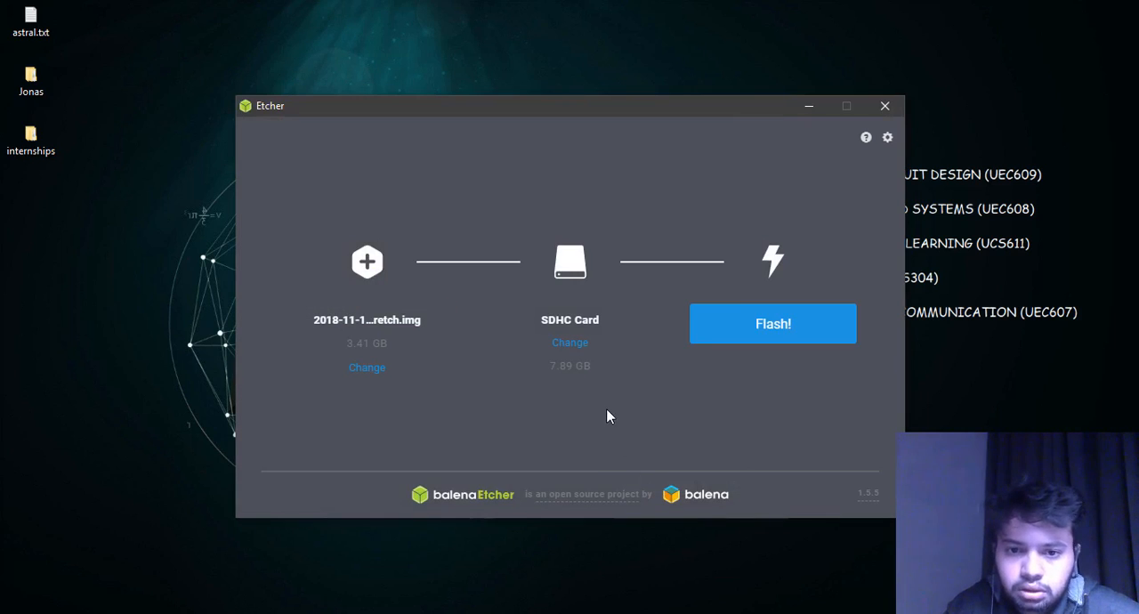
mouse_move(586, 377)
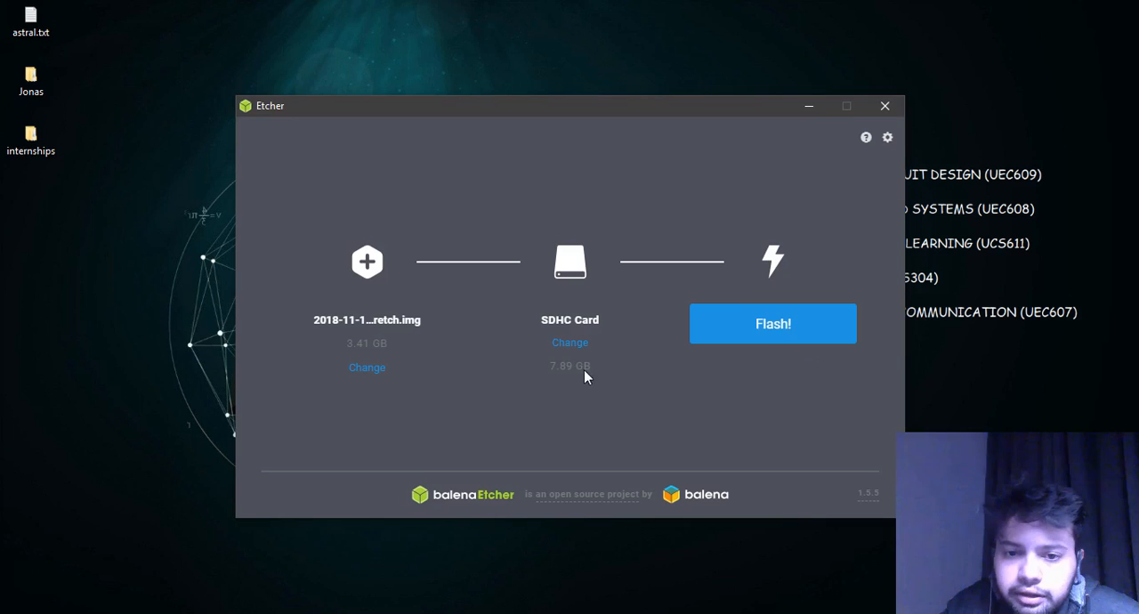
mouse_move(587, 366)
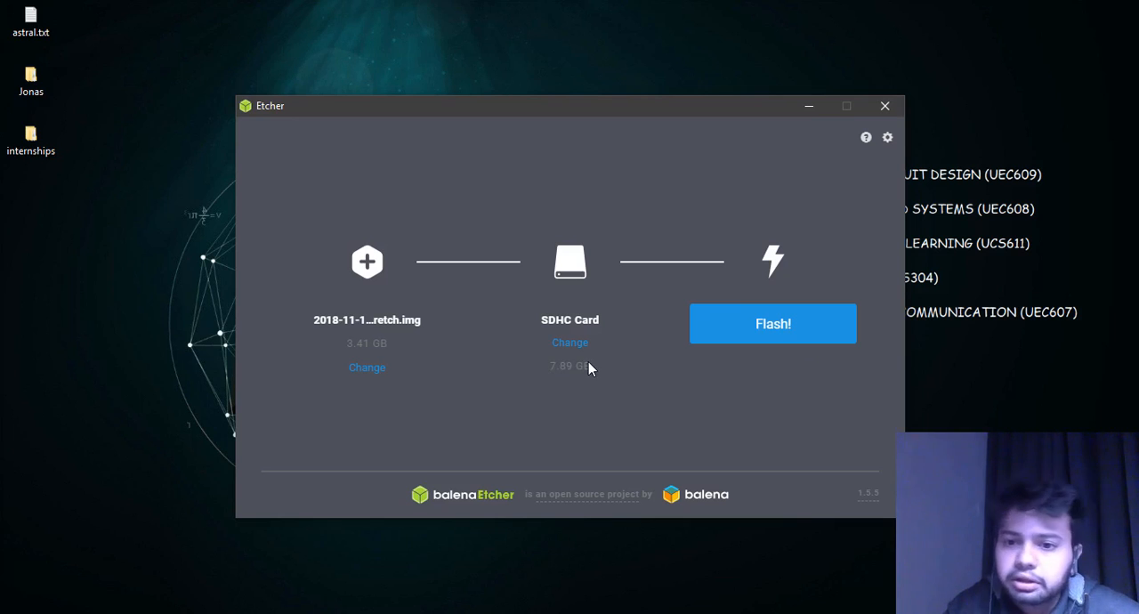
Flash the image to the SD card and cancel the Windows format prompt afterwards
left_click(772, 324)
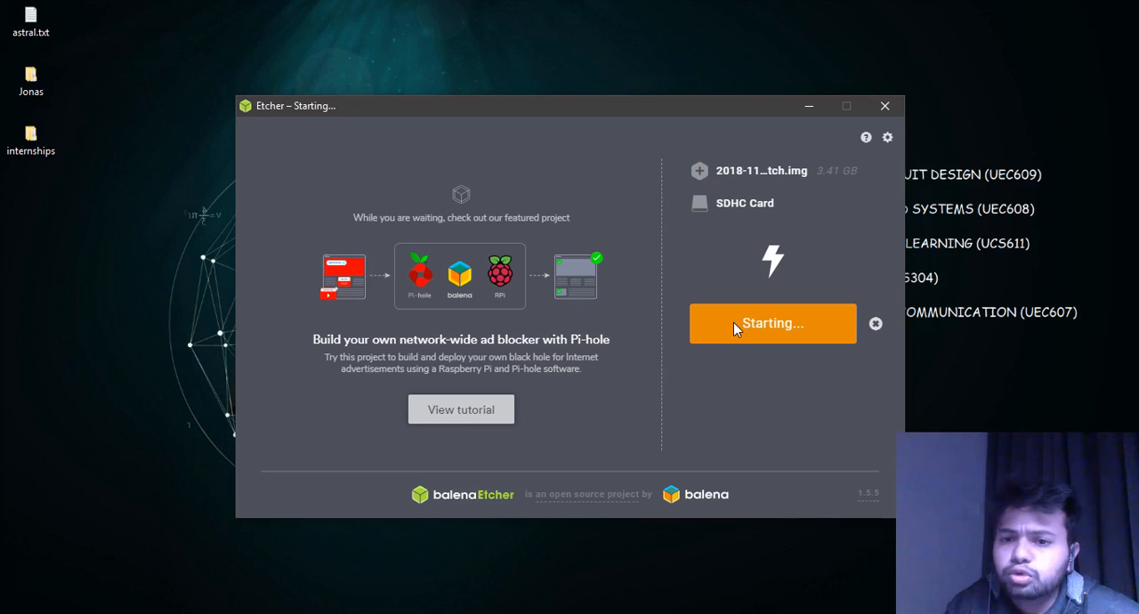
mouse_move(720, 370)
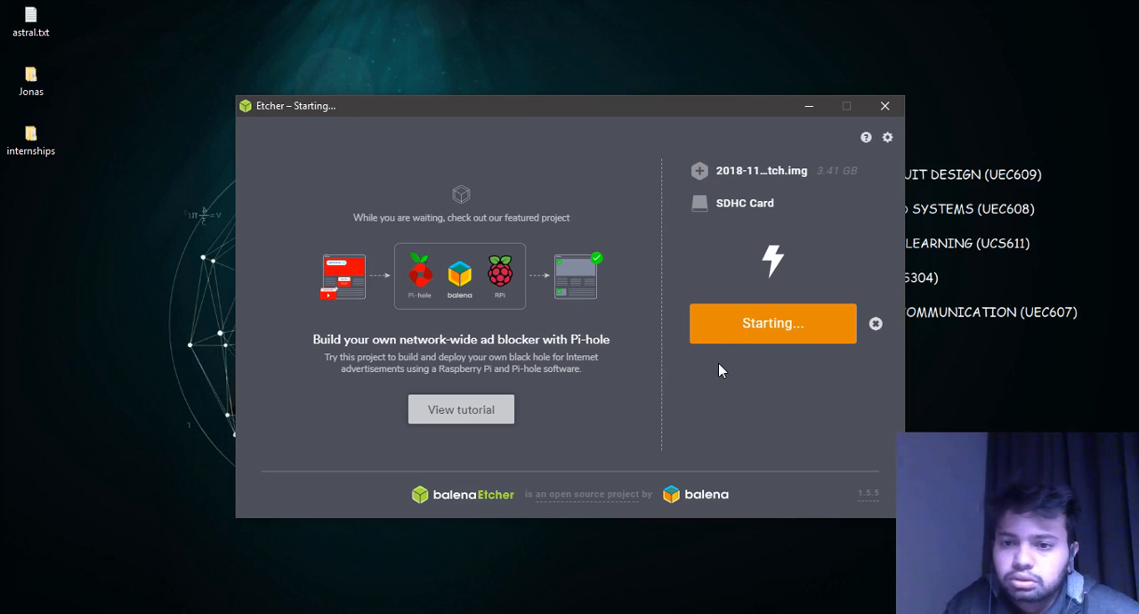
mouse_move(818, 373)
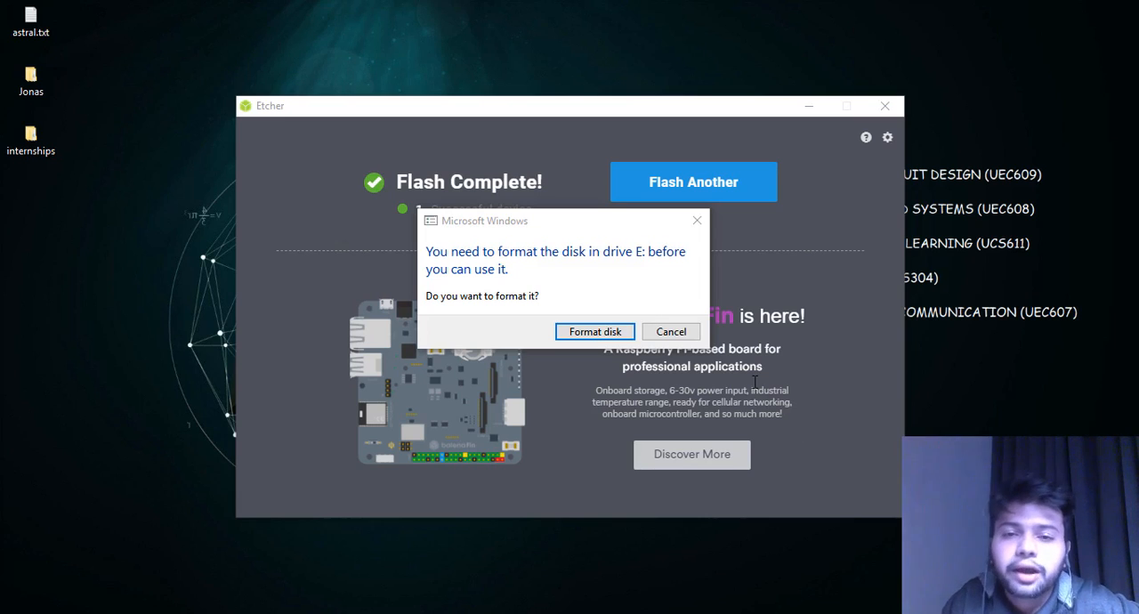
mouse_move(573, 253)
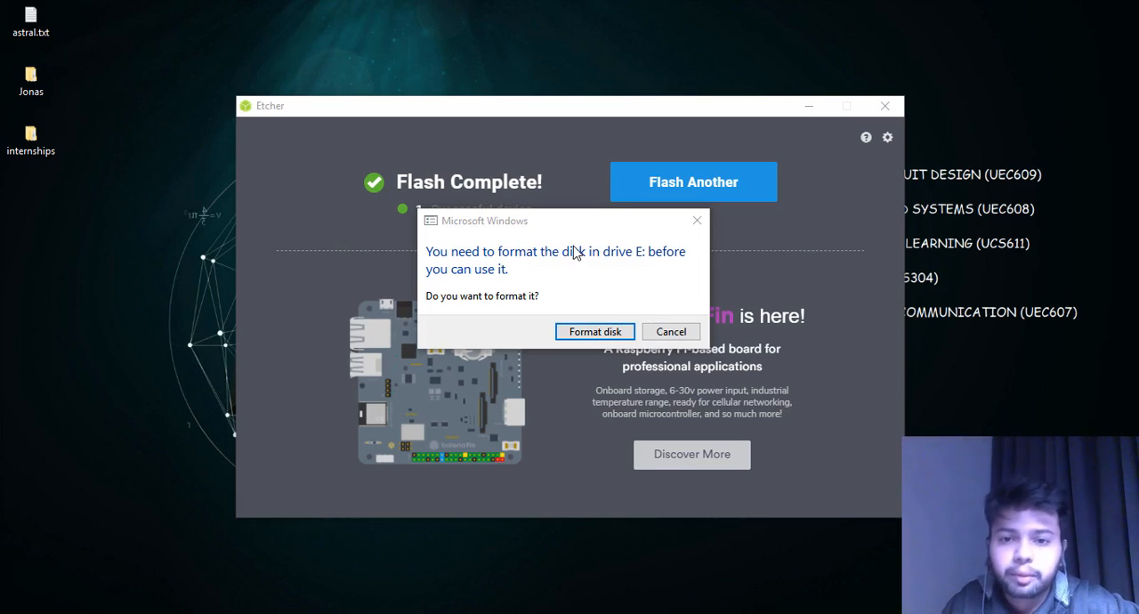
left_click_drag(577, 220, 538, 210)
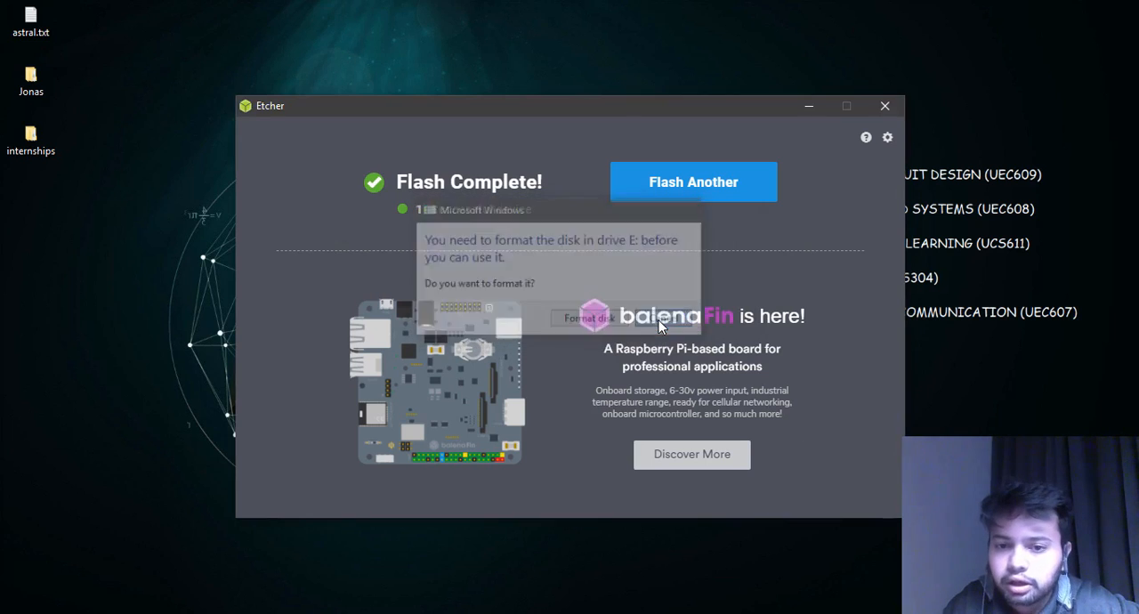
left_click(883, 107)
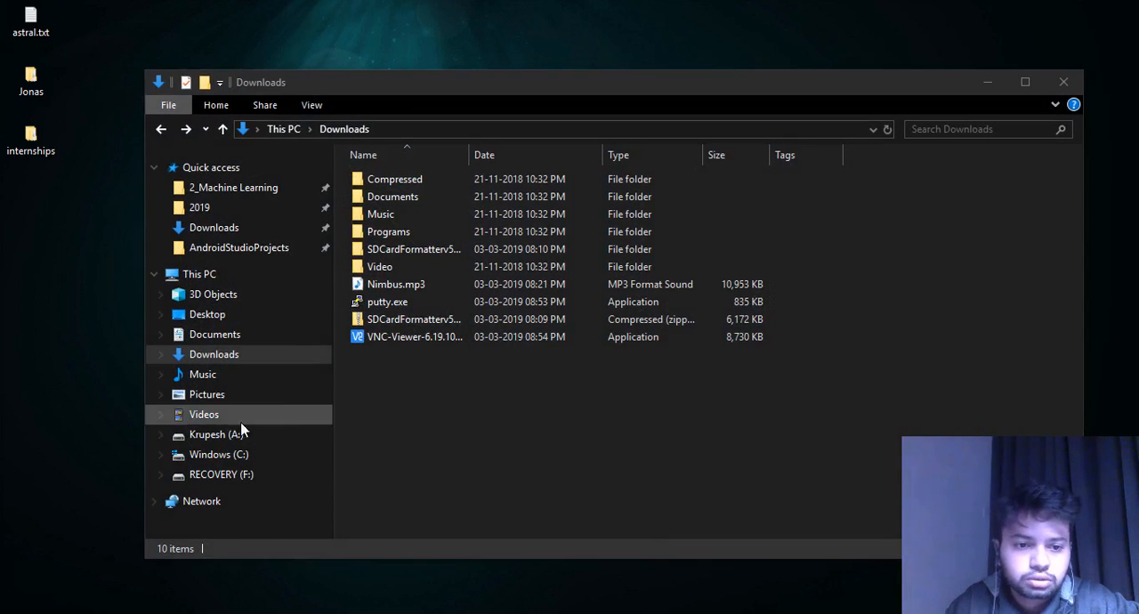
Create a new text document on the boot (D:) drive and start naming it ssh
left_click(199, 274)
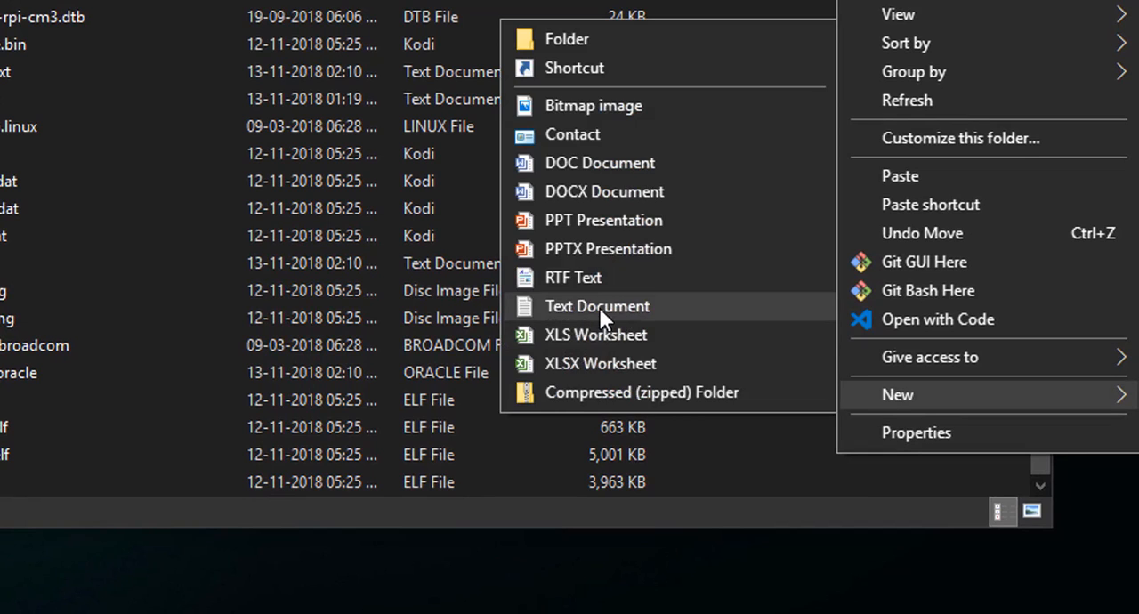
left_click(598, 306)
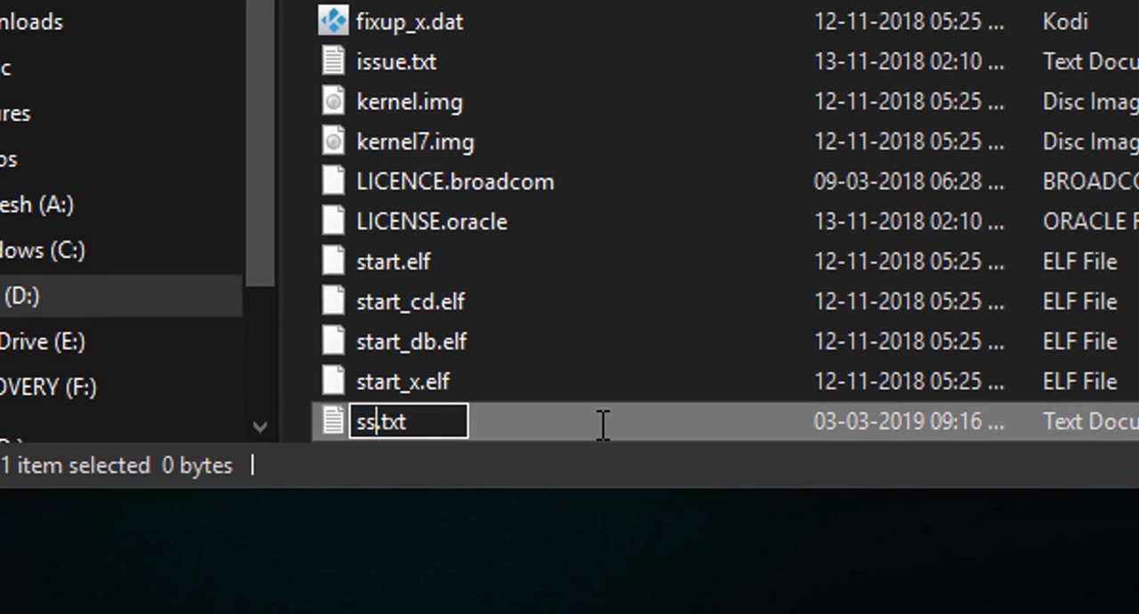
type("h")
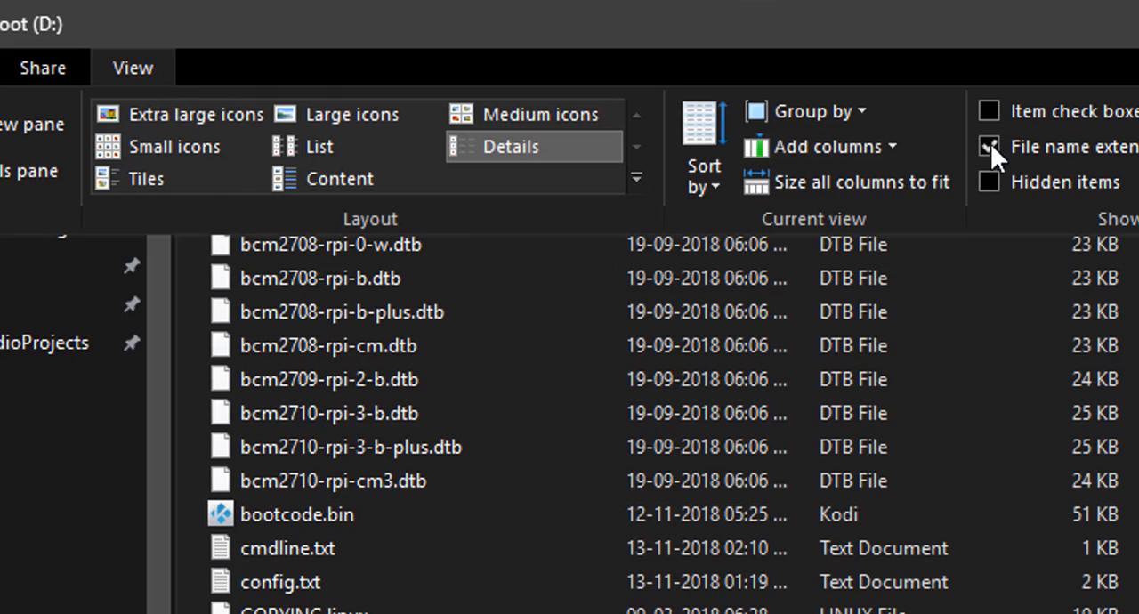
Show file name extensions, remove the .txt extension and confirm the name ssh
left_click(990, 146)
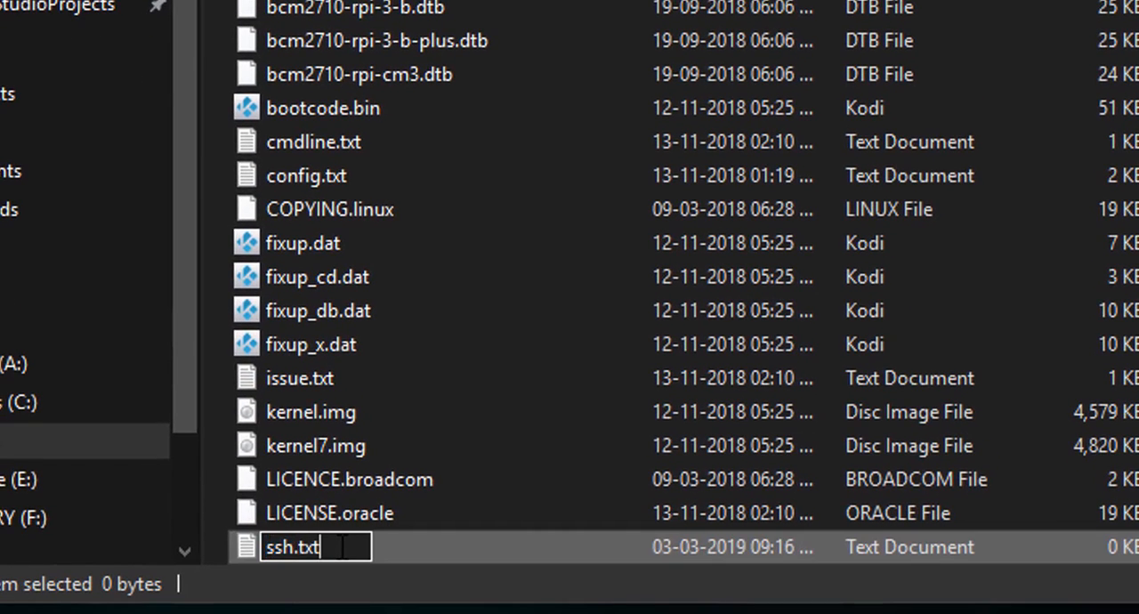
key("Backspace")
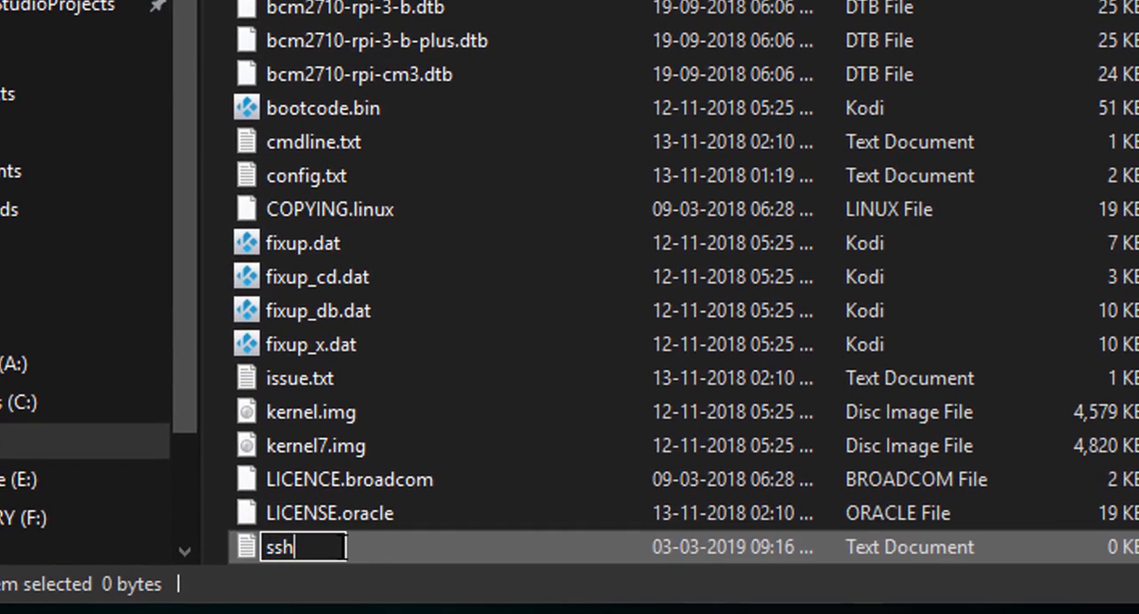
key("Return")
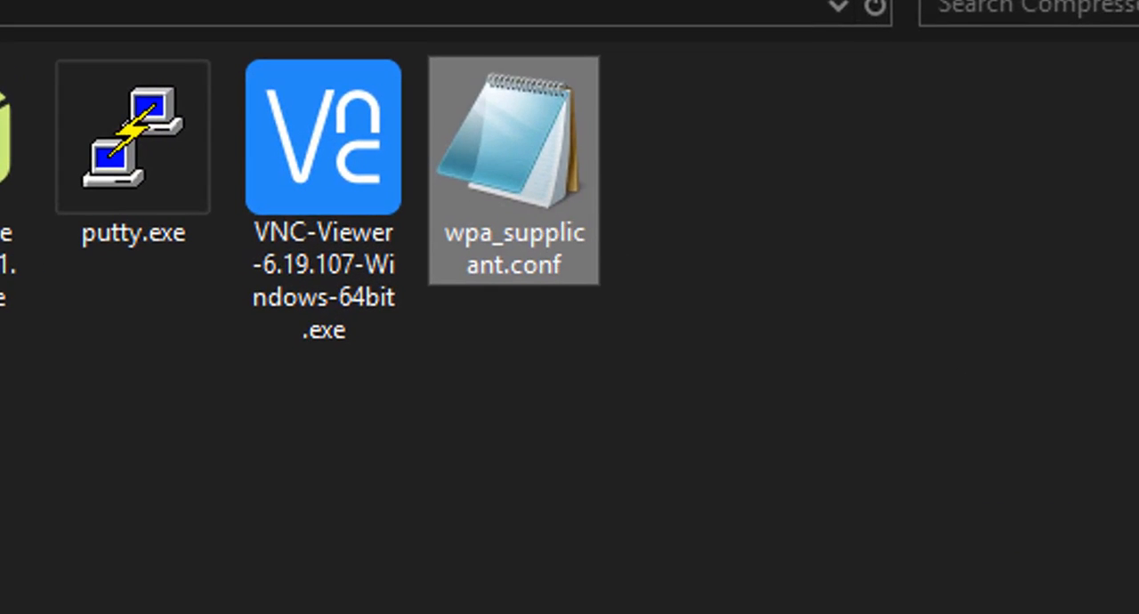
mouse_move(594, 200)
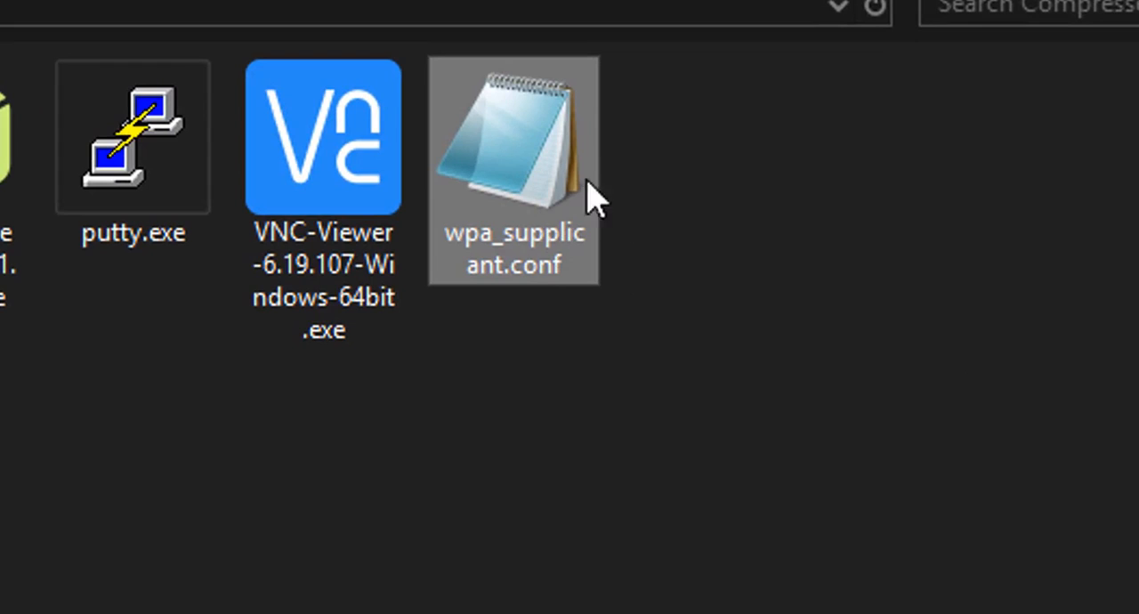
mouse_move(584, 210)
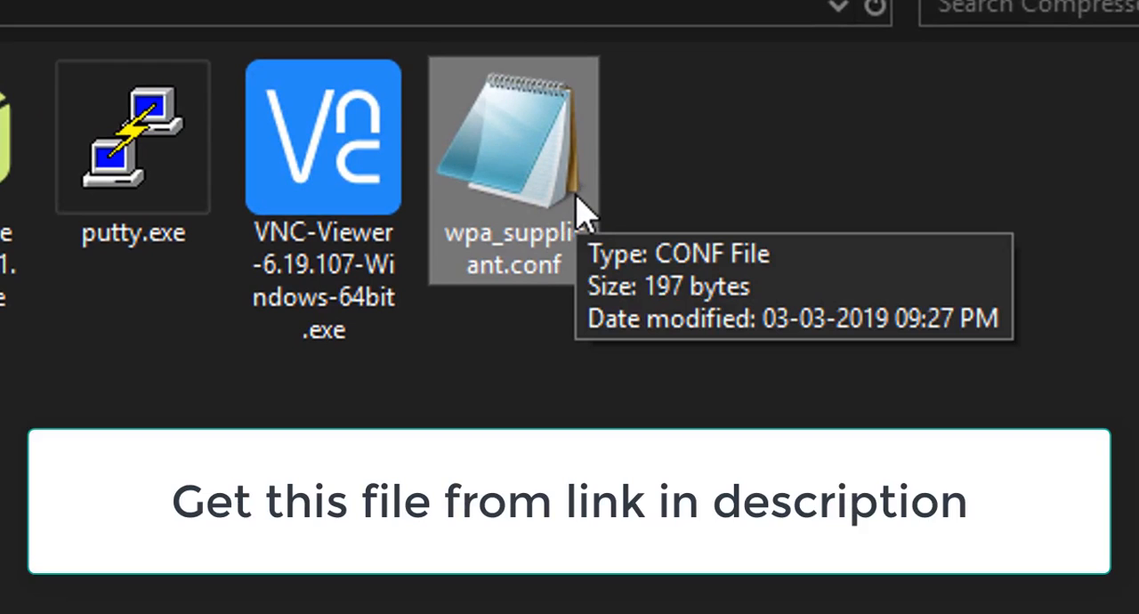
mouse_move(543, 210)
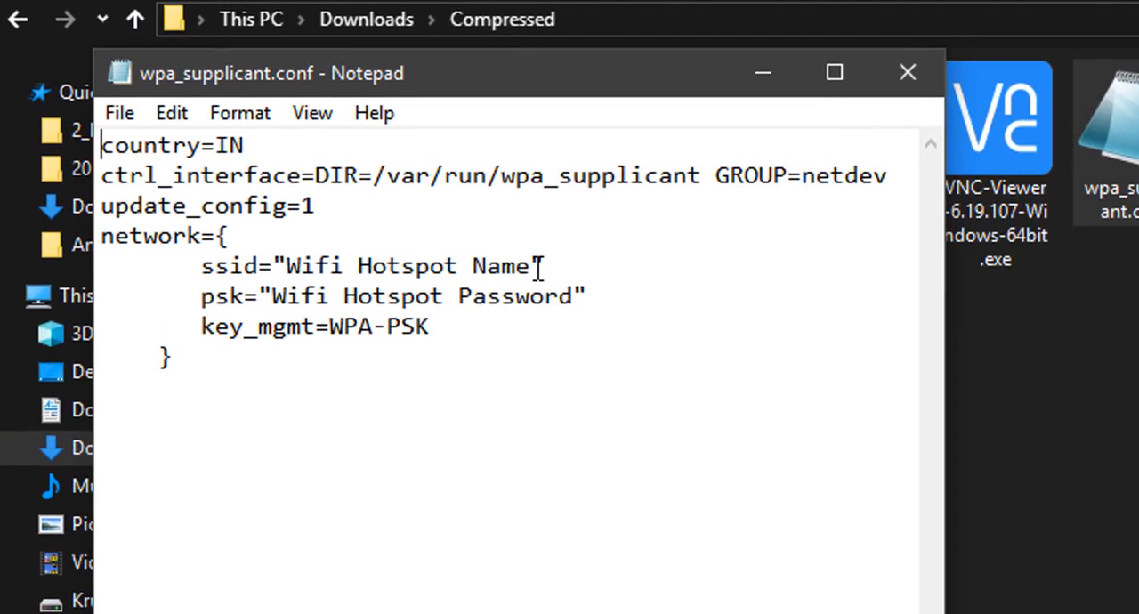
Replace the ssid placeholder with the network name EduPark
double_click(406, 265)
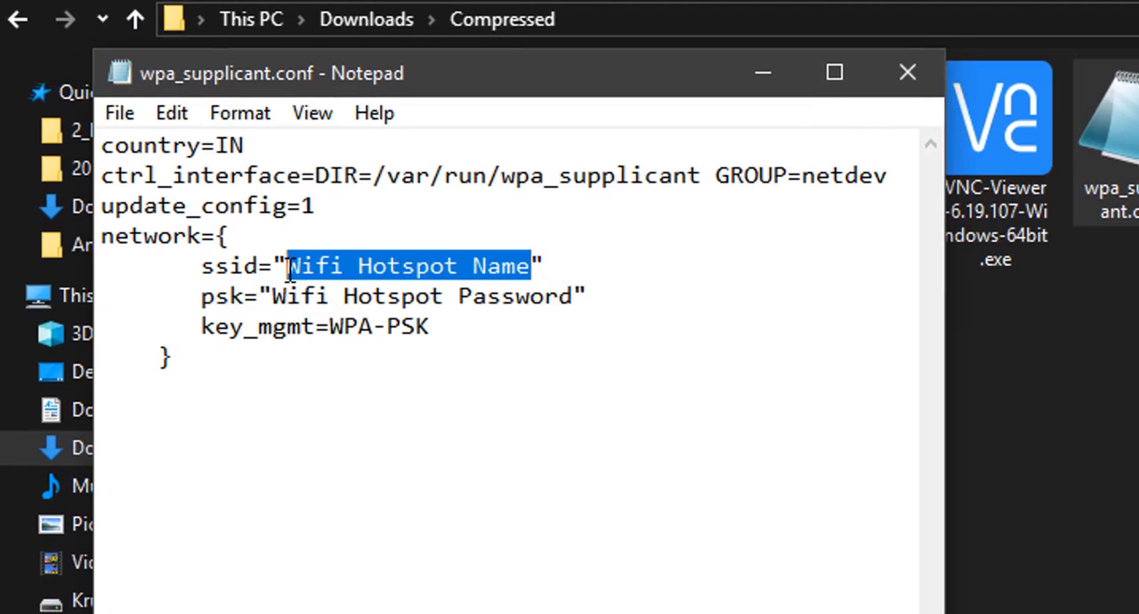
type("F\"")
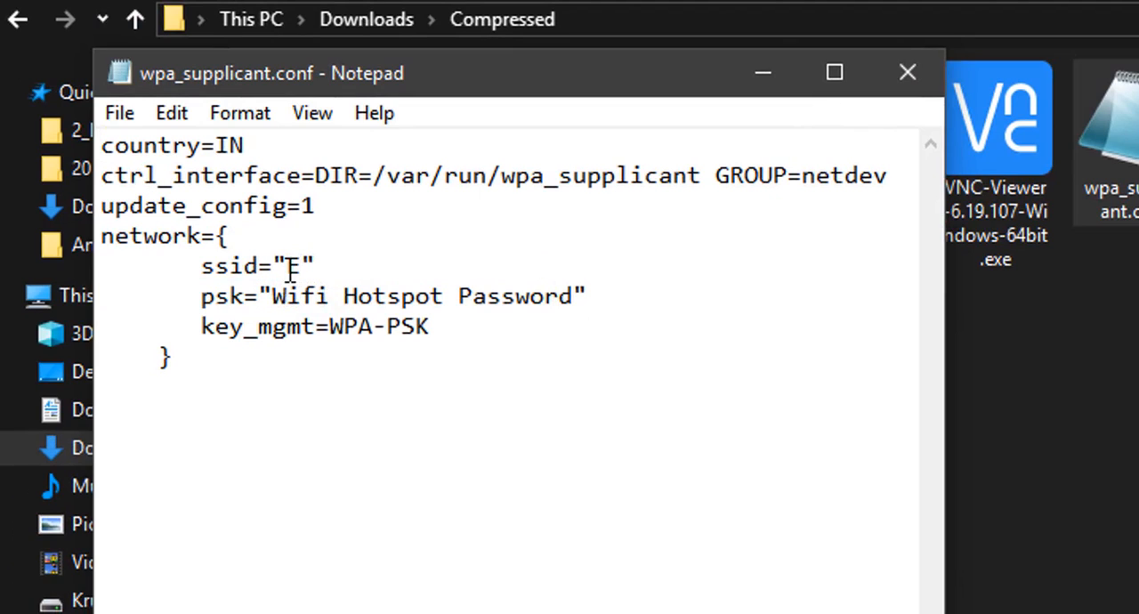
type("dup")
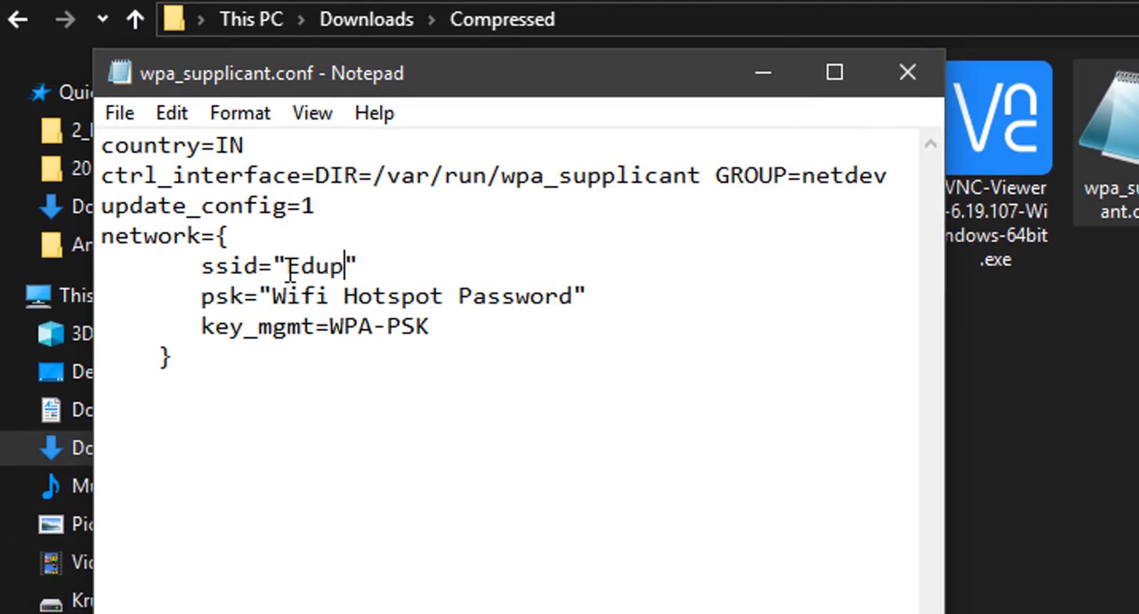
type("ark")
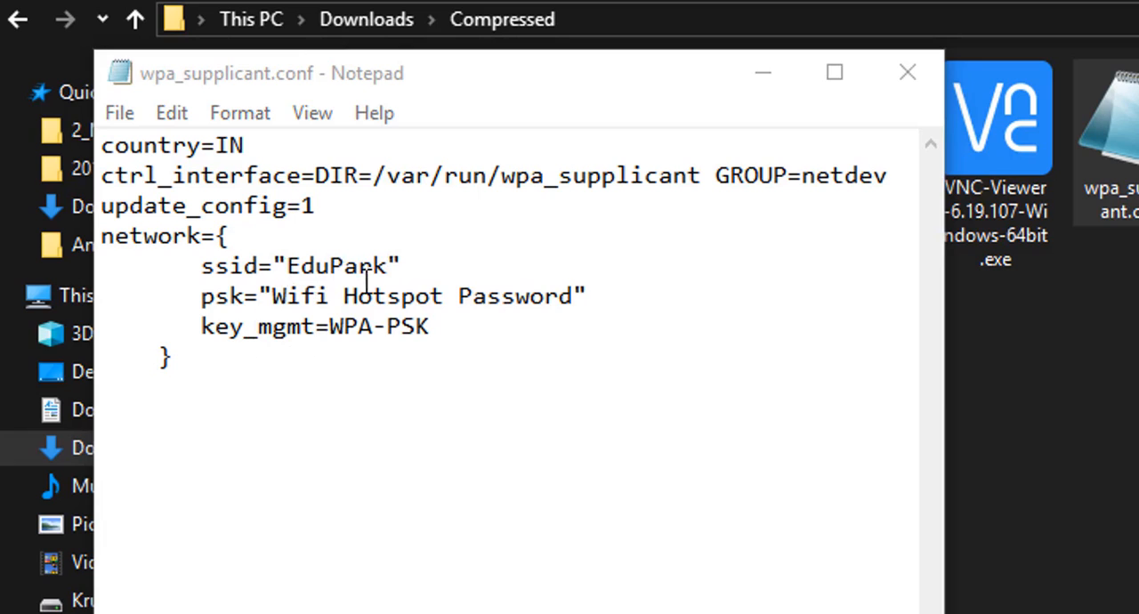
double_click(391, 296)
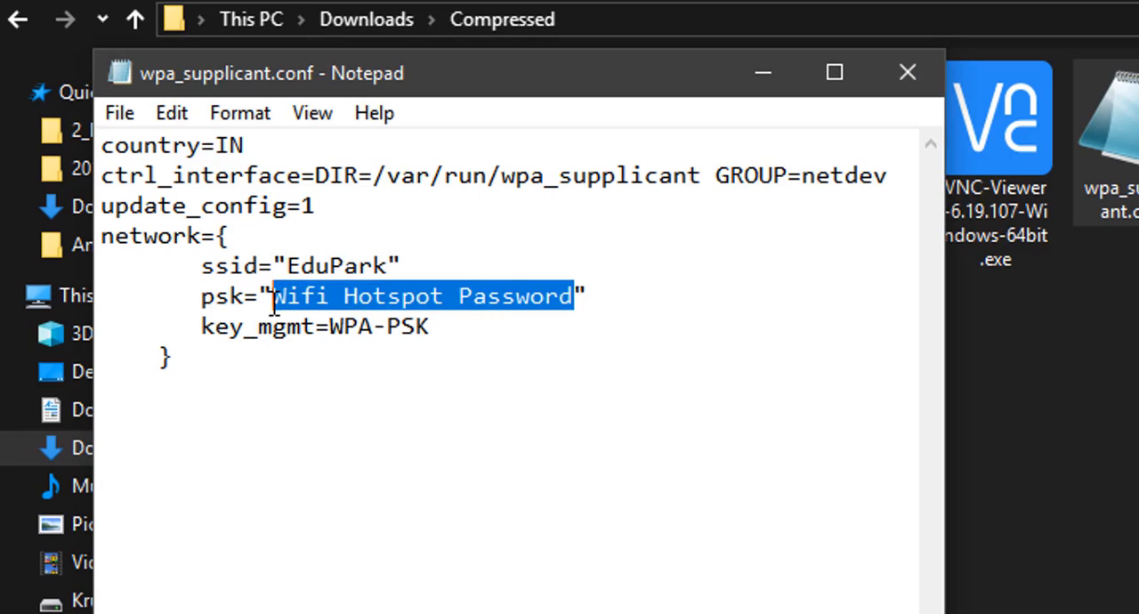
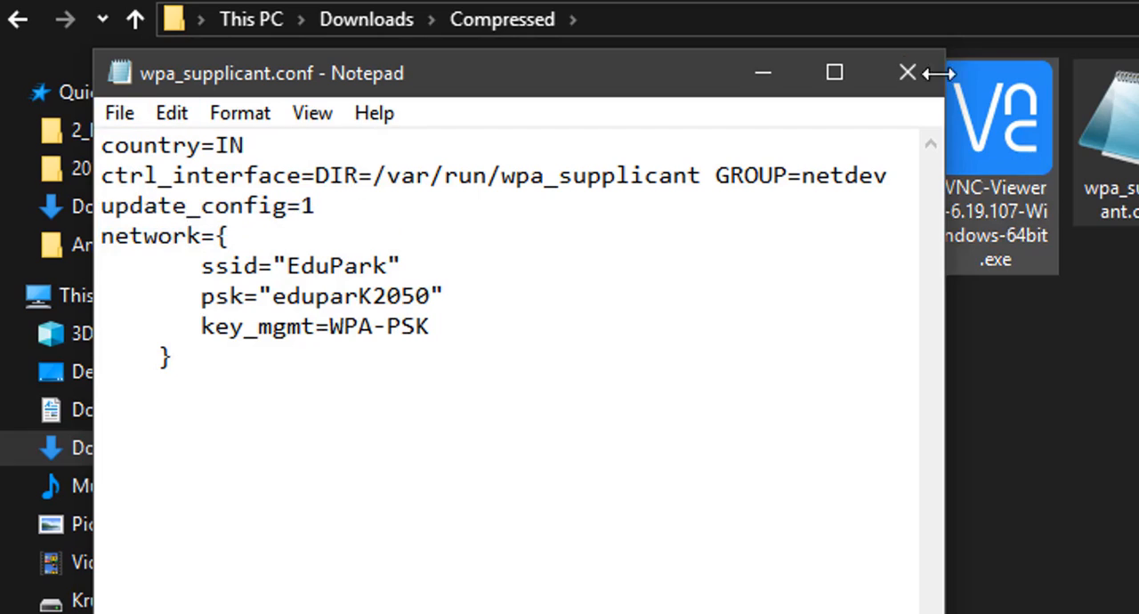
Paste wpa_supplicant.conf onto the boot (D:) drive and close its window
right_click(629, 142)
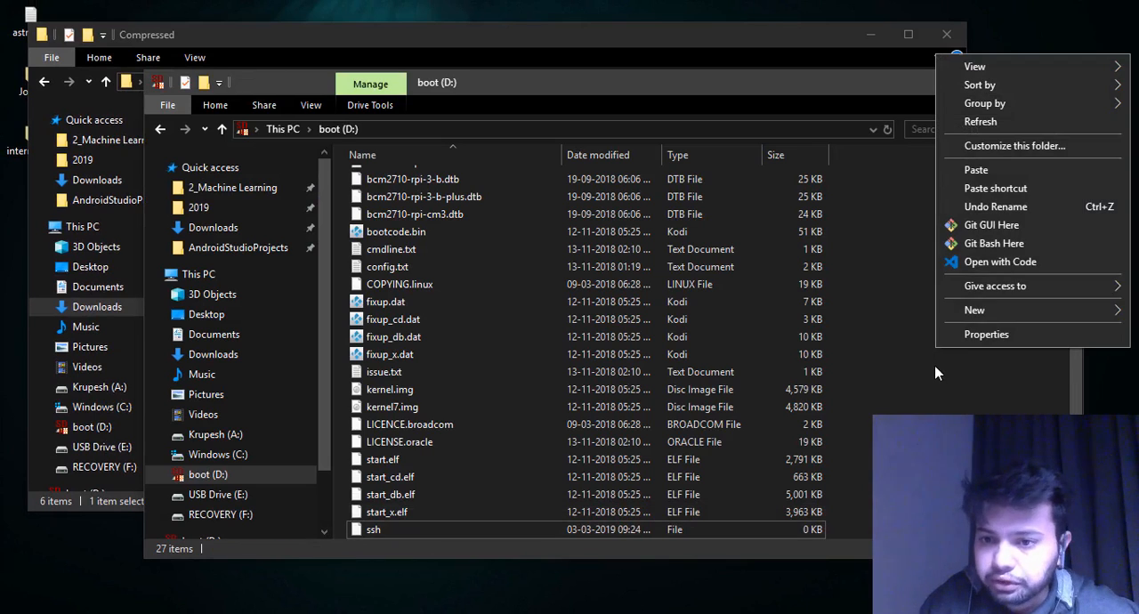
left_click(934, 374)
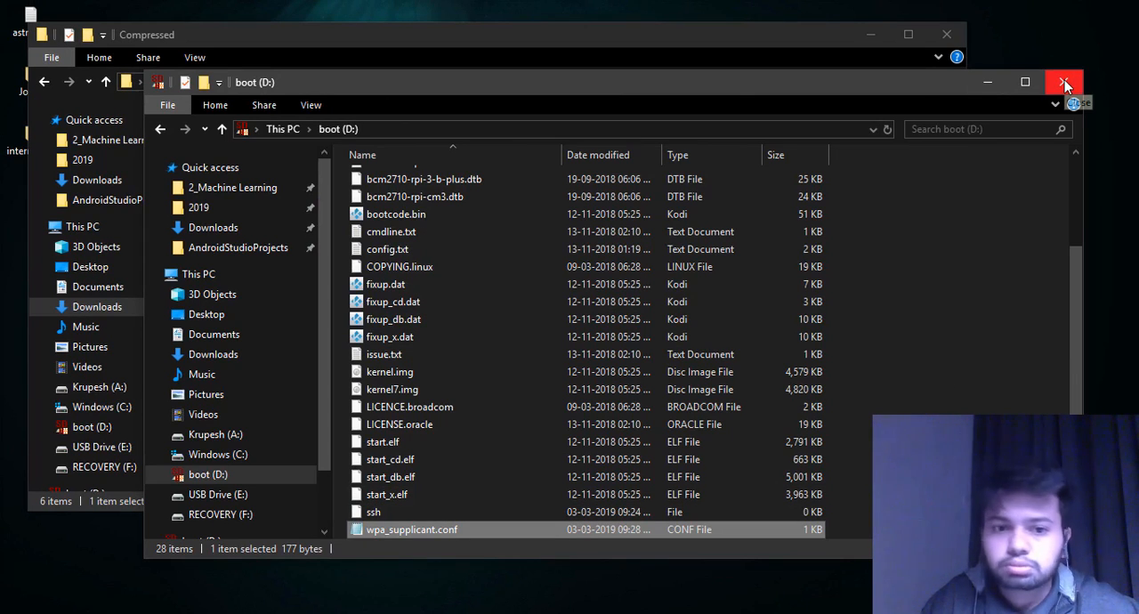
left_click(1064, 82)
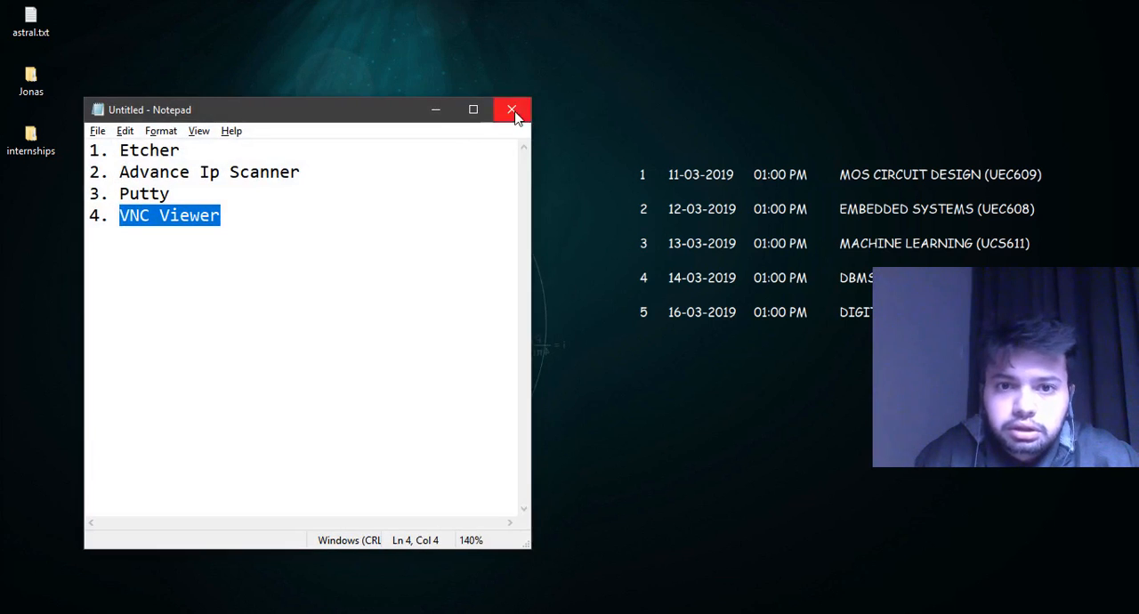
Close the Notepad tool list without saving and reach the Advanced IP Scanner installer in Downloads > Compressed
left_click(513, 111)
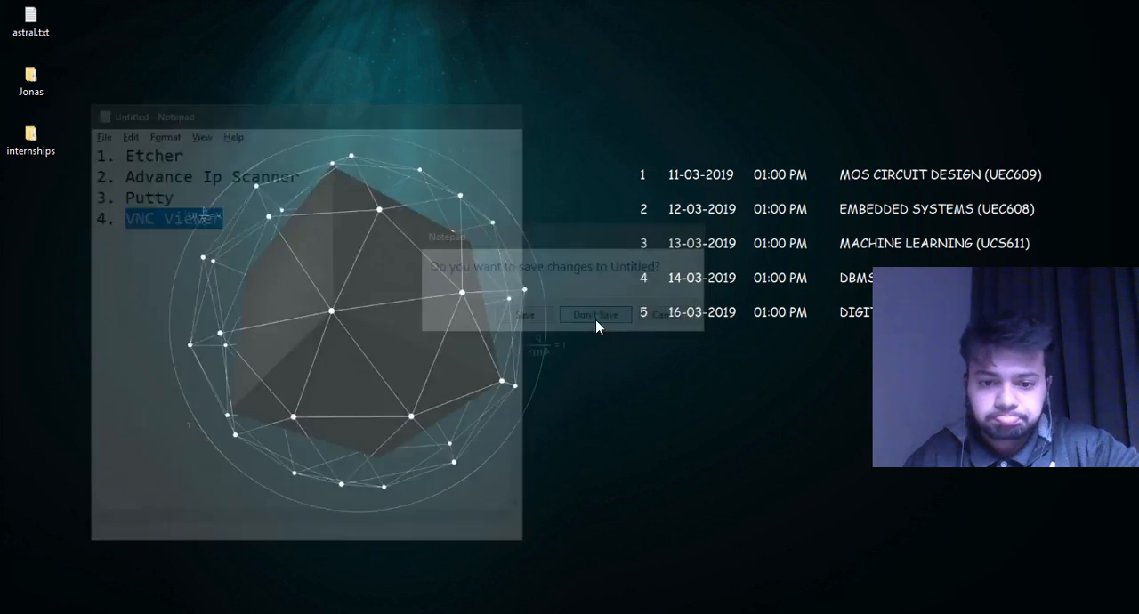
left_click(594, 313)
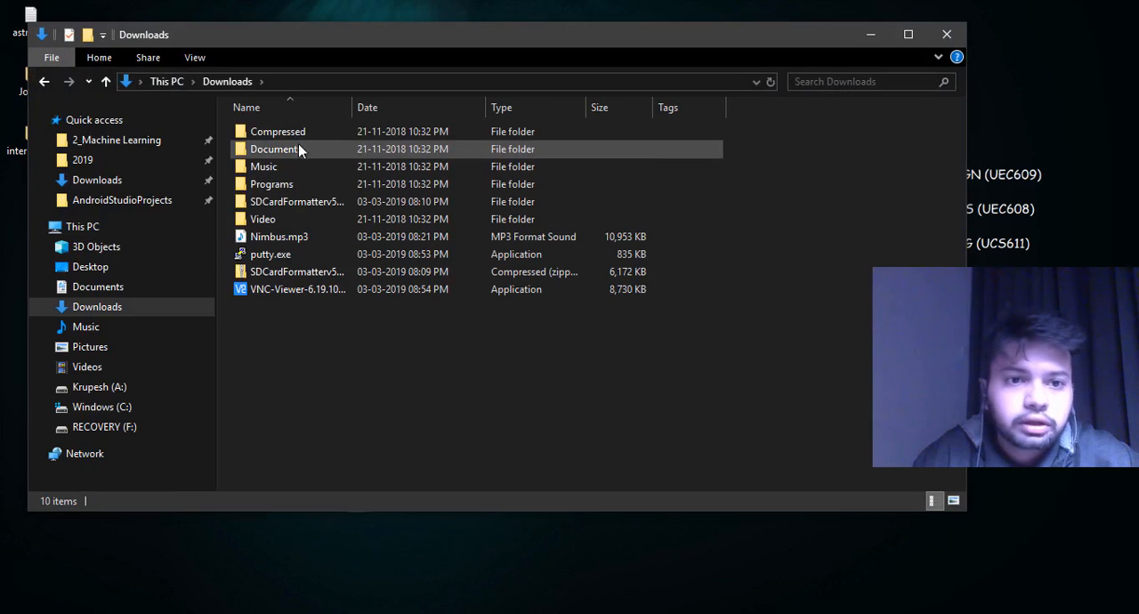
double_click(278, 131)
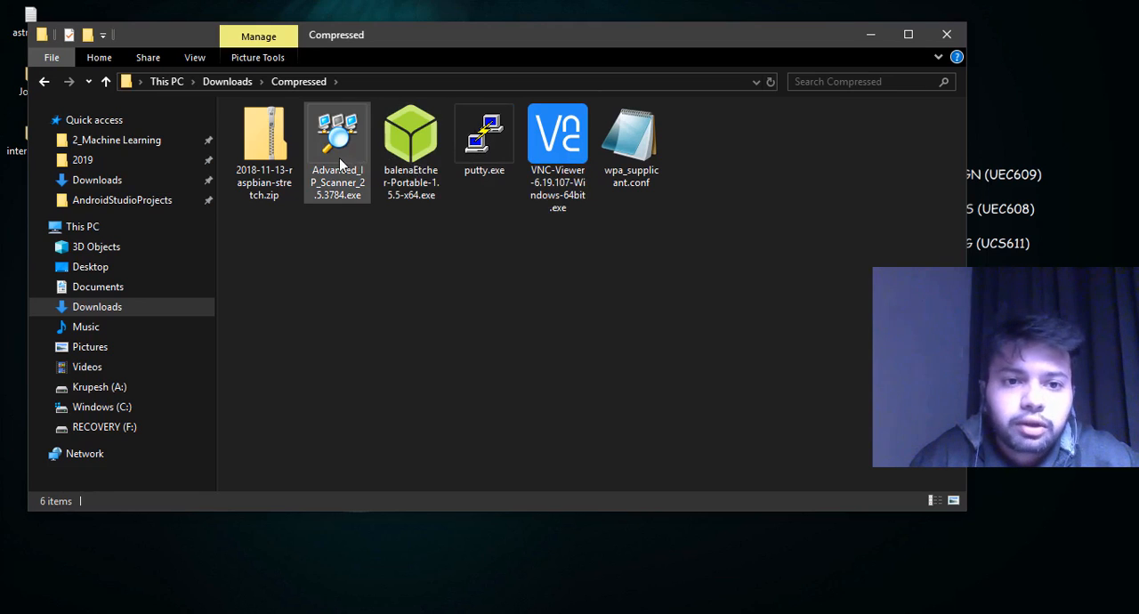
right_click(336, 142)
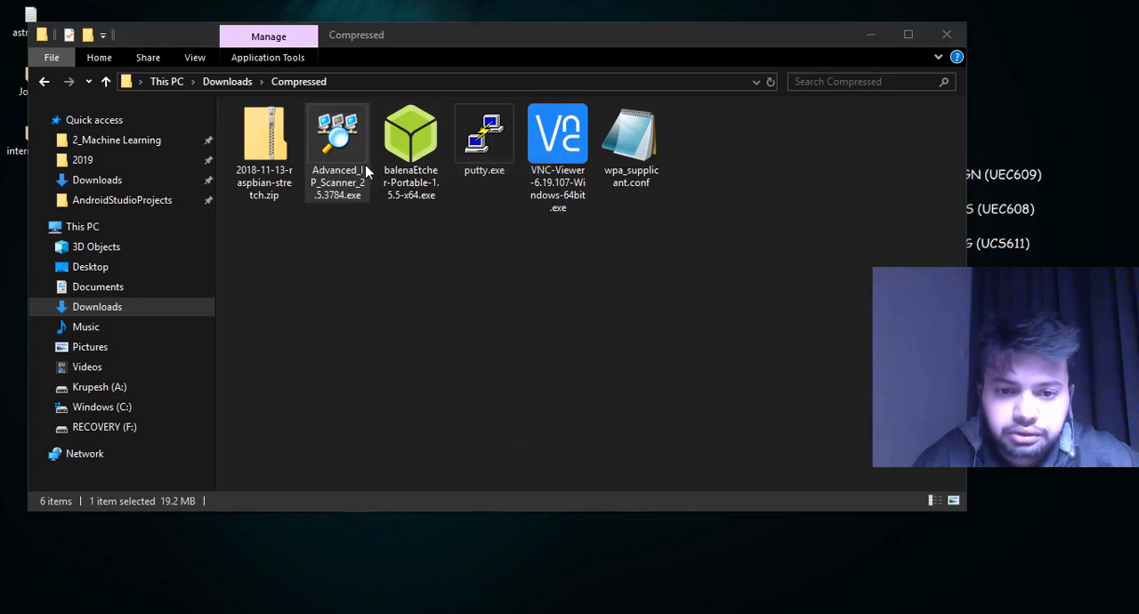
Start Advanced IP Scanner setup in English and run the portable version without installing
double_click(339, 134)
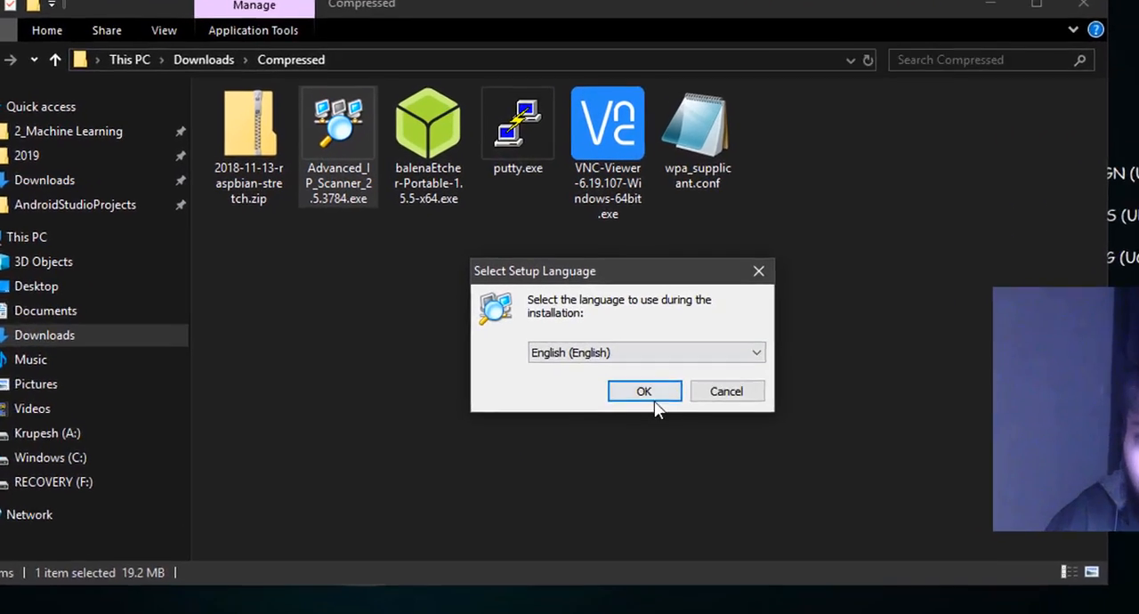
left_click(644, 391)
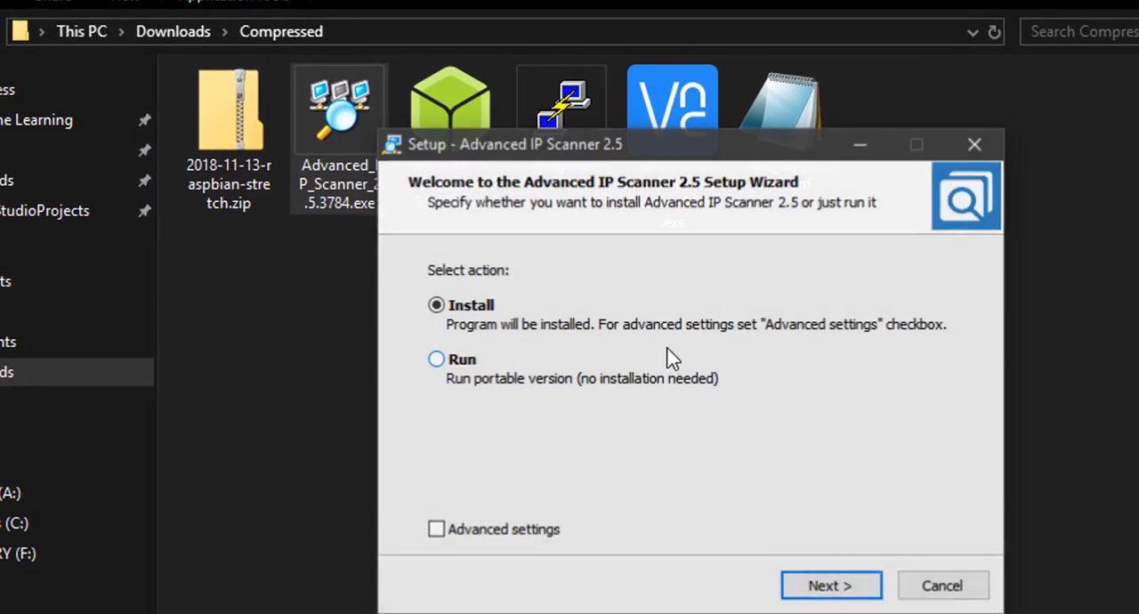
left_click(436, 359)
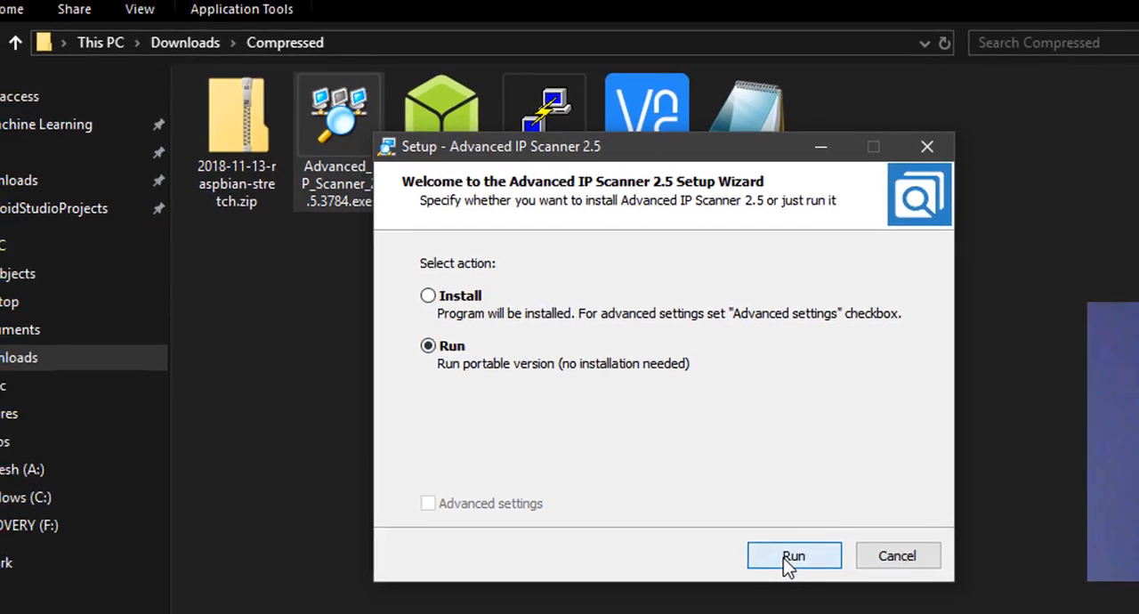
left_click(794, 555)
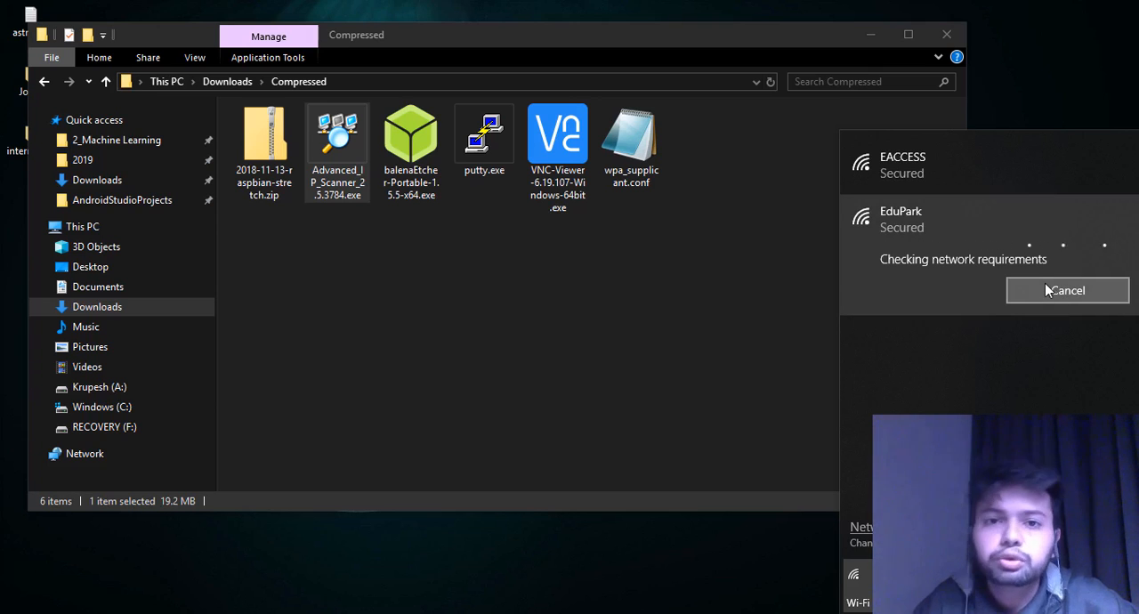
Dismiss the network flyout after joining EduPark and bring up a Command Prompt via Run
double_click(339, 139)
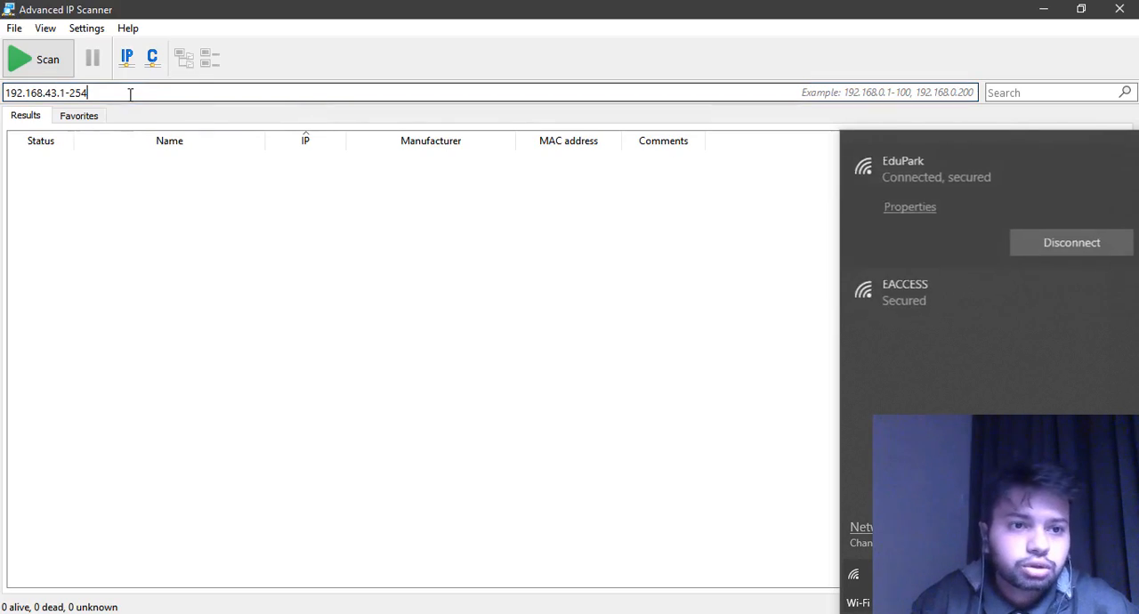
left_click(173, 282)
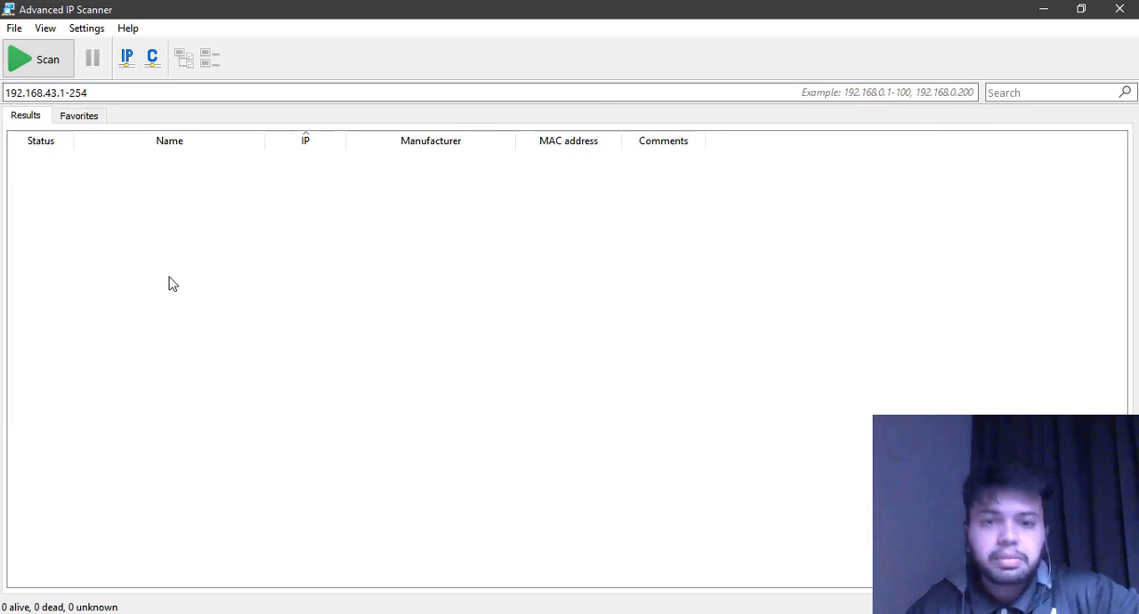
key("Super")
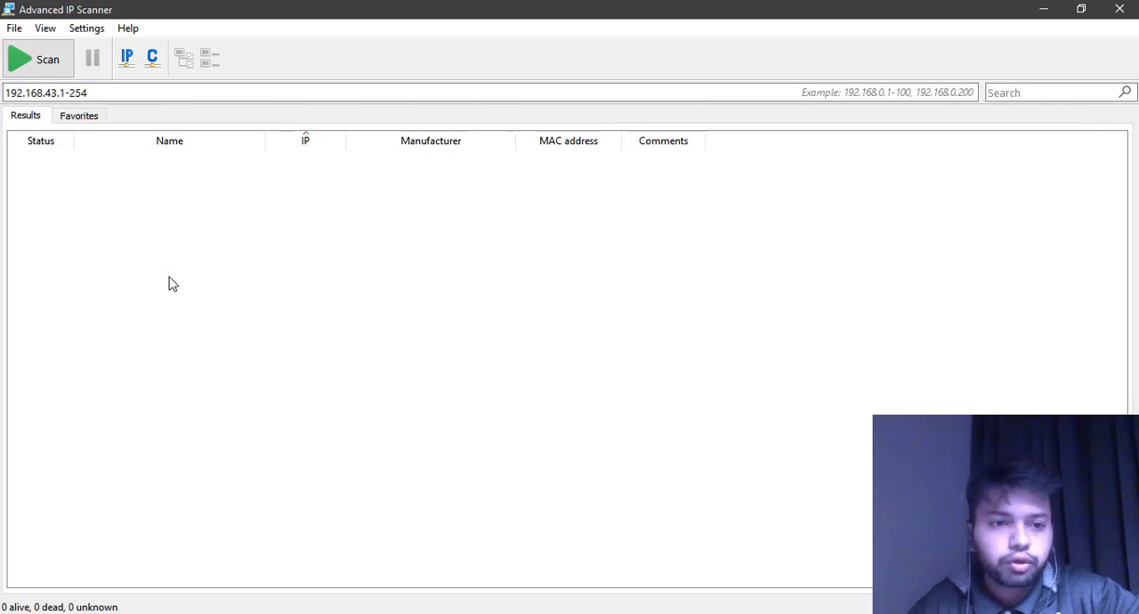
key("win+r")
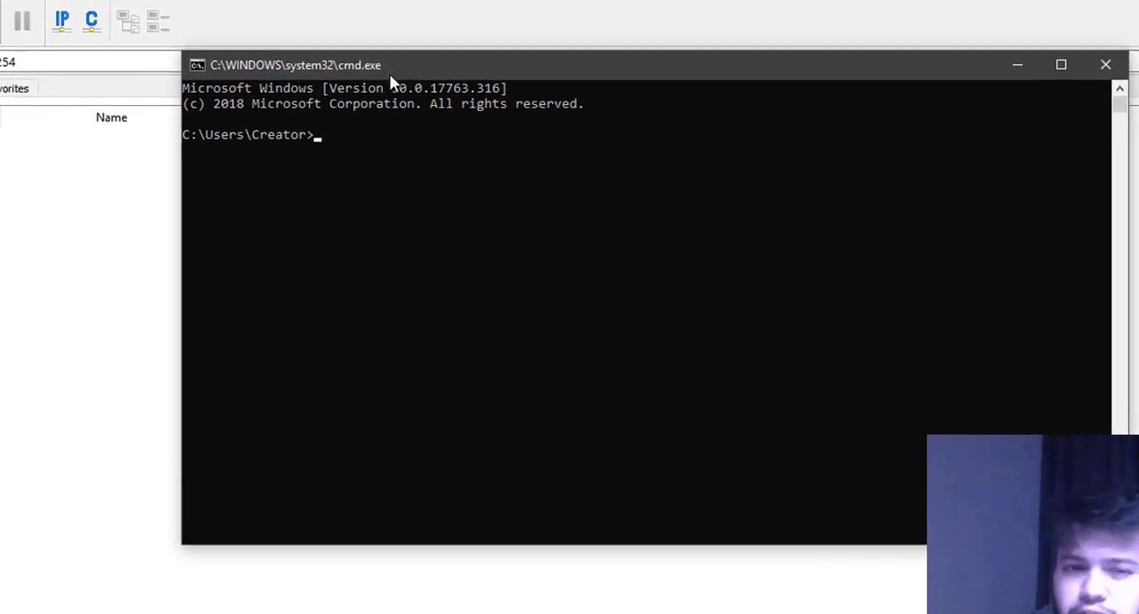
Run ipconfig to show this computer's Wi-Fi IPv4 address
type("ip")
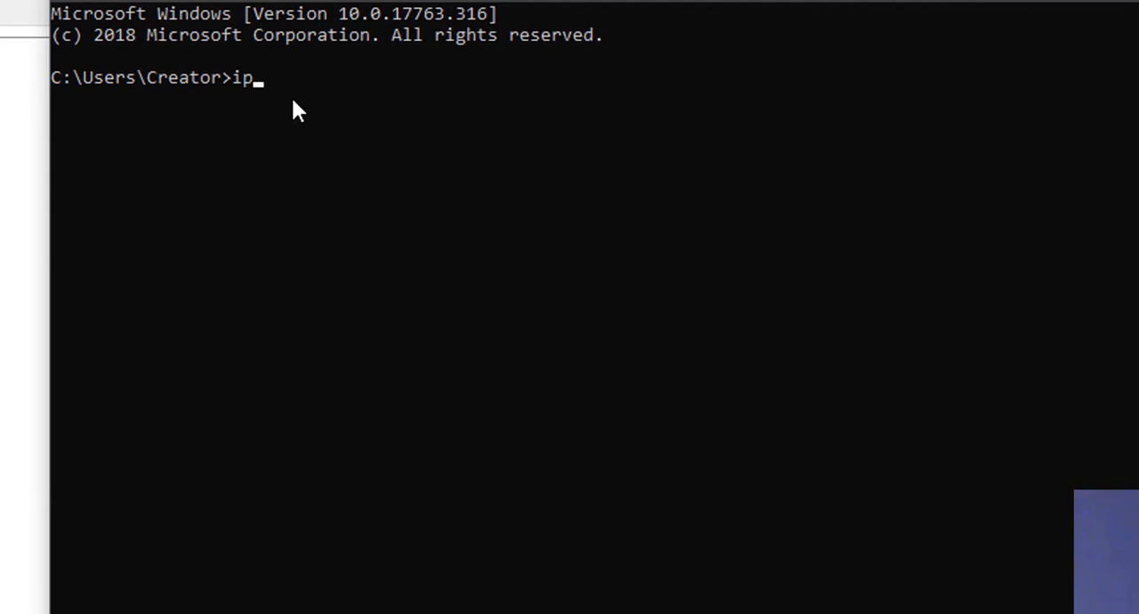
type("config")
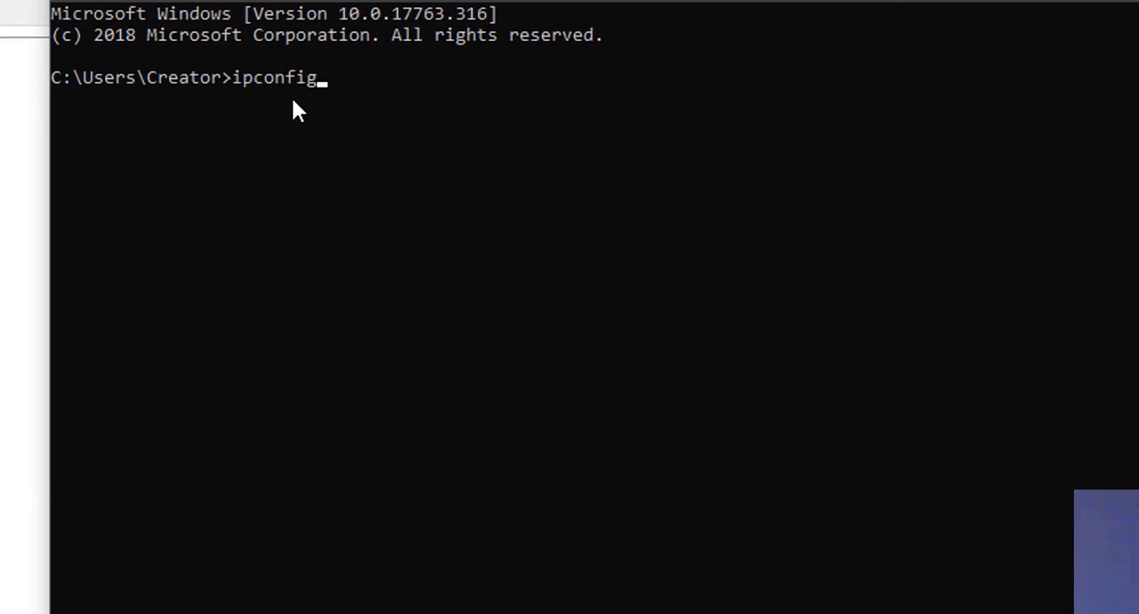
key("Return")
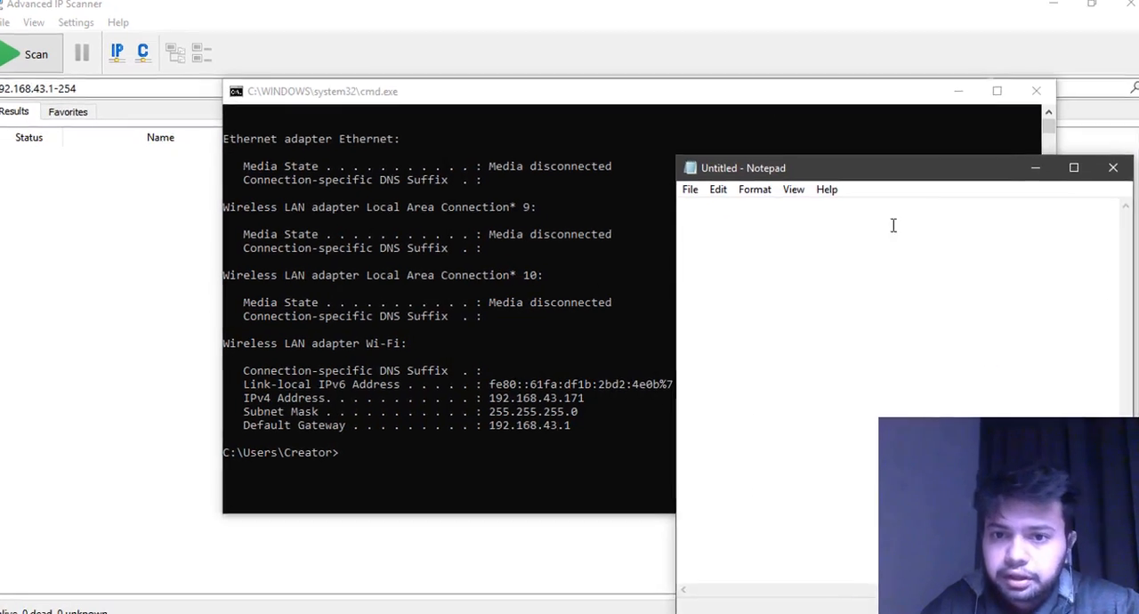
Note the address 192.168.43.171 in Notepad and select the whole line
type("192.1")
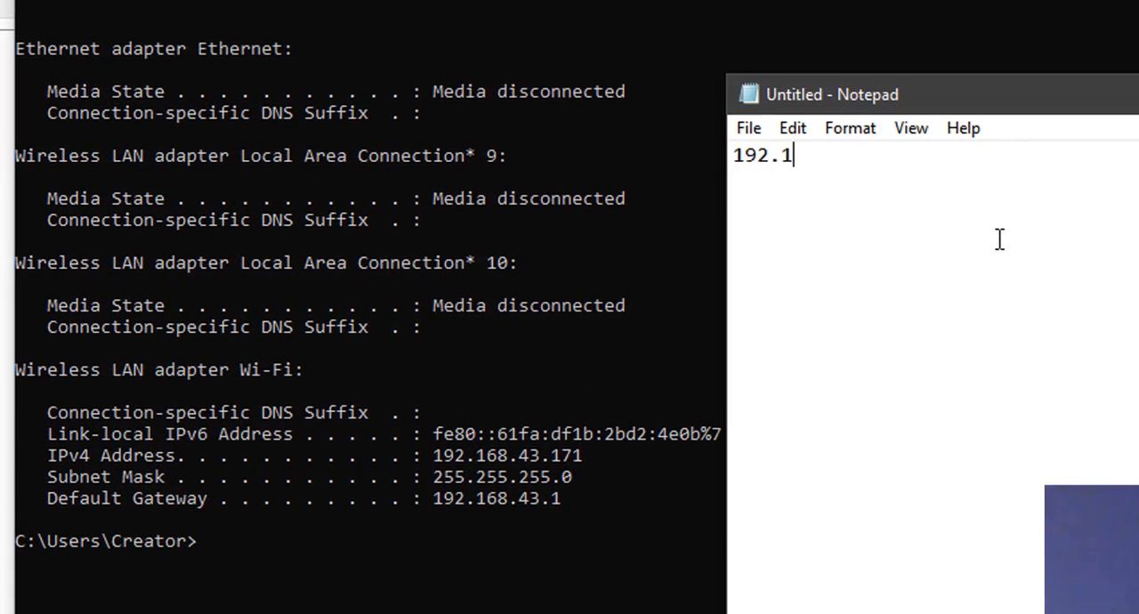
type("68.")
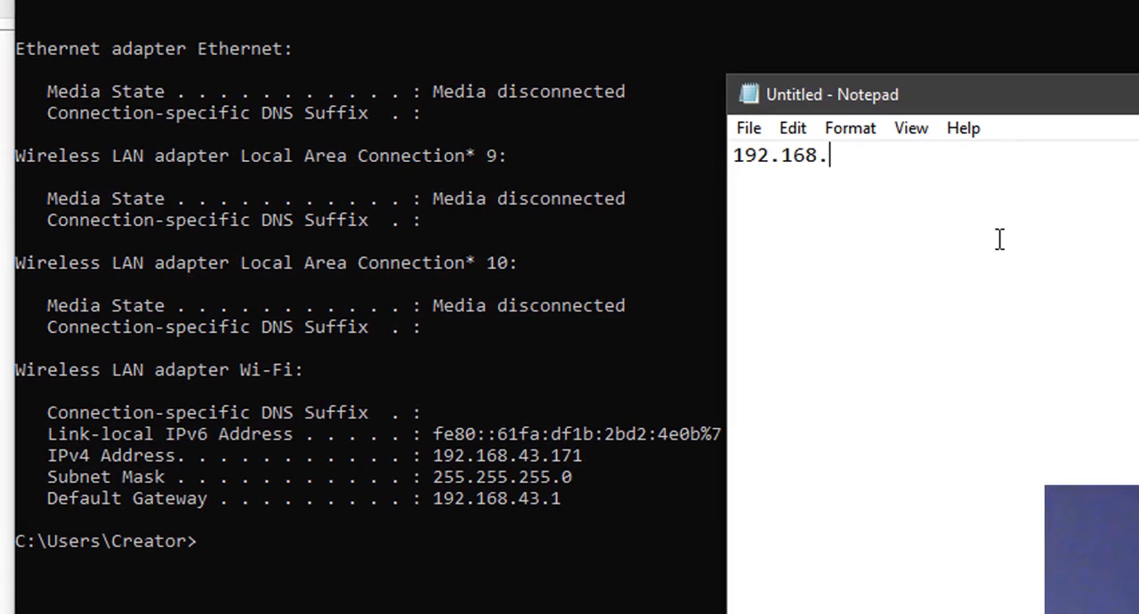
type("43")
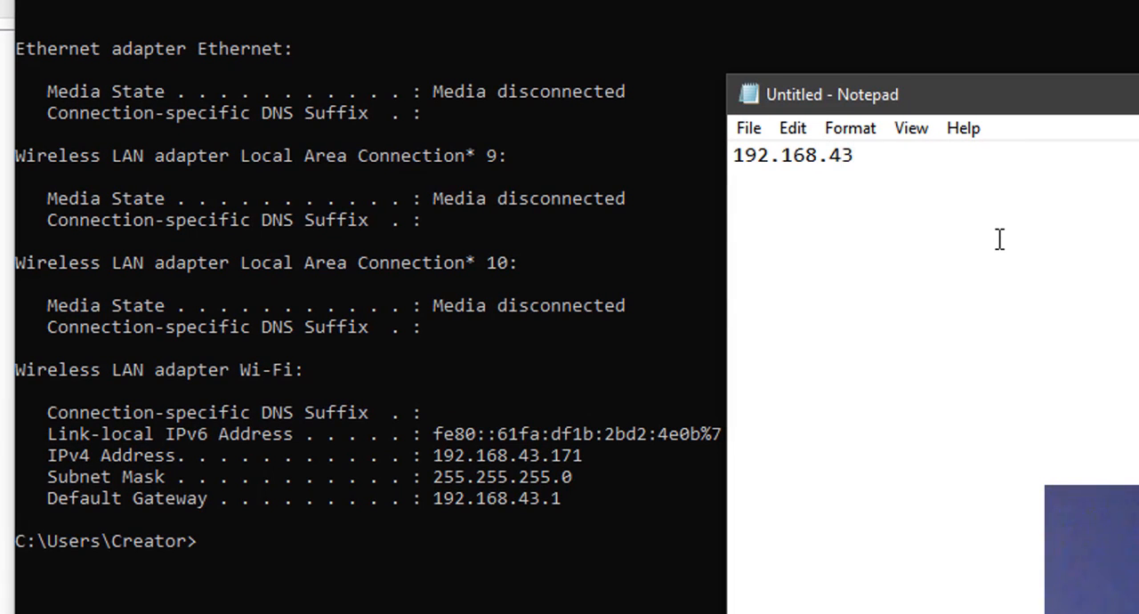
type(".")
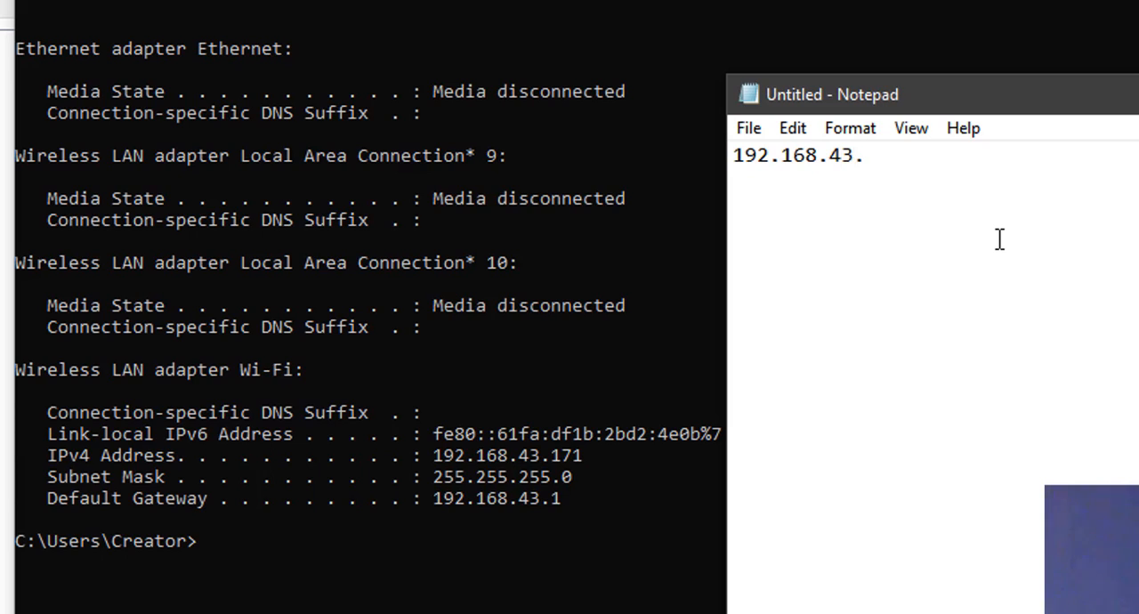
type("171")
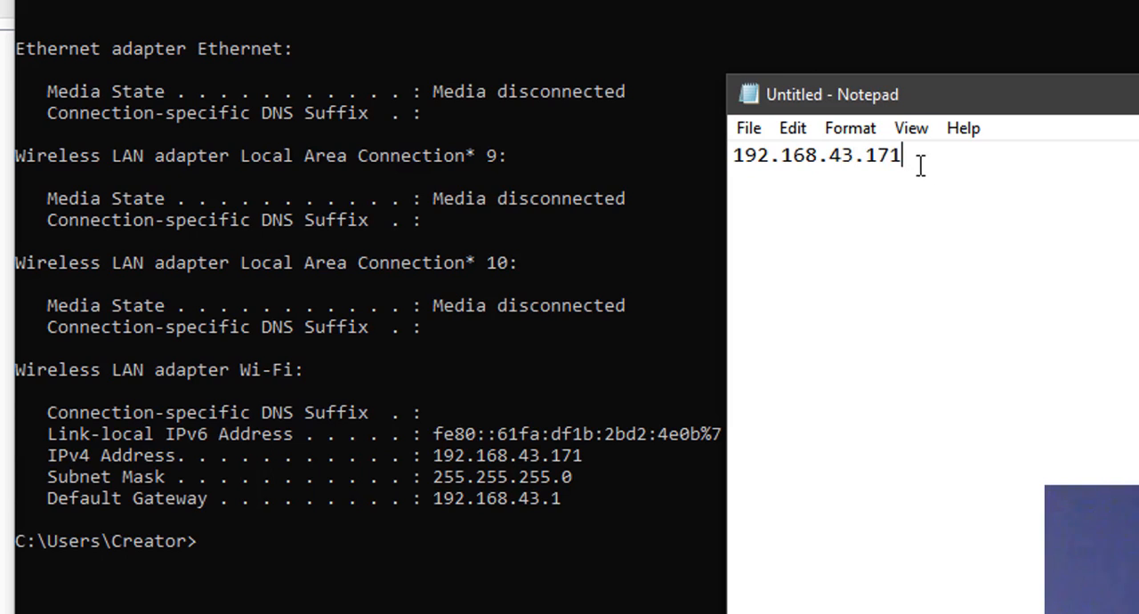
double_click(883, 155)
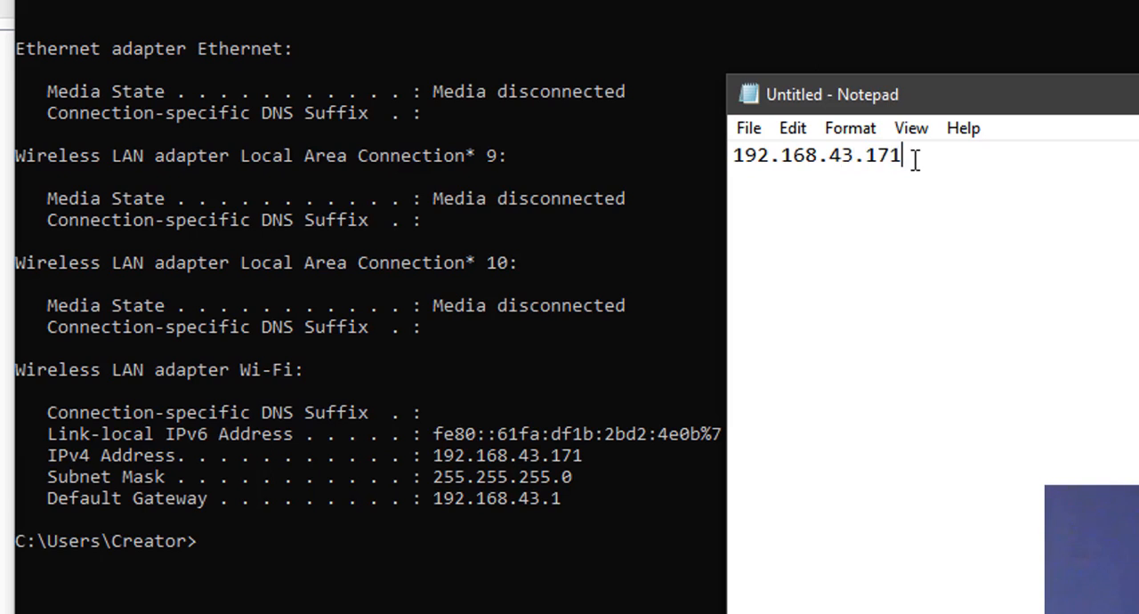
mouse_move(728, 242)
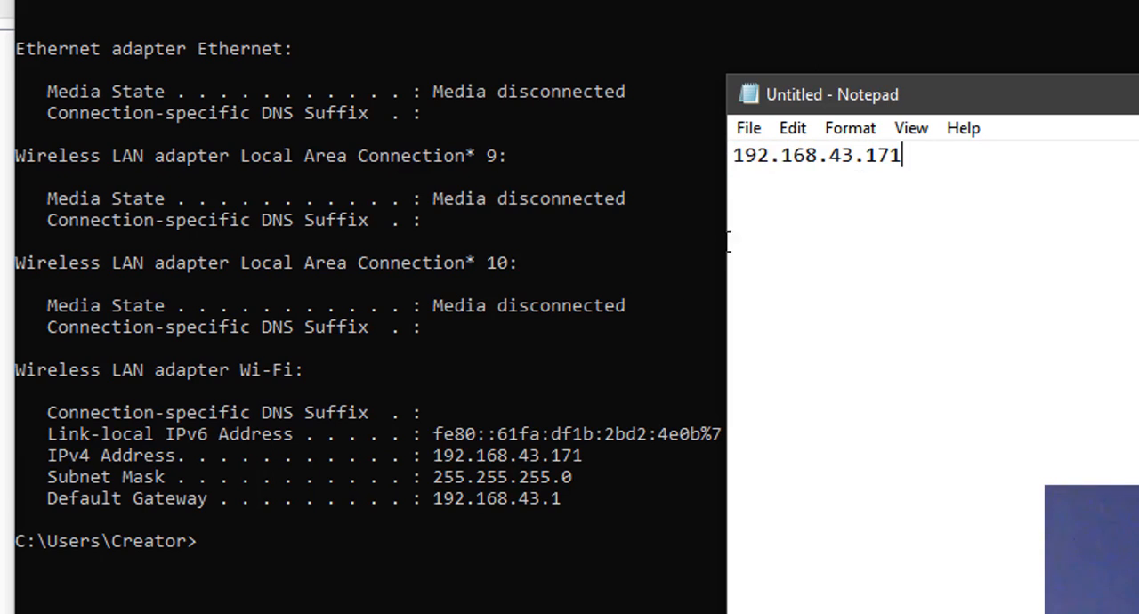
triple_click(815, 155)
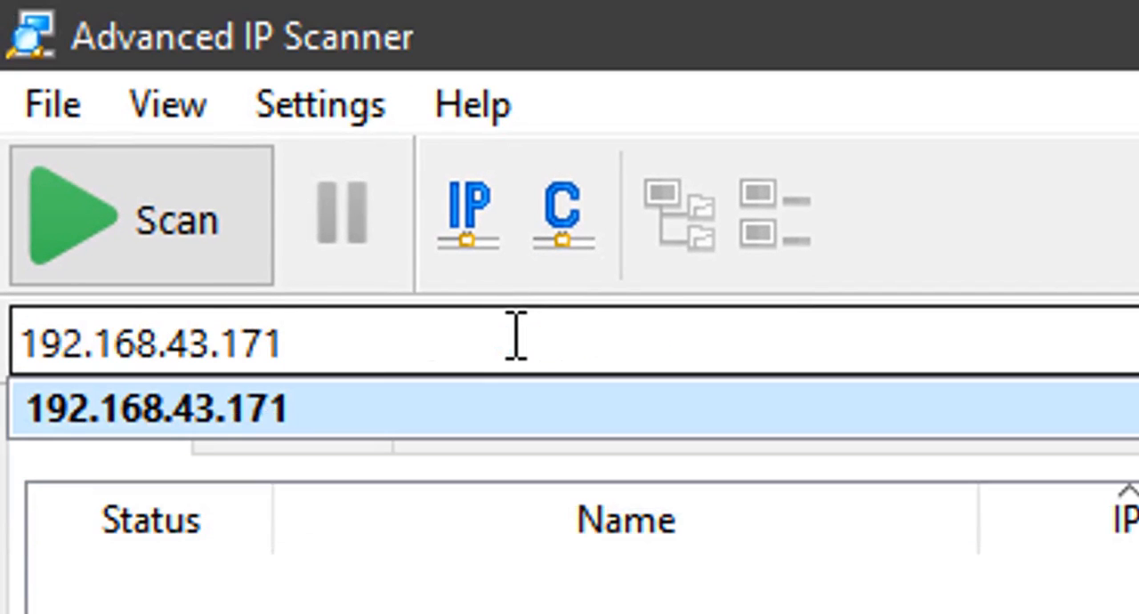
Set the Advanced IP Scanner range to 192.168.43.1-254 and scan for devices
key("Backspace")
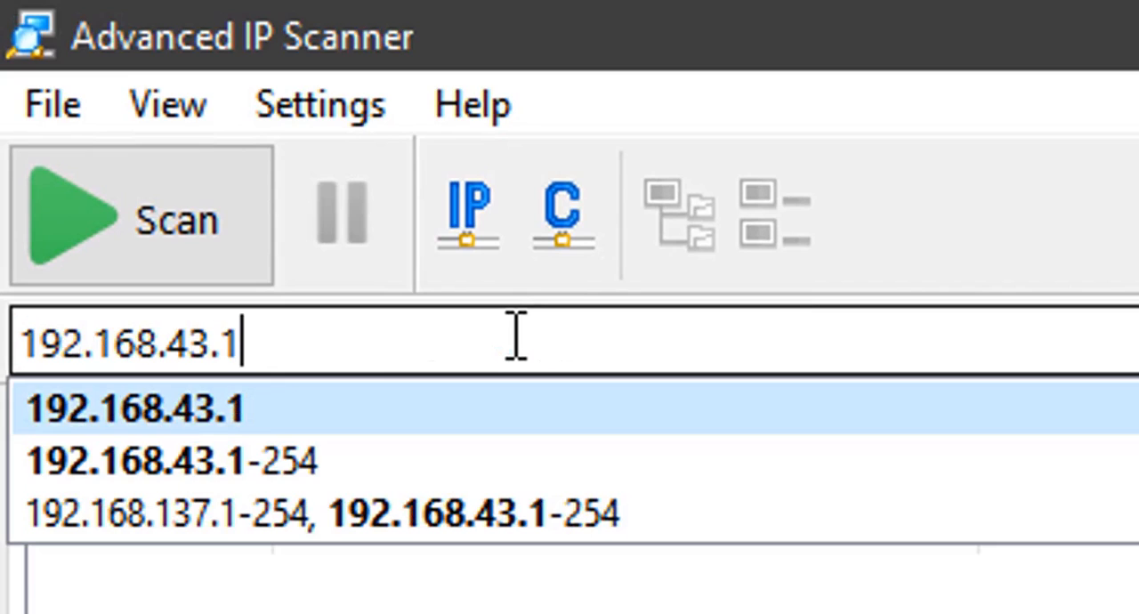
type("-3")
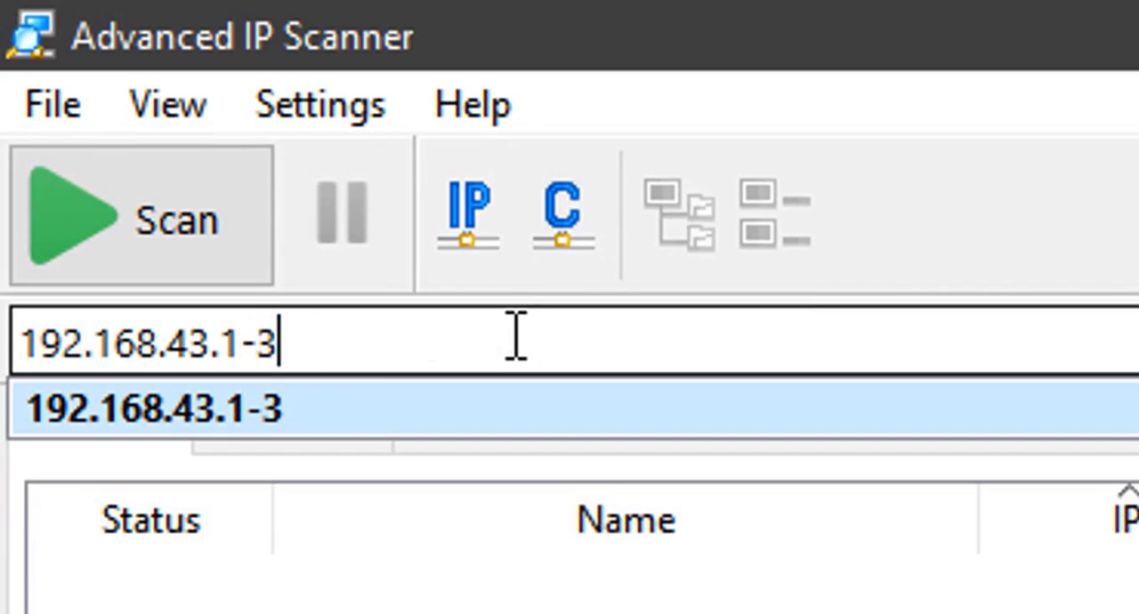
type("254")
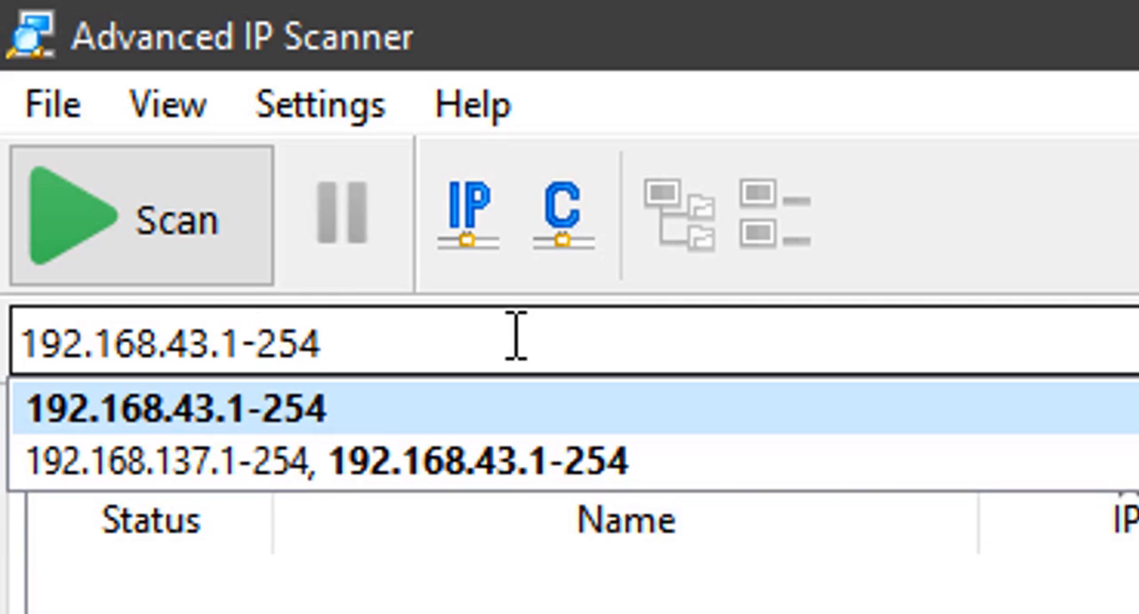
left_click(240, 345)
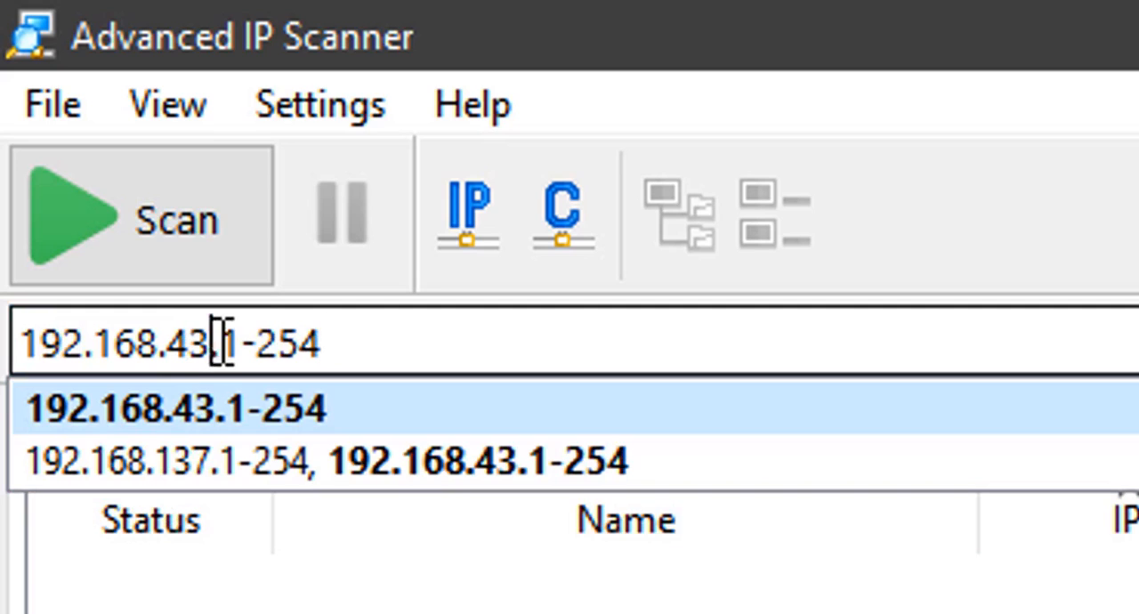
left_click_drag(230, 343, 320, 343)
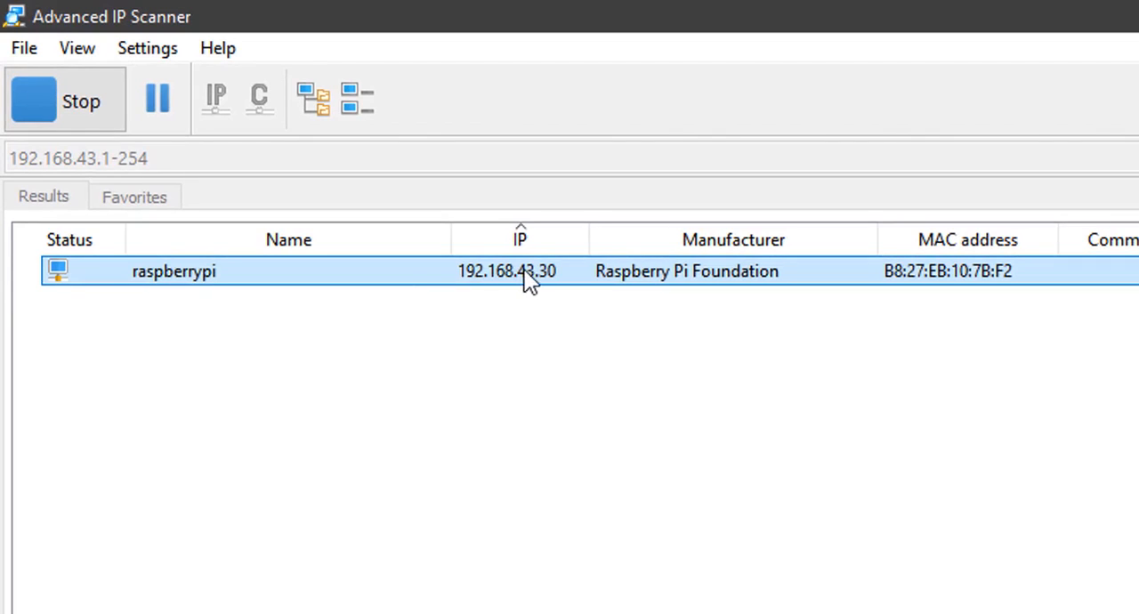
mouse_move(554, 288)
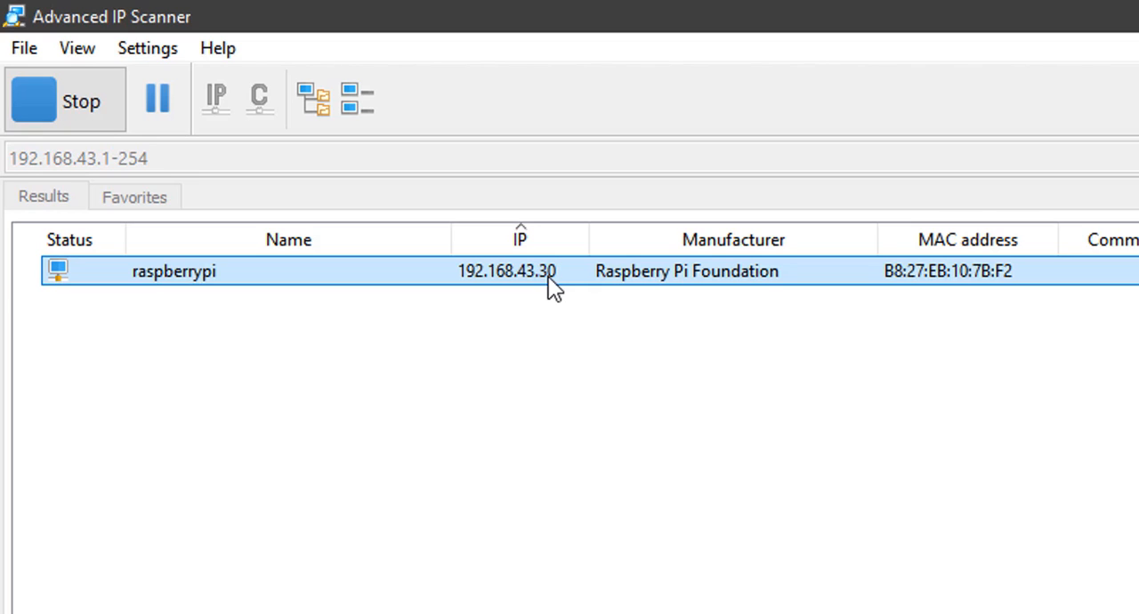
Copy the IP address 192.168.43.30 of the found raspberrypi device
right_click(552, 284)
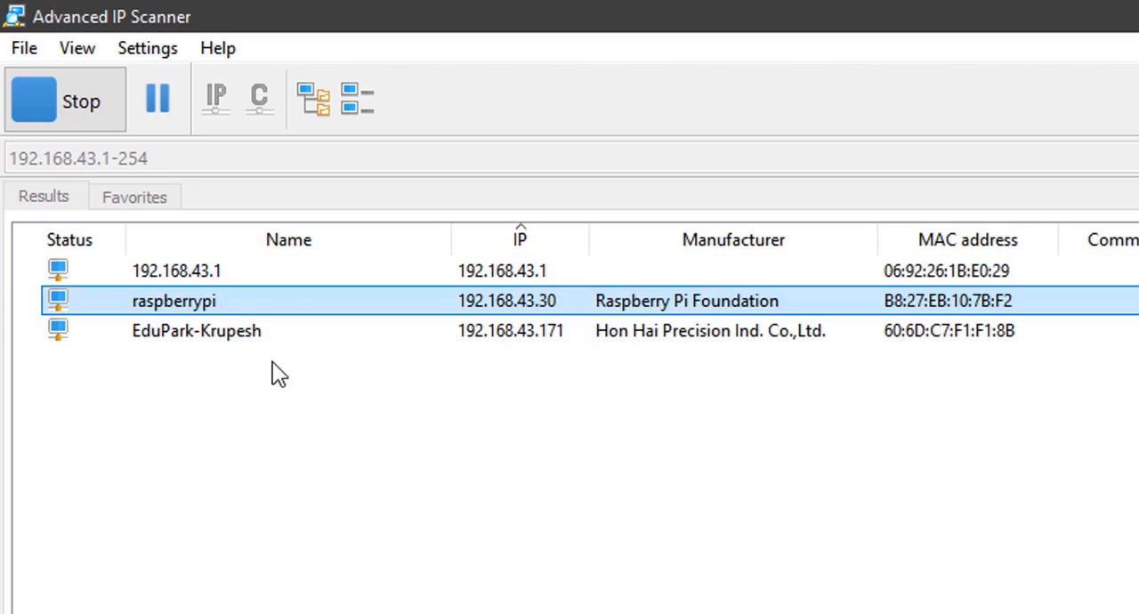
left_click(195, 331)
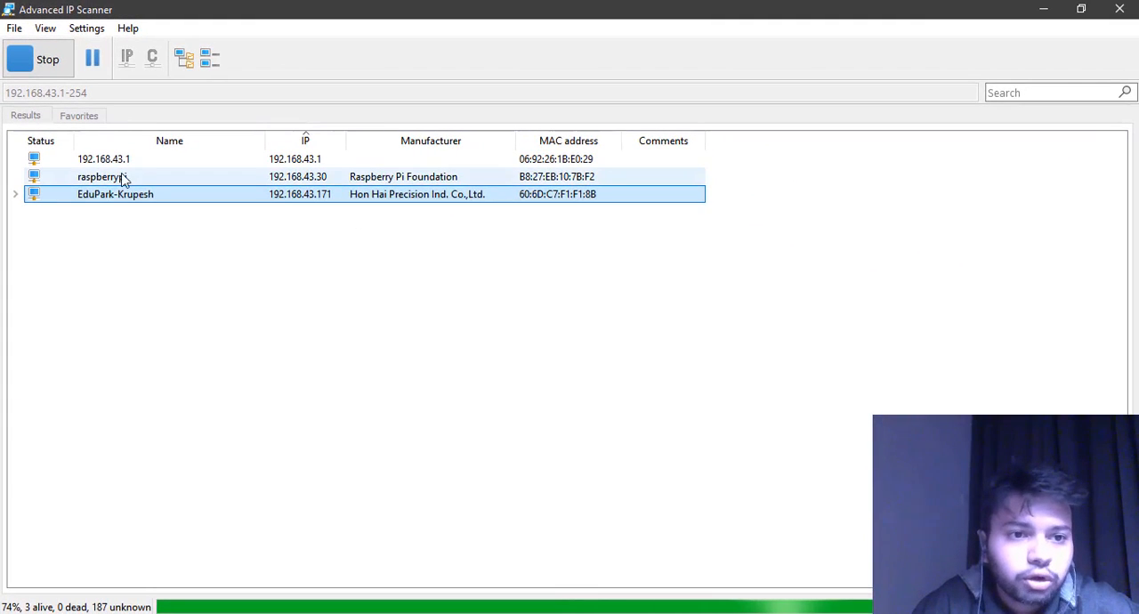
right_click(99, 176)
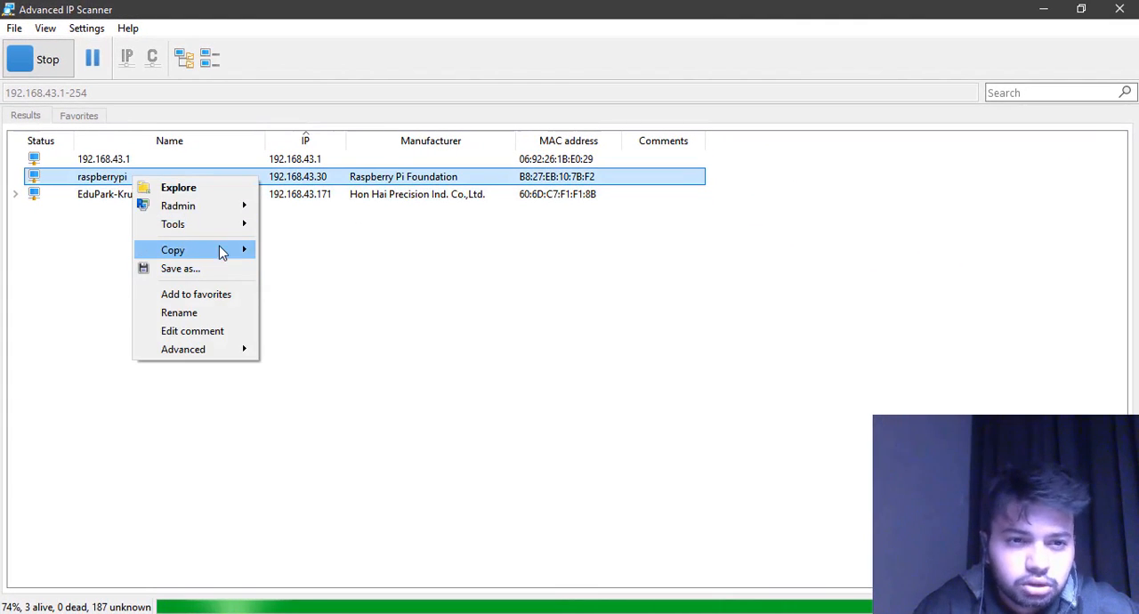
left_click(338, 327)
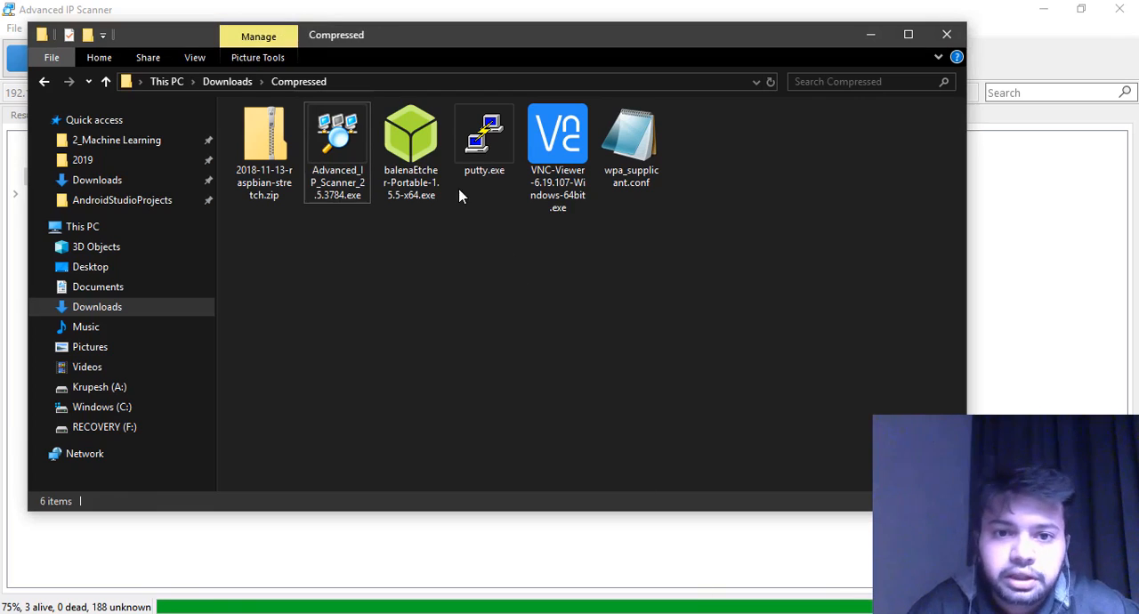
Launch putty.exe from the Compressed folder, allowing the downloaded program to run
left_click(484, 139)
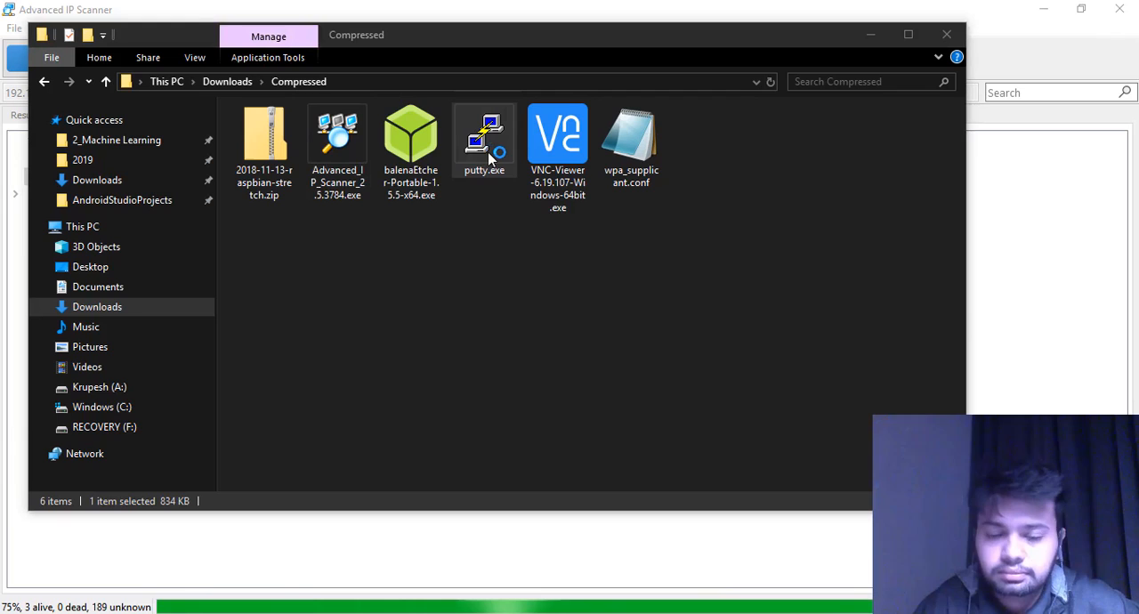
double_click(484, 138)
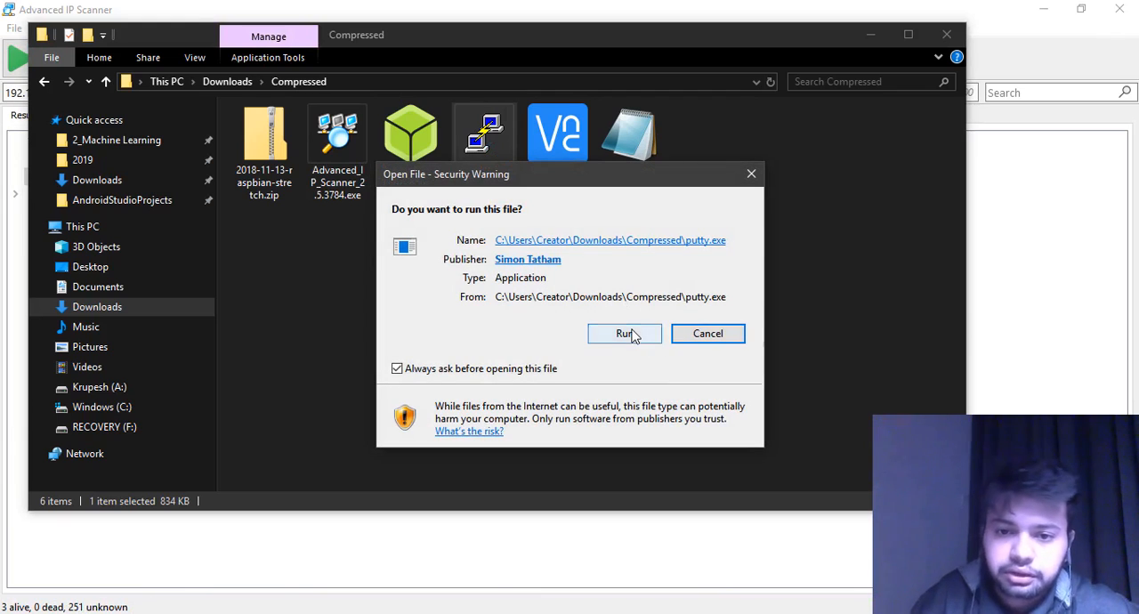
left_click(623, 332)
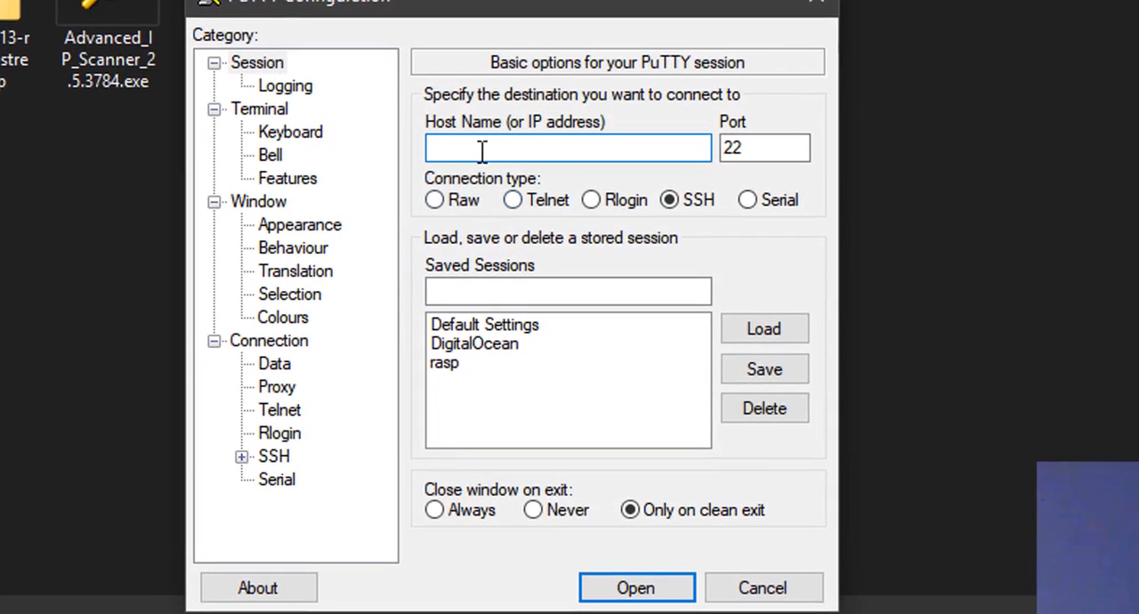
Connect over SSH to 192.168.43.30, trusting the Pi's new host key, reaching the login prompt
type("192.168.43.30")
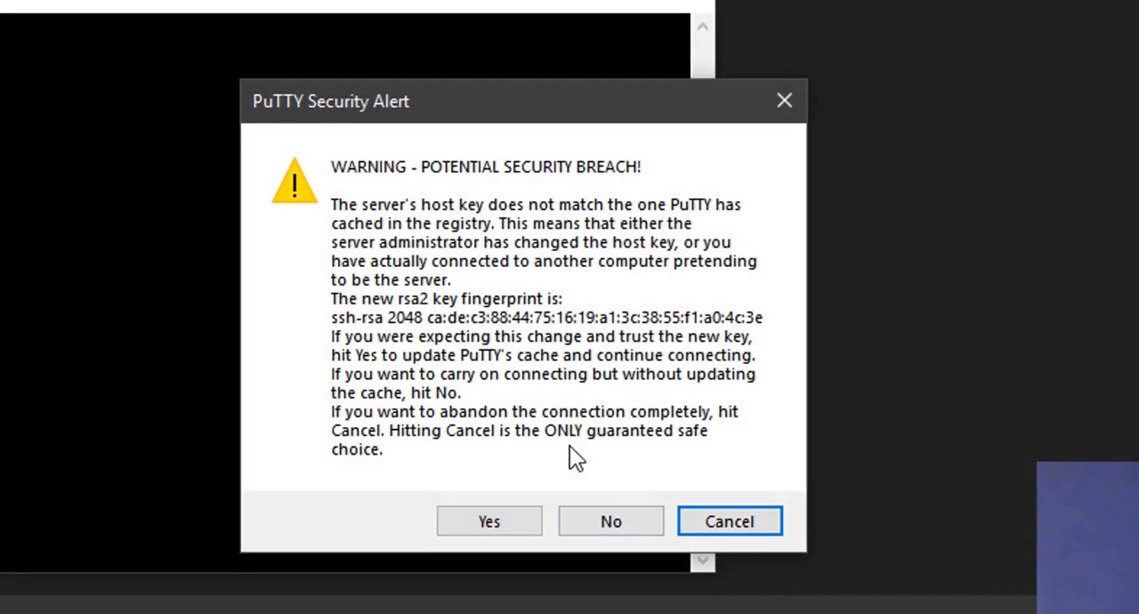
left_click(487, 519)
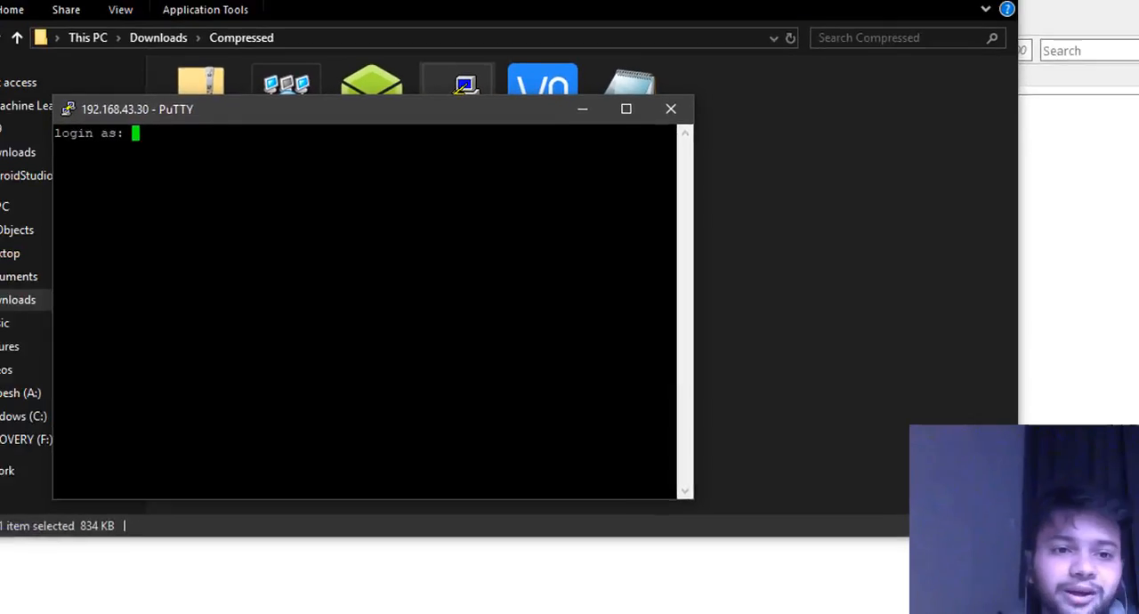
type("p")
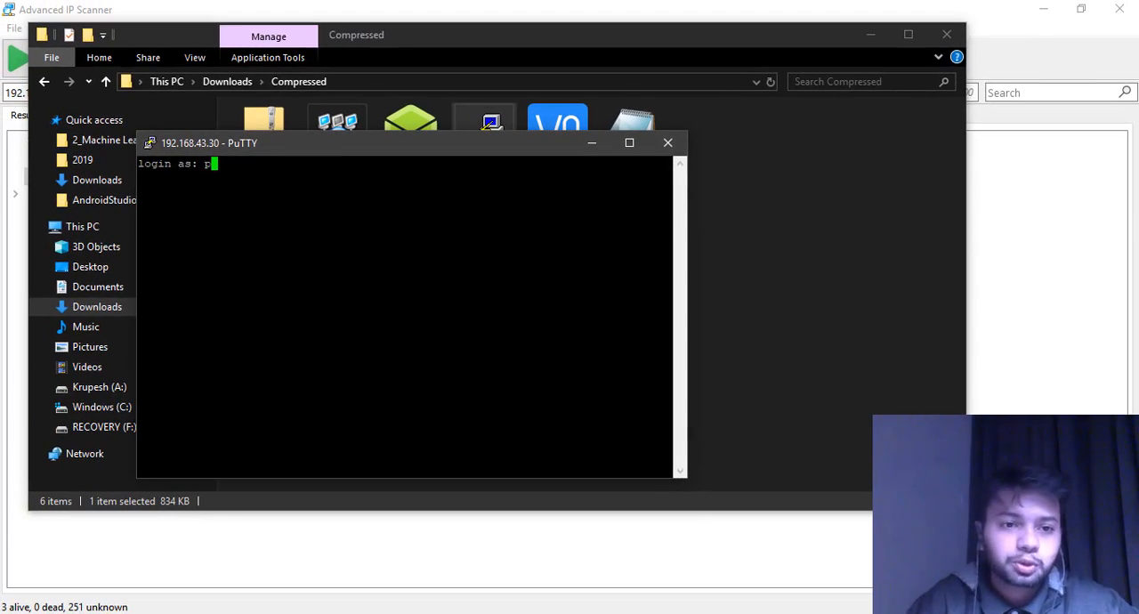
key("Backspace")
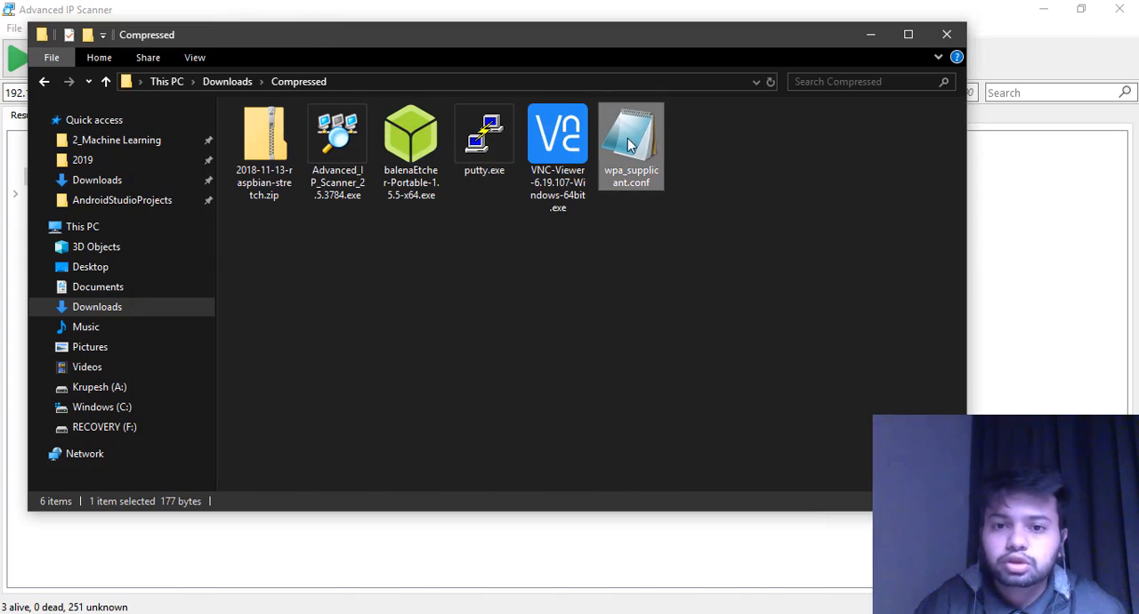
View wpa_supplicant.conf in Notepad, close it, and return to the PuTTY login session
double_click(629, 135)
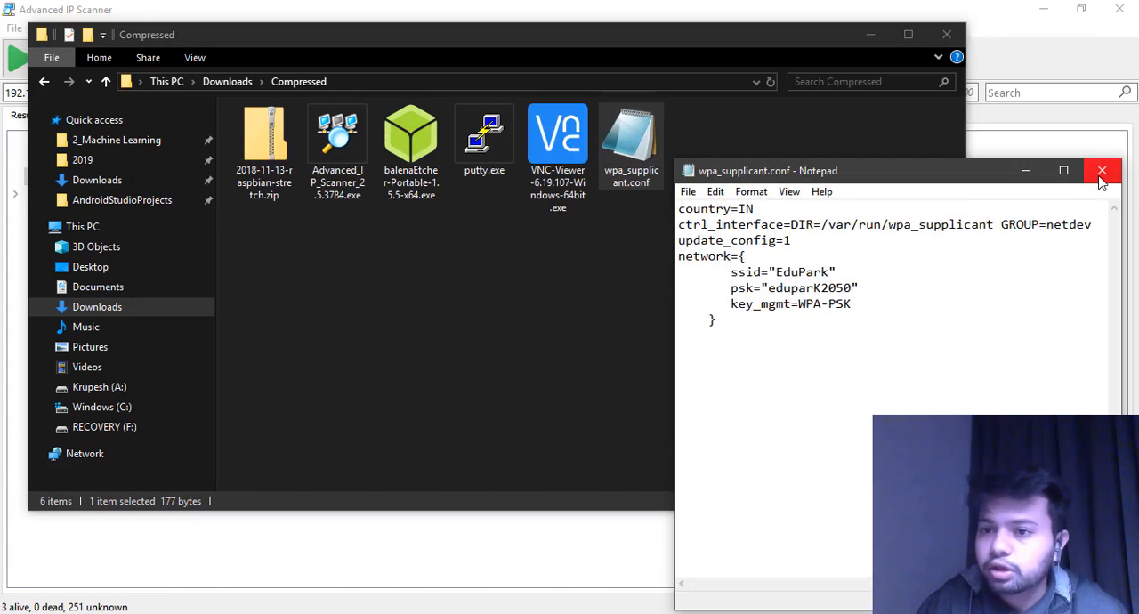
mouse_move(1104, 169)
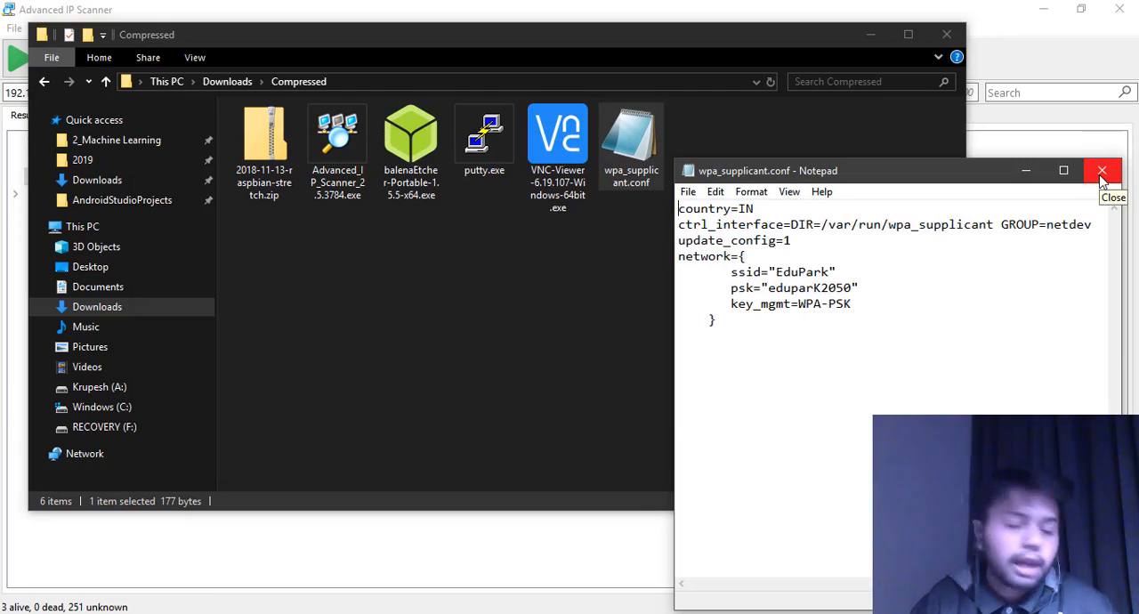
left_click(1103, 169)
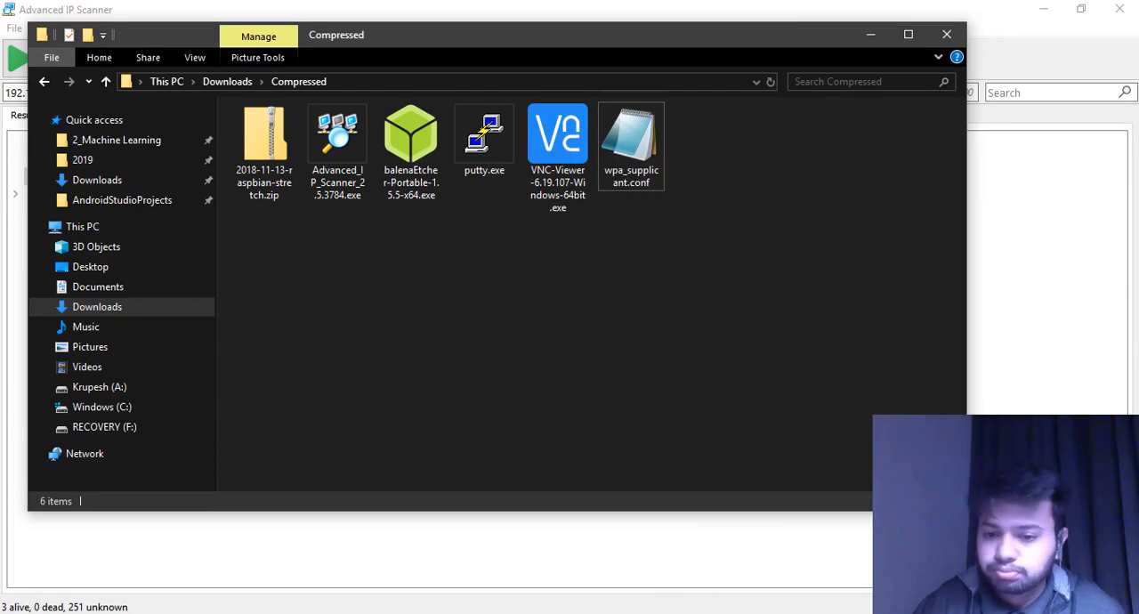
double_click(484, 133)
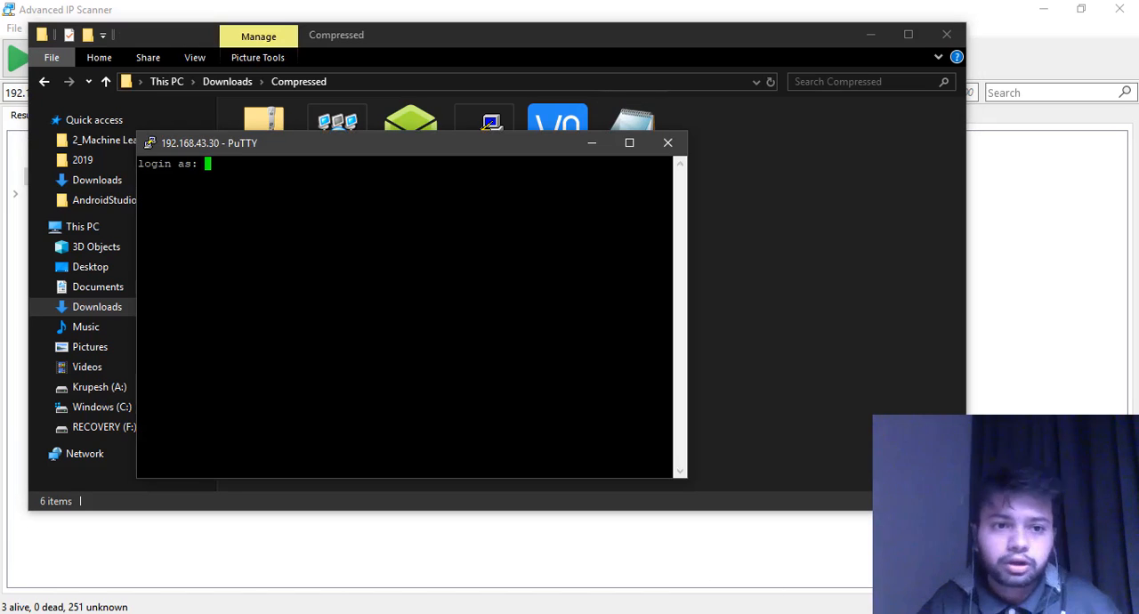
Log in to the Raspberry Pi as user pi with its password
type("pi")
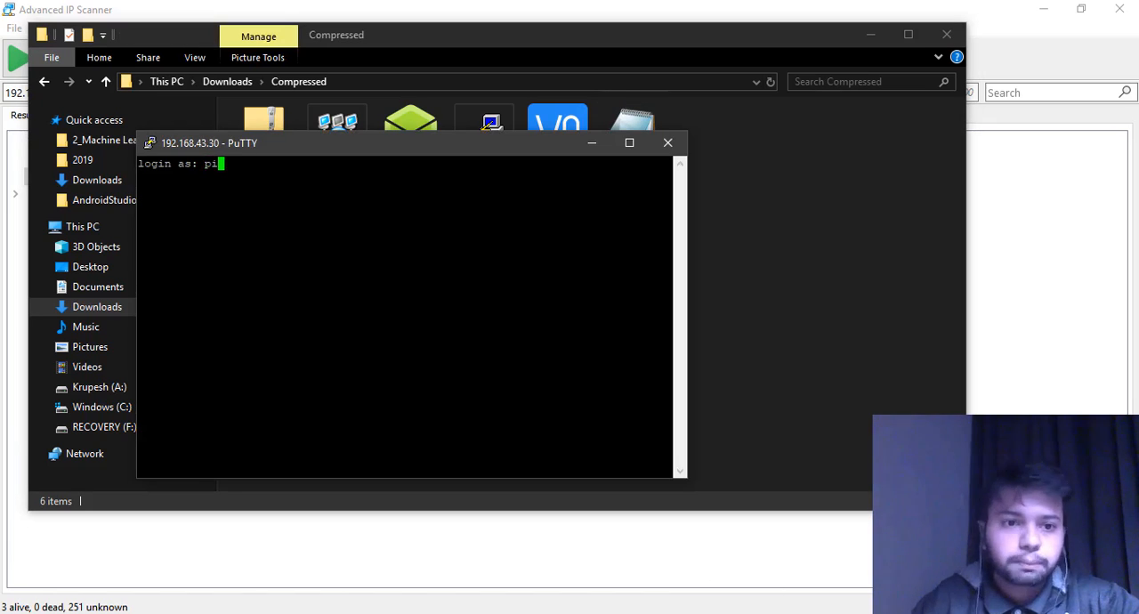
key("Return")
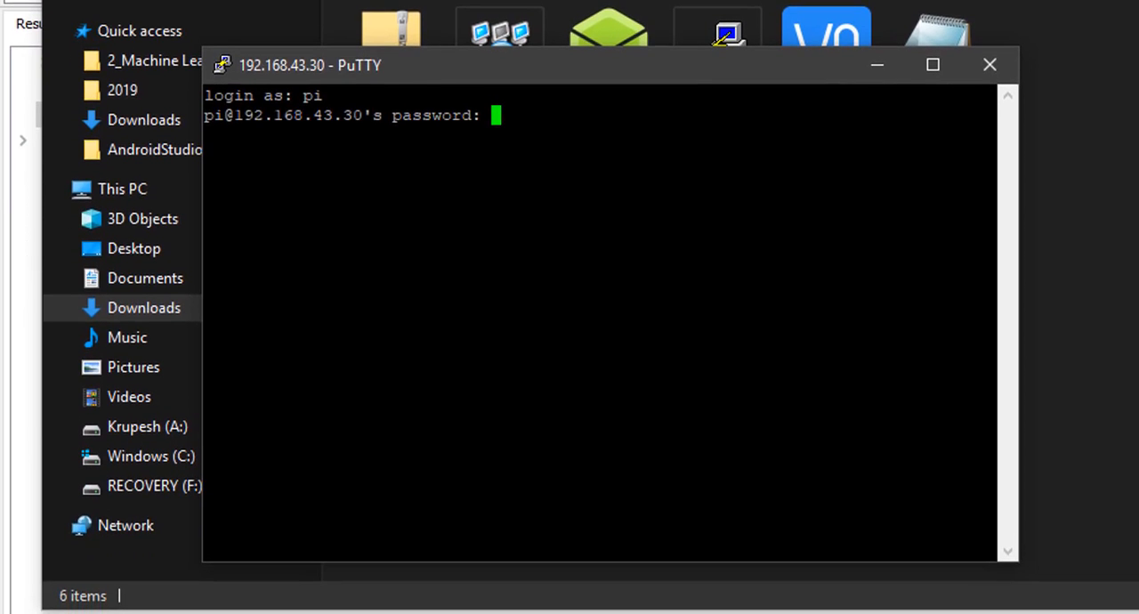
key("Return")
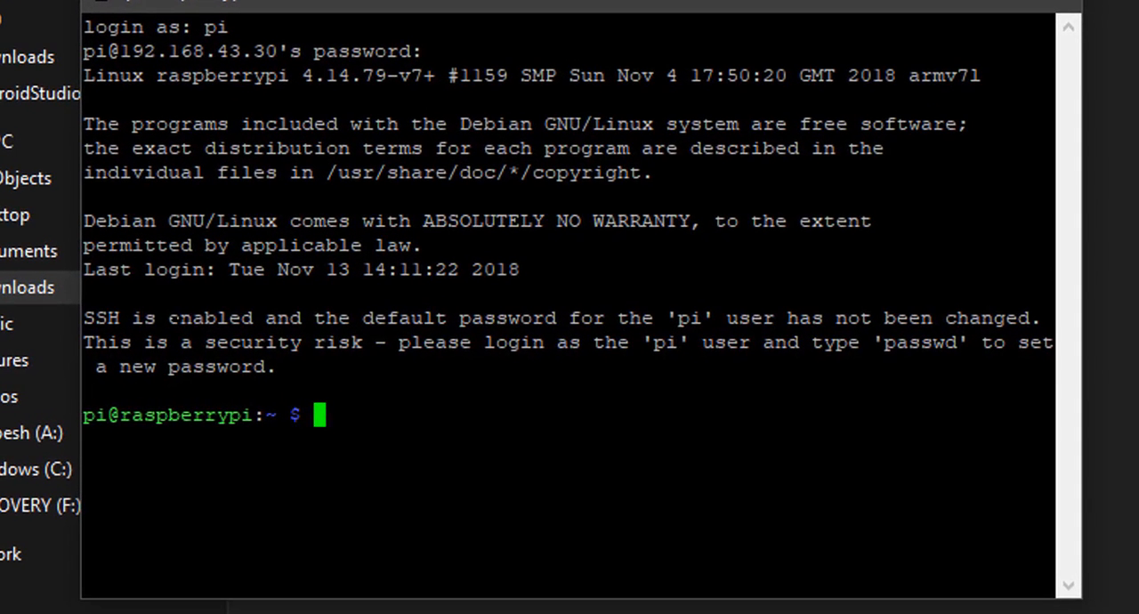
Run sudo raspi-config to start the configuration tool with administrator rights
type("su")
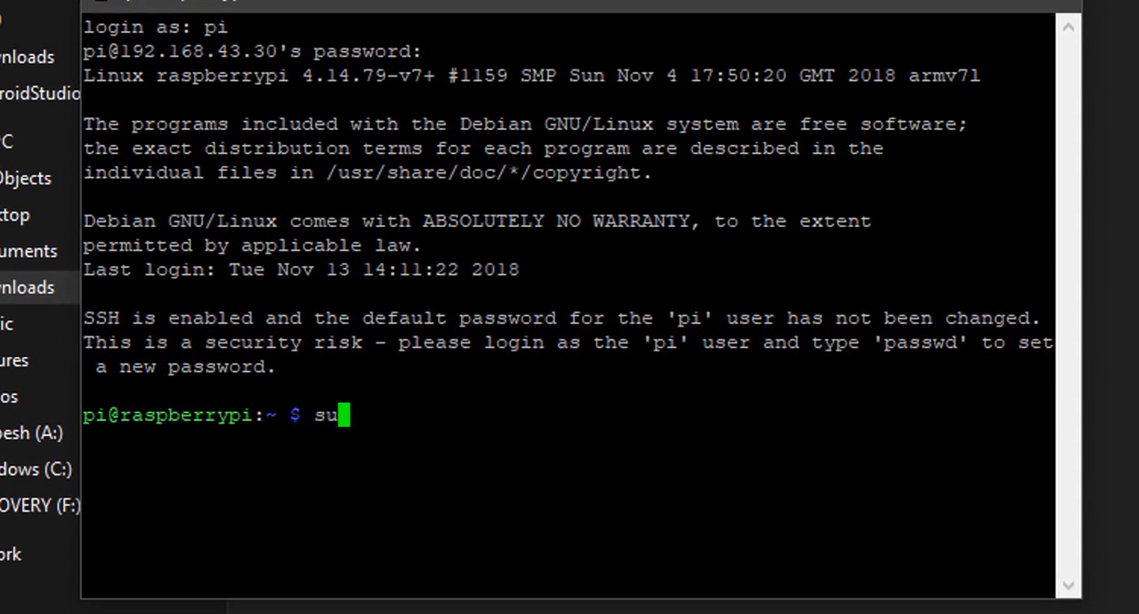
type("do raspi")
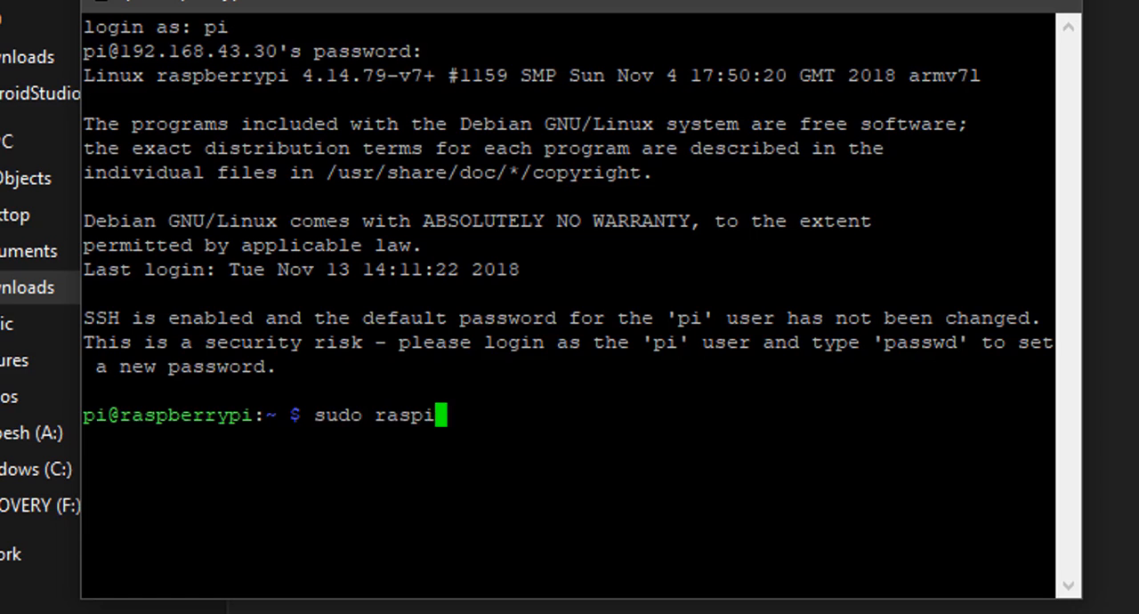
key("Return")
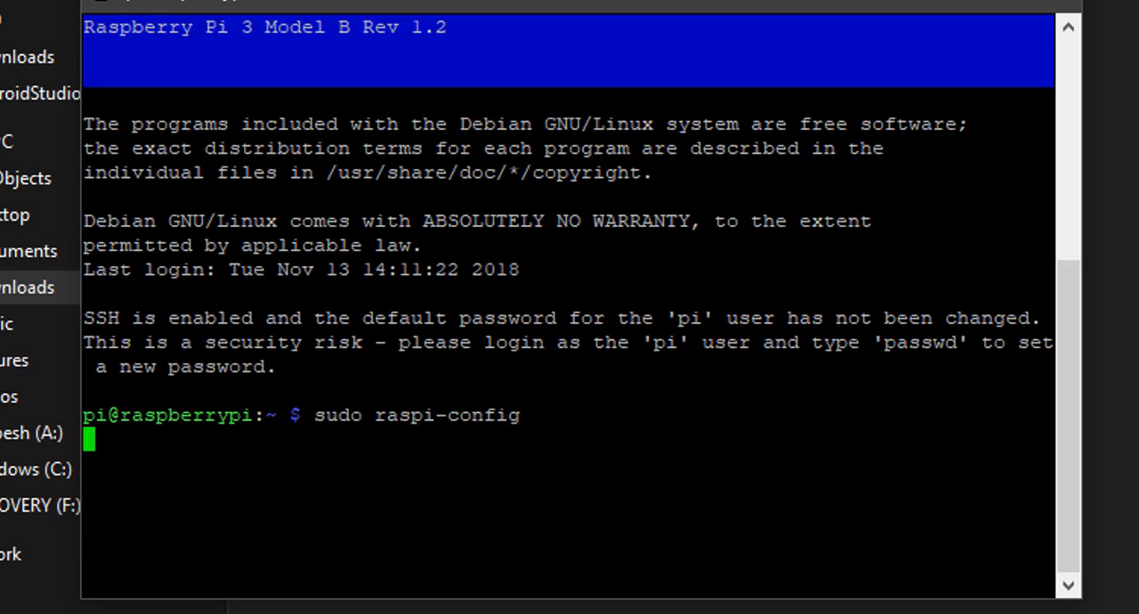
Enable the SSH server under raspi-config's interfacing options and acknowledge the confirmation
key("Return")
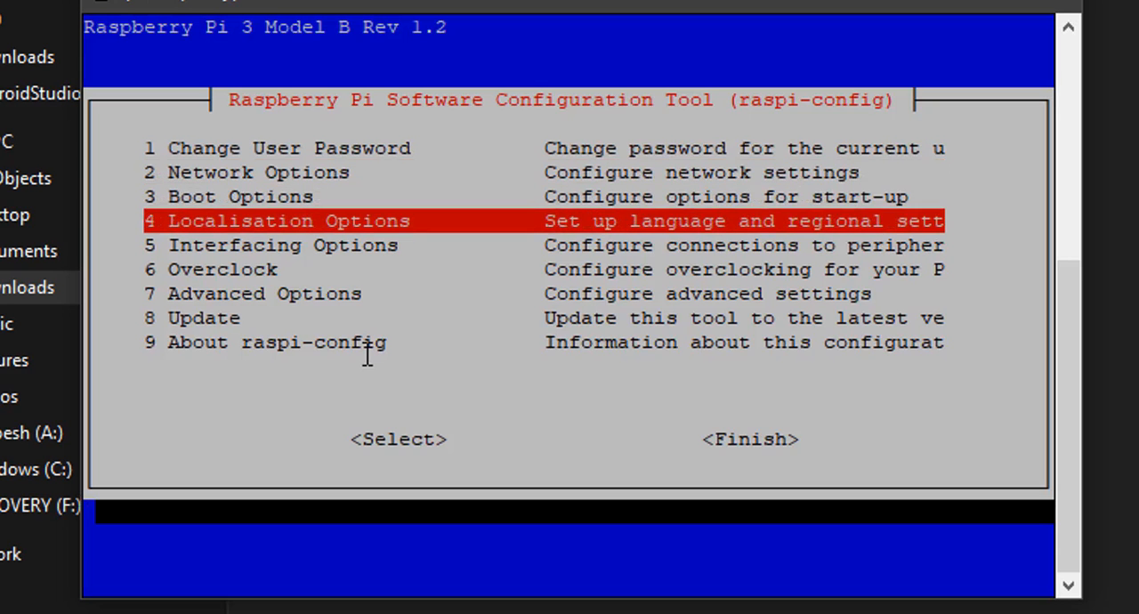
key("Down")
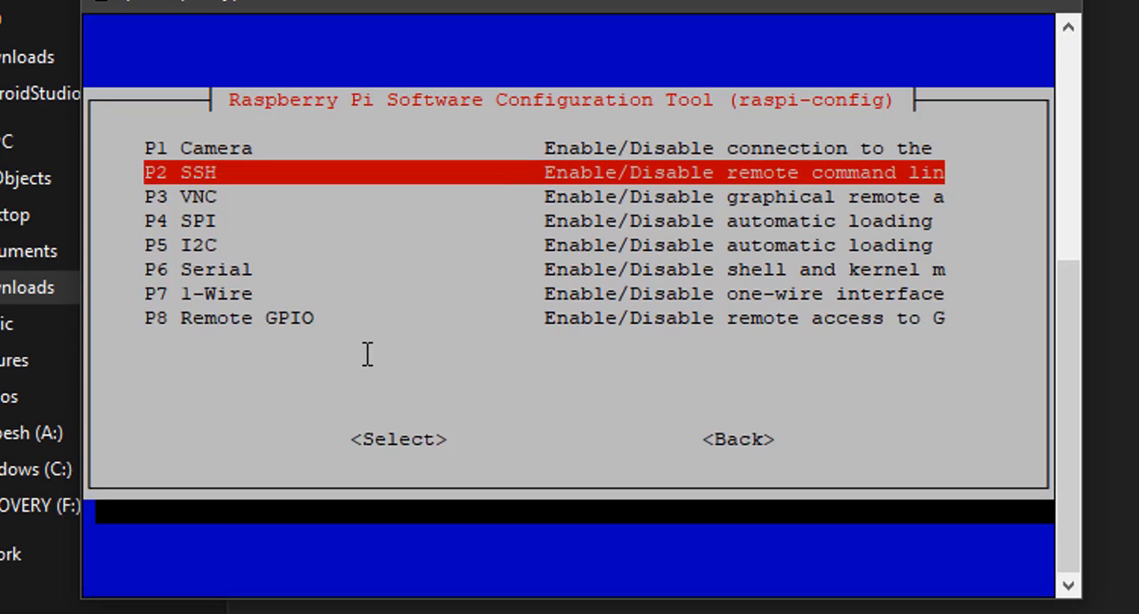
left_click(399, 438)
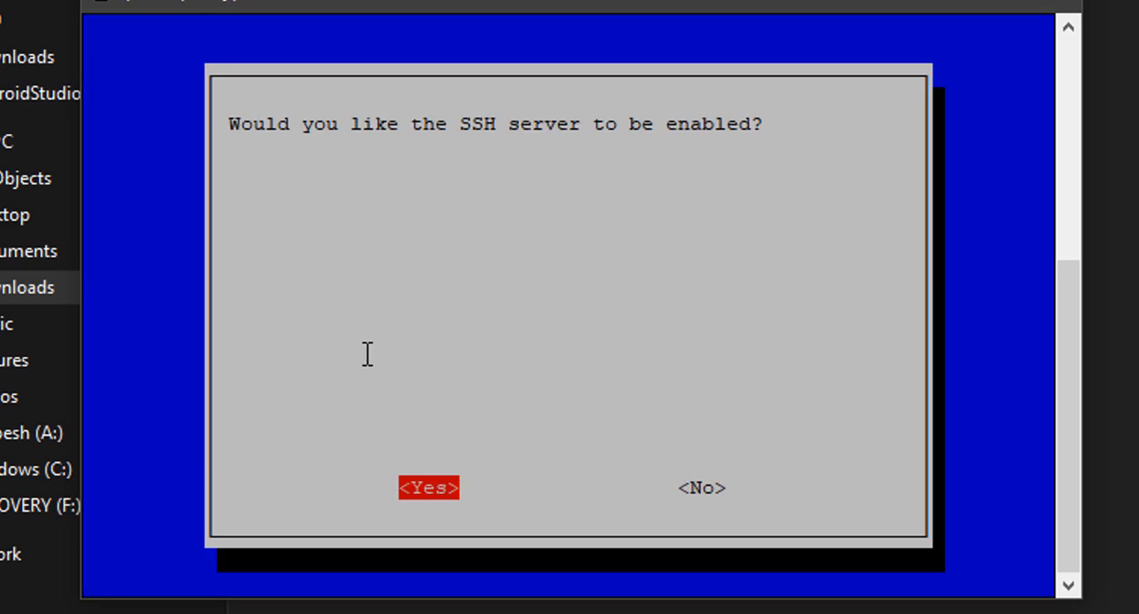
left_click(427, 488)
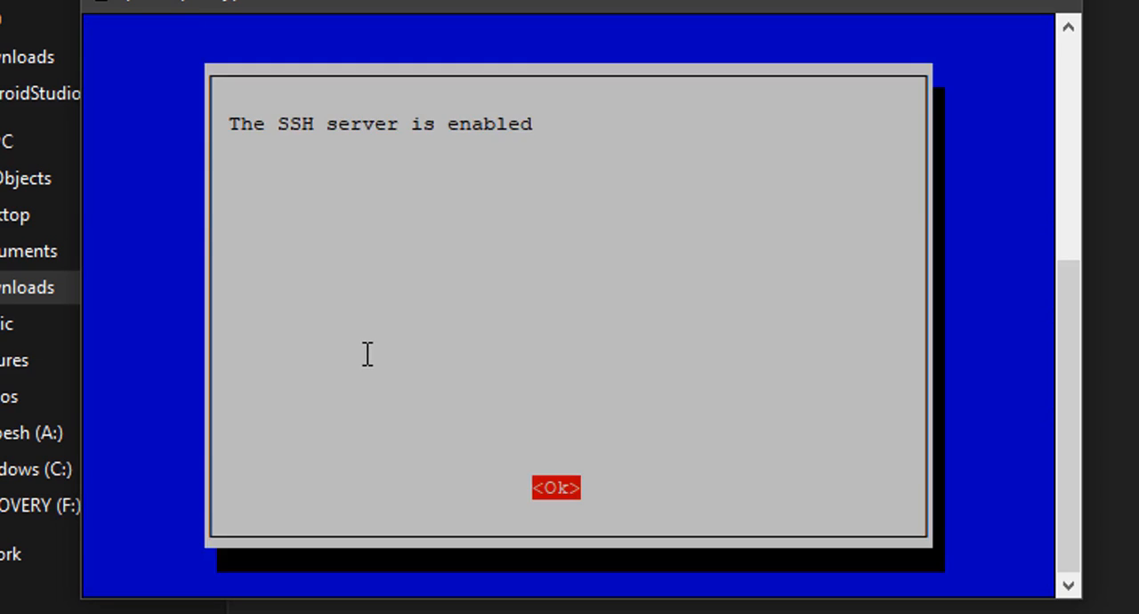
left_click(556, 488)
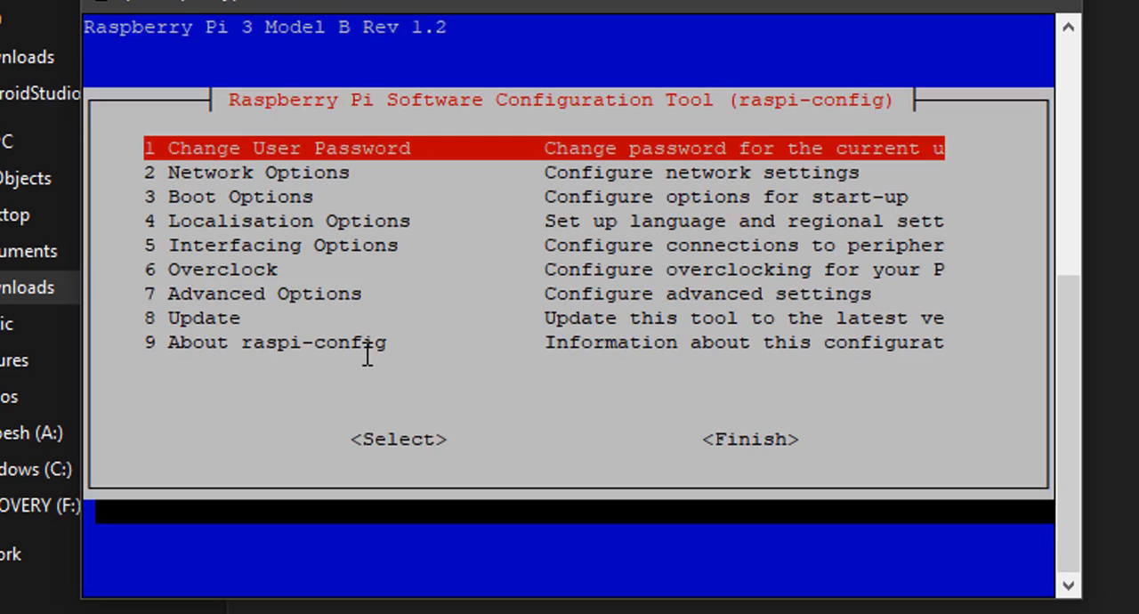
Finish raspi-config and close the PuTTY window, bringing up the exit confirmation
key("Tab")
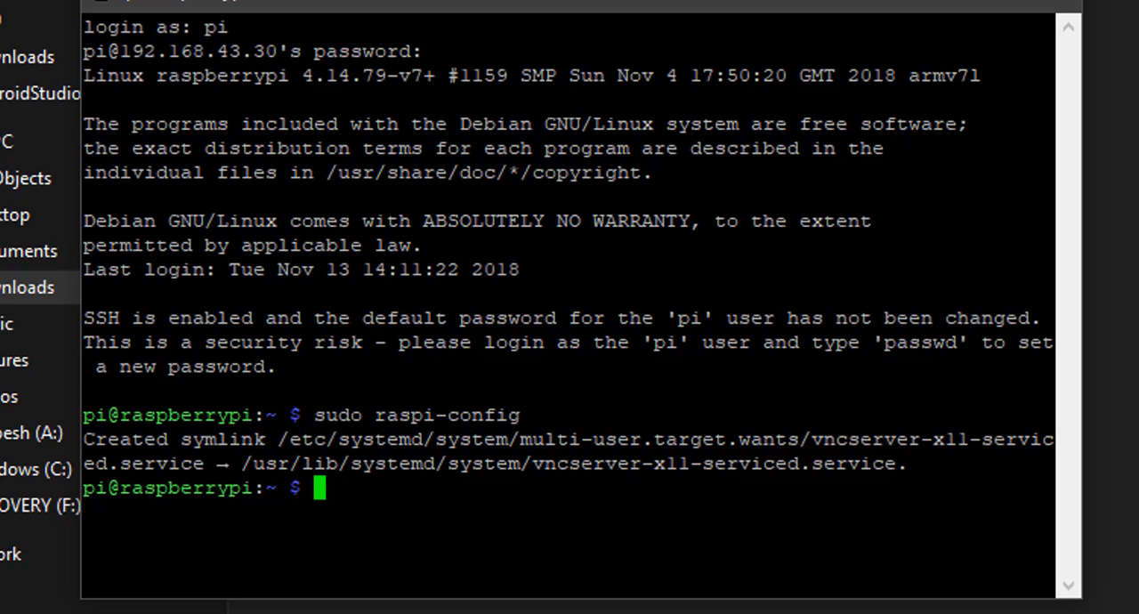
key("Return")
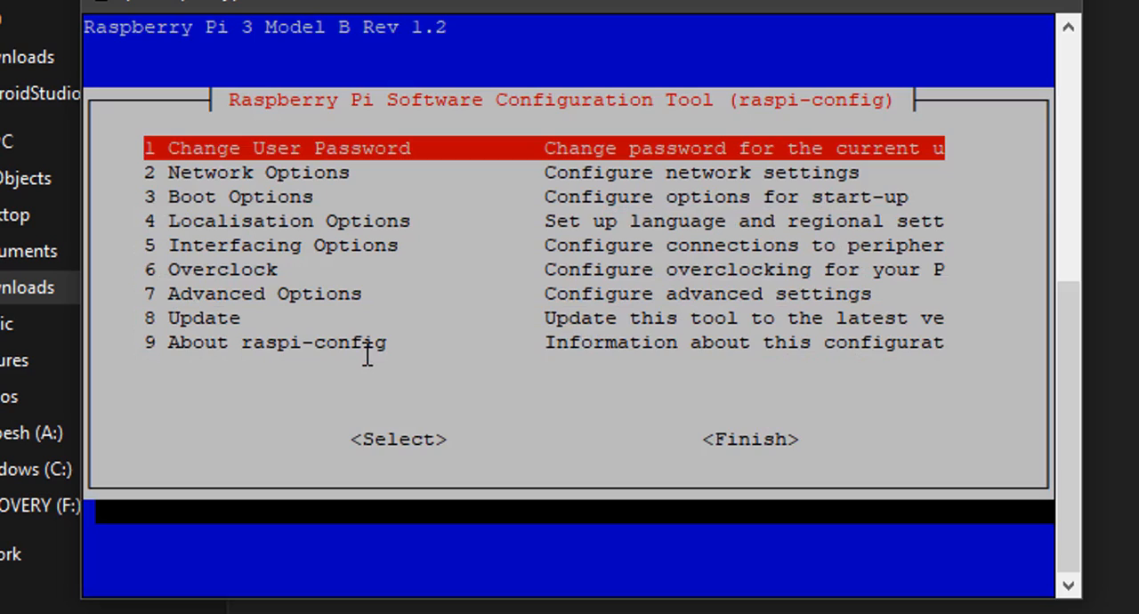
key("Tab")
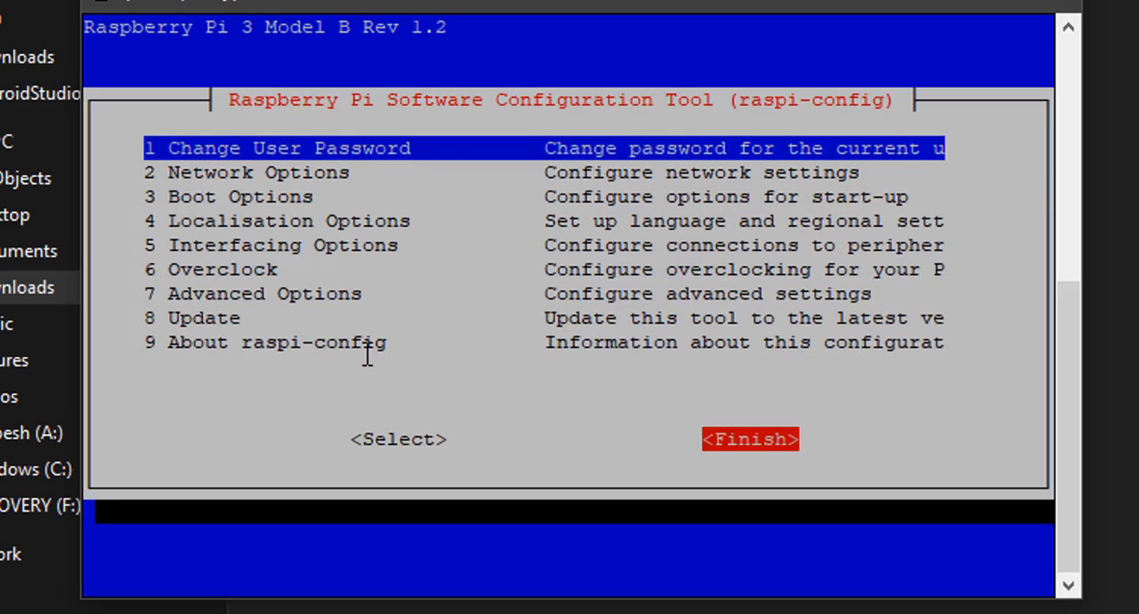
left_click(749, 438)
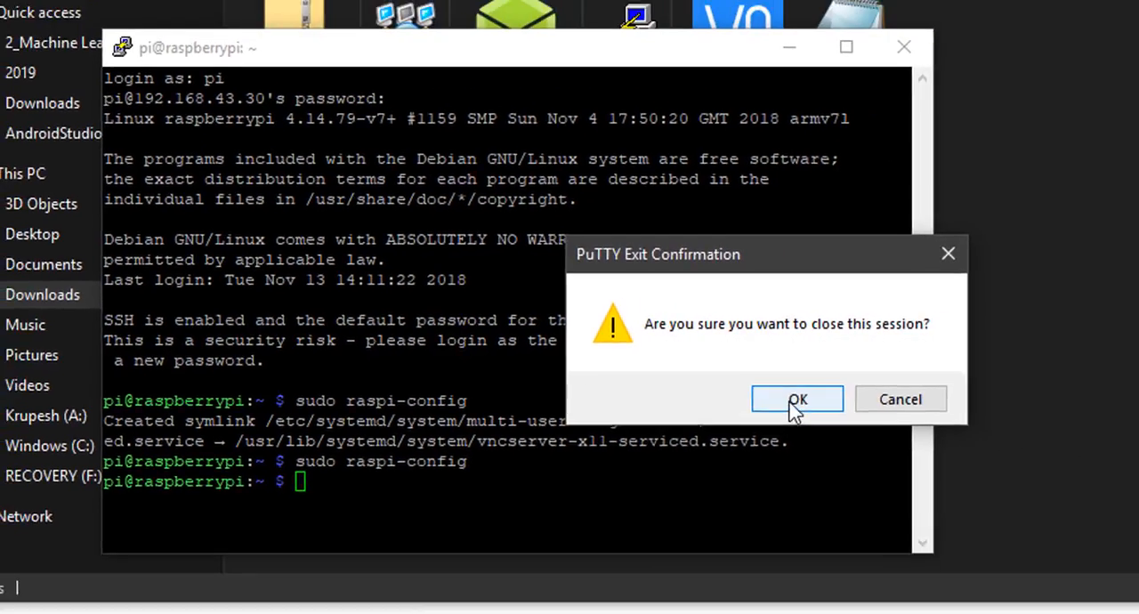
Confirm PuTTY's exit, launch VNC Viewer accepting the EULA, and connect to 192.168.43.30
left_click(797, 398)
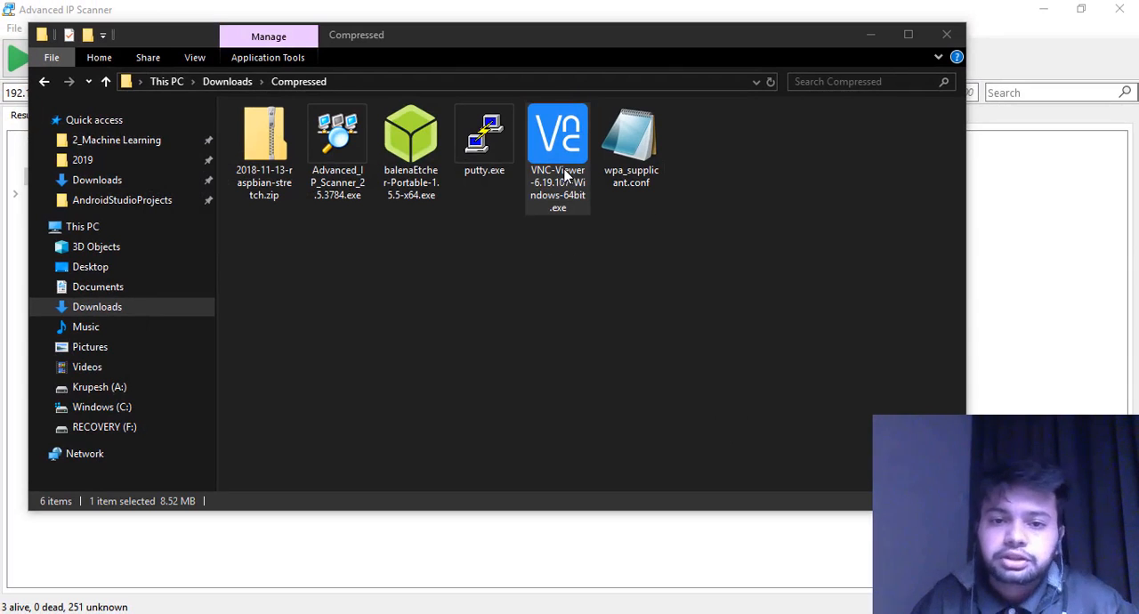
double_click(559, 136)
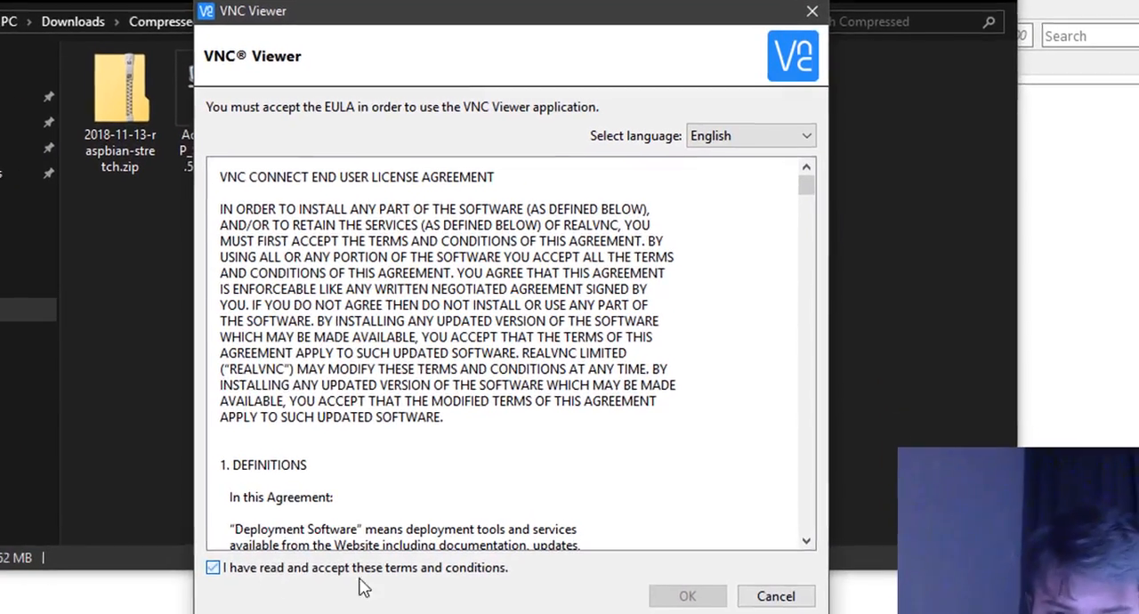
left_click(687, 594)
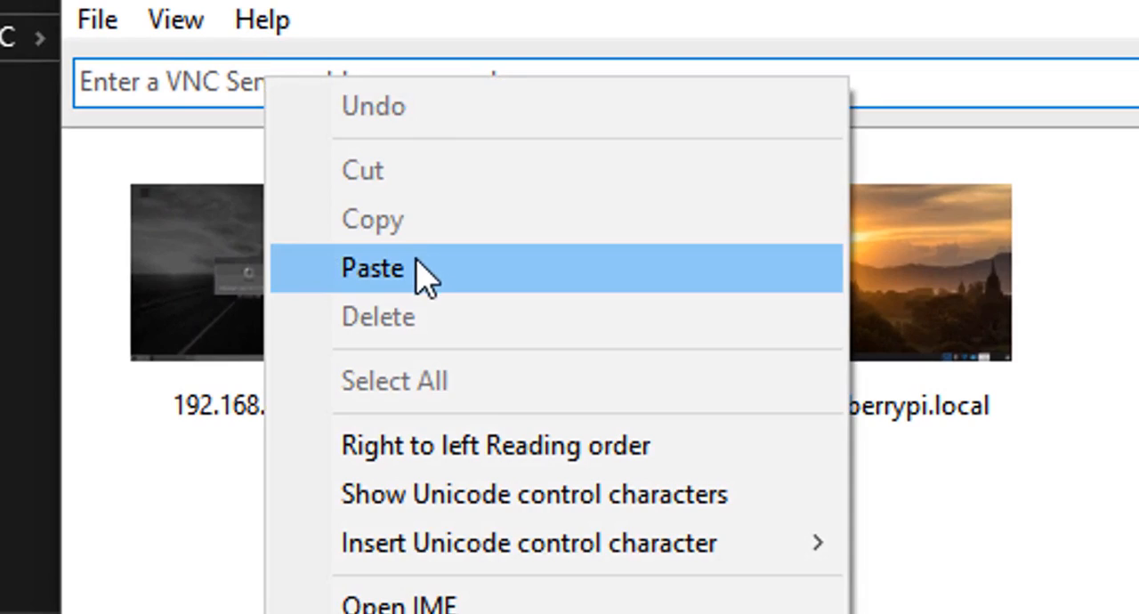
left_click(372, 267)
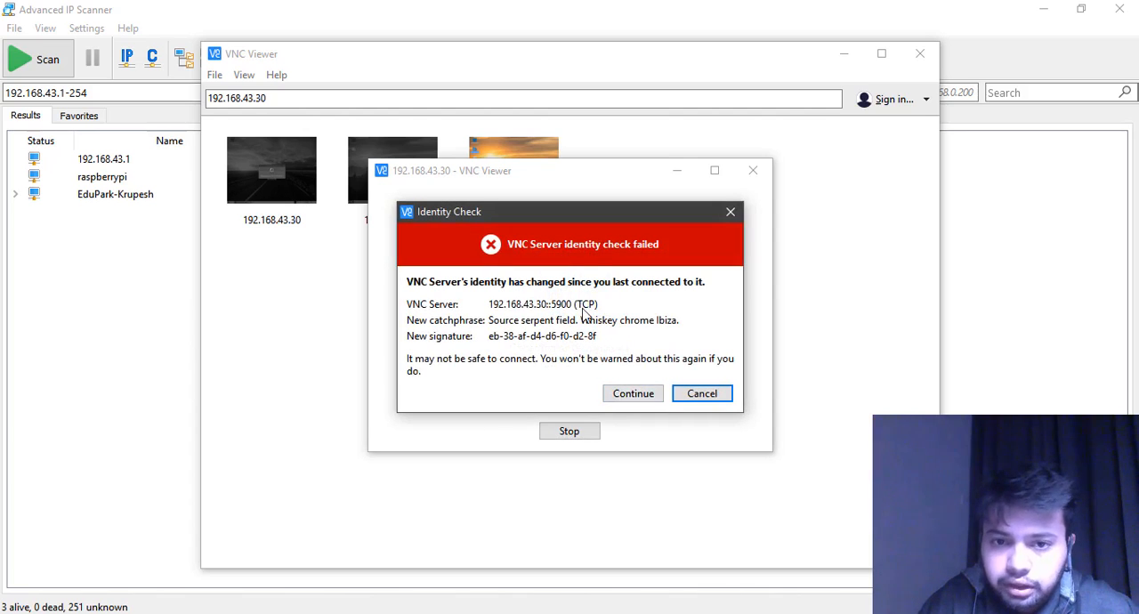
Continue past the identity check, dismiss the SSH password warning, and start the setup wizard
left_click(634, 393)
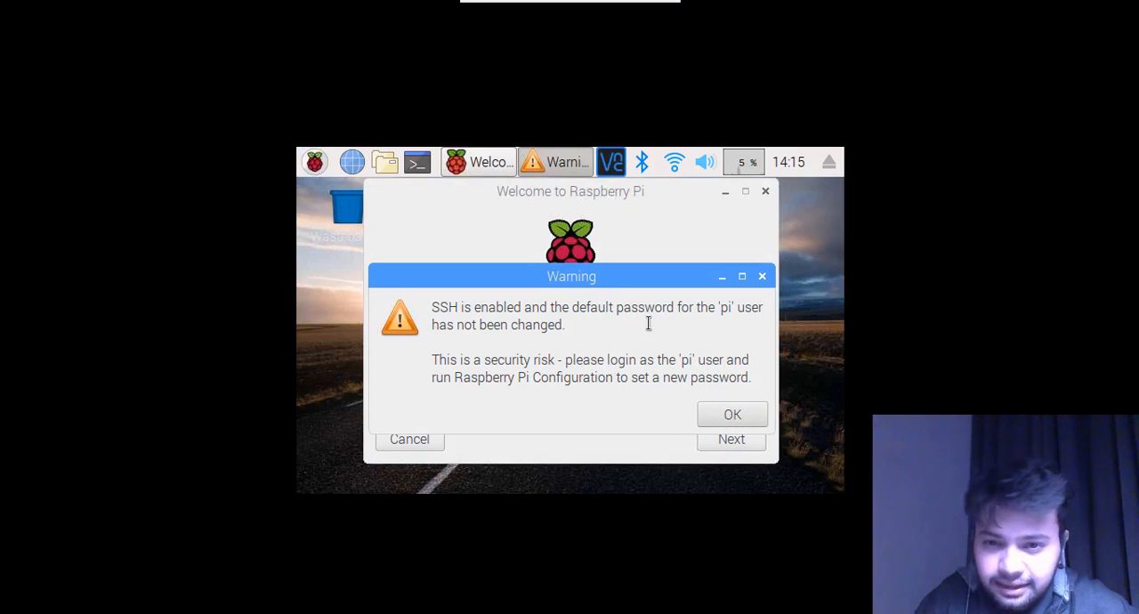
double_click(488, 324)
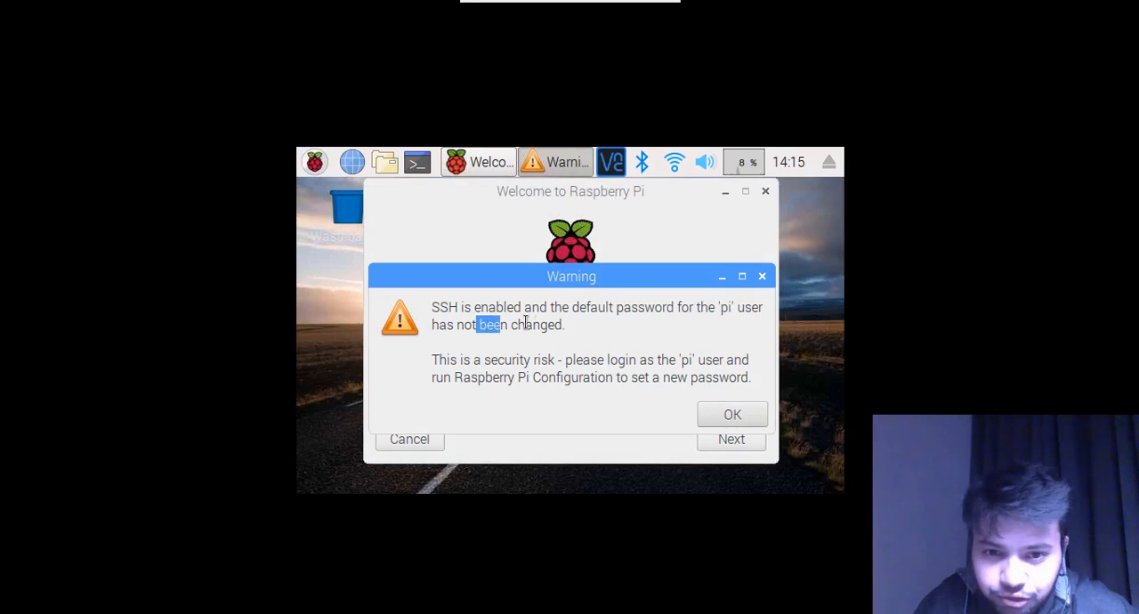
left_click(732, 413)
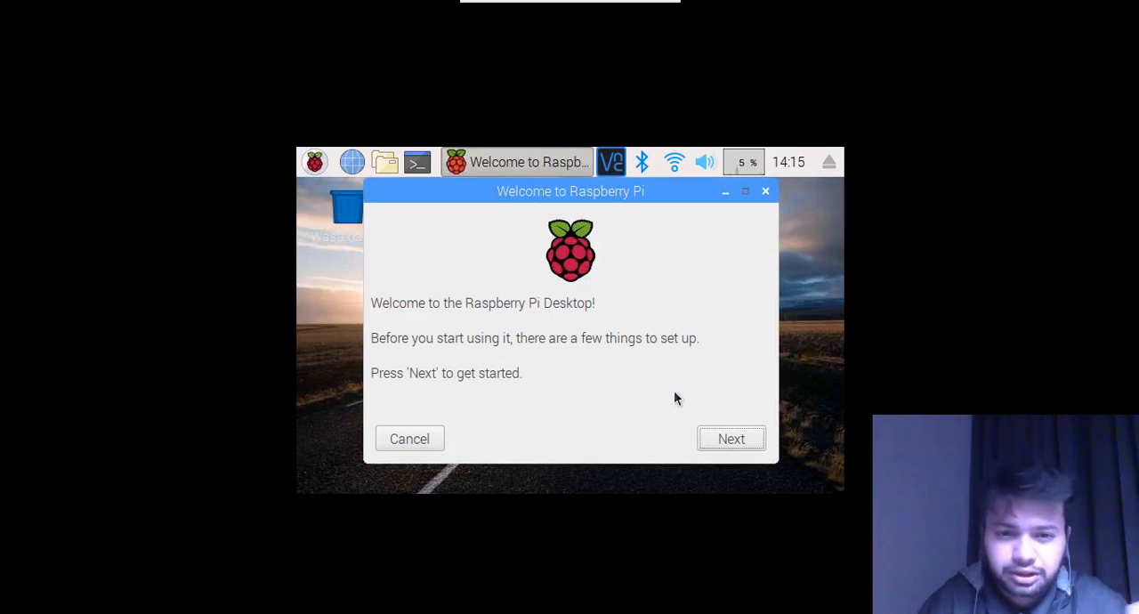
mouse_move(658, 464)
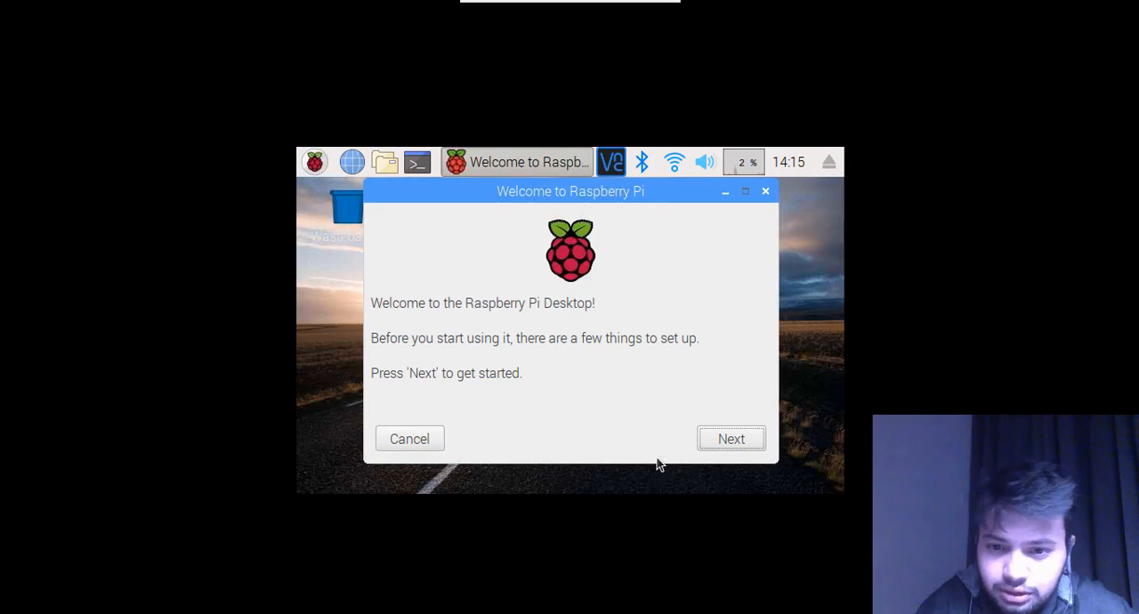
left_click(730, 437)
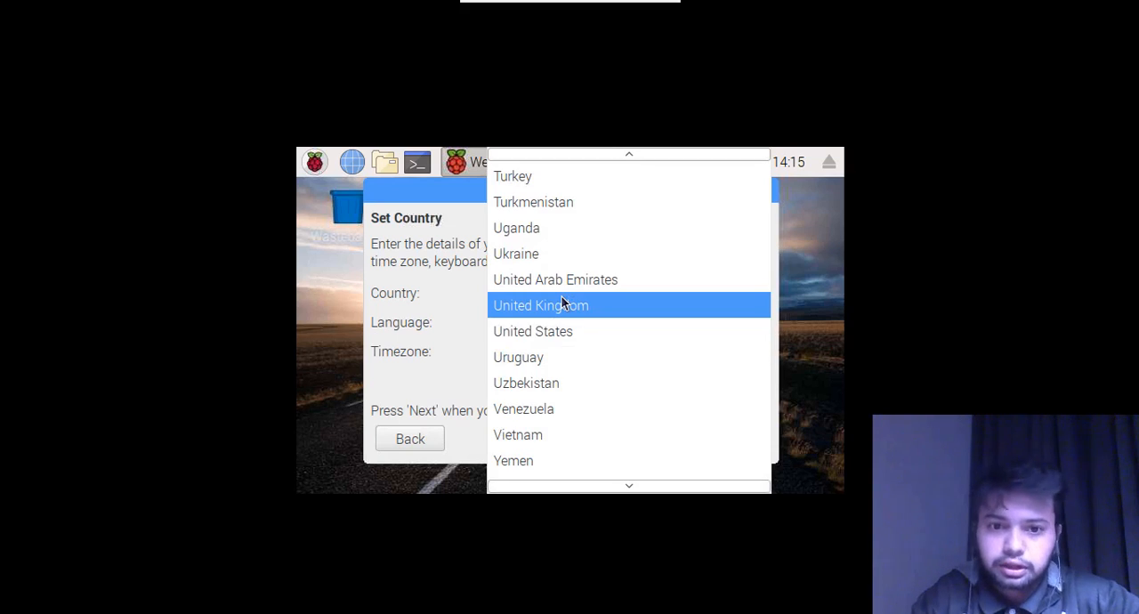
Keep United Kingdom as the country with the US keyboard layout and proceed to the password step
scroll("down", 3)
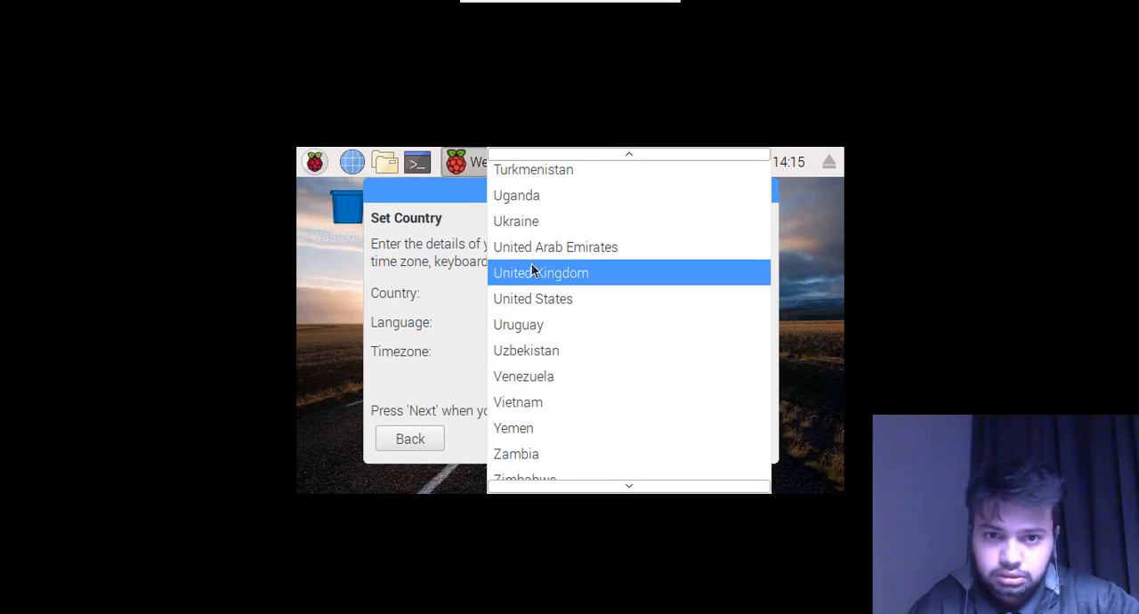
mouse_move(566, 334)
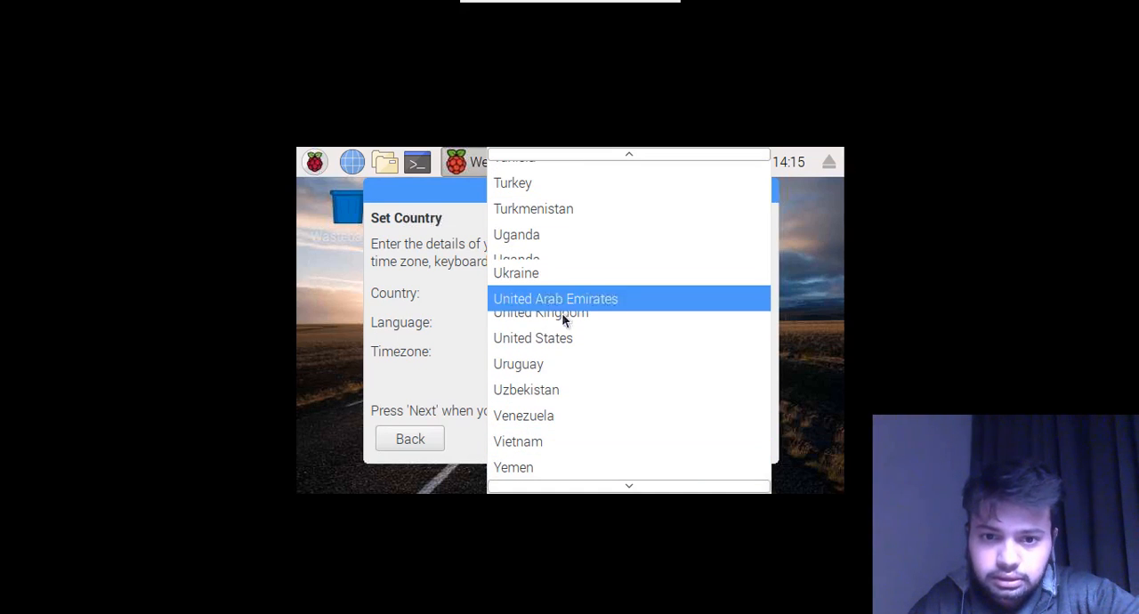
left_click(540, 311)
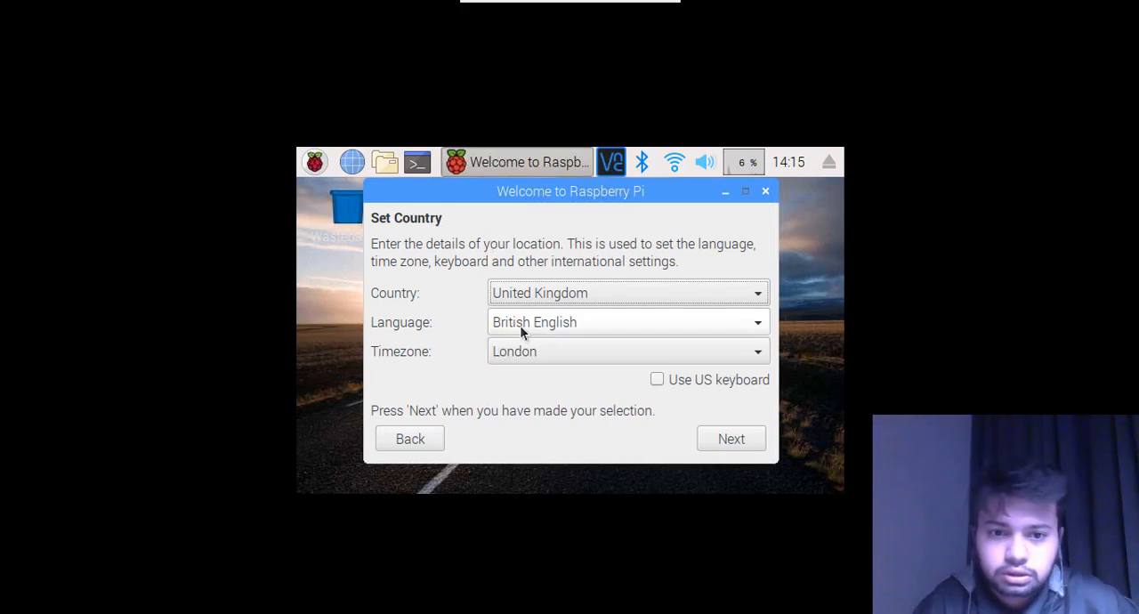
left_click(656, 379)
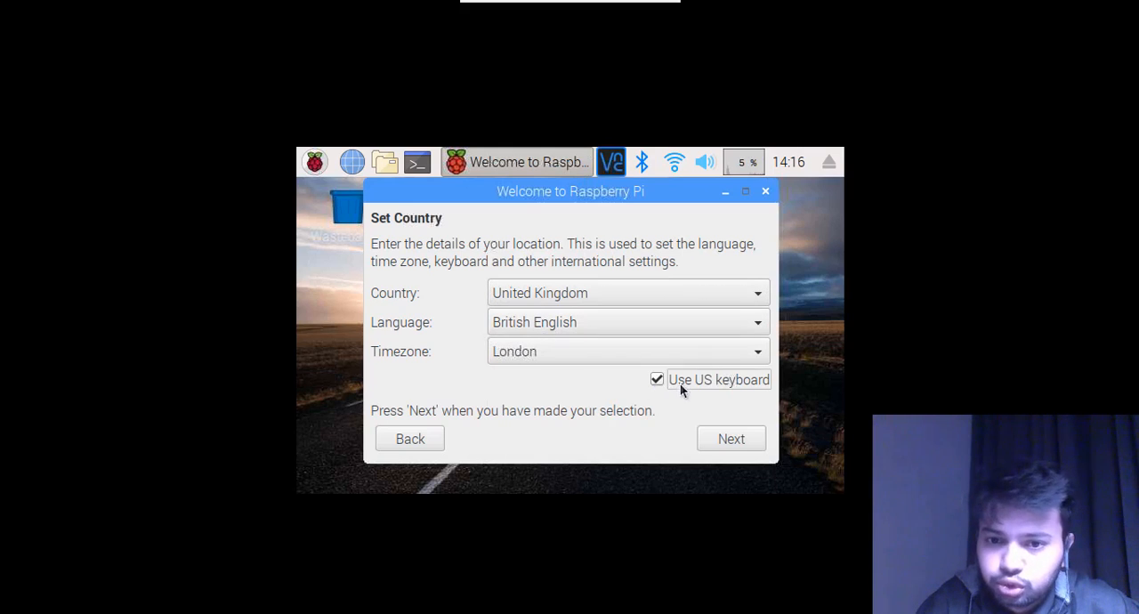
left_click(729, 438)
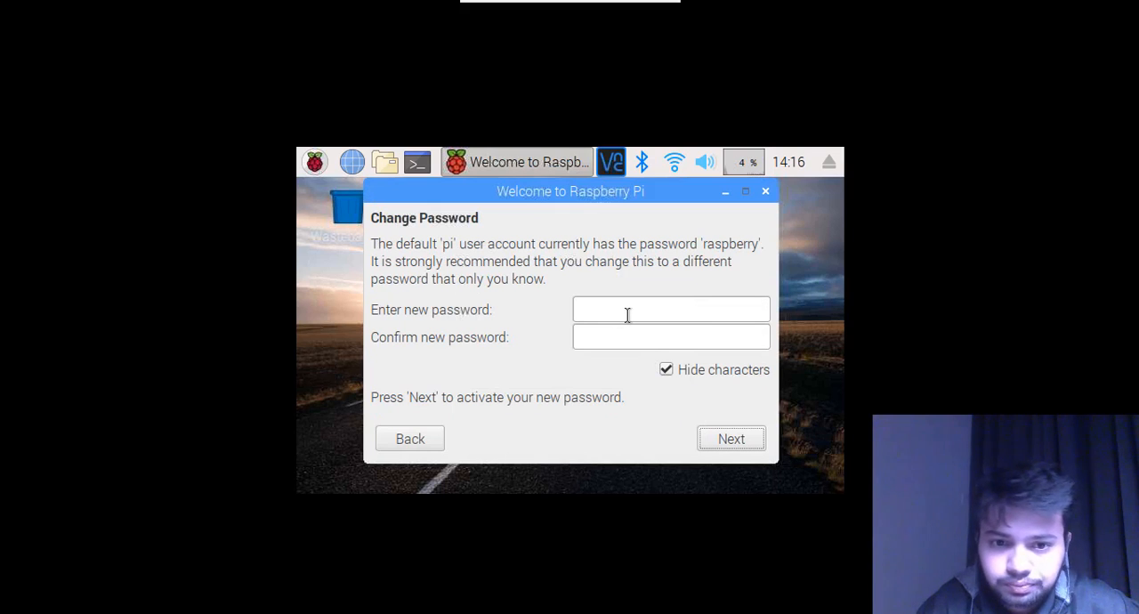
Set a new pi password, skip WiFi and software updates, and reboot the Pi
left_click(671, 307)
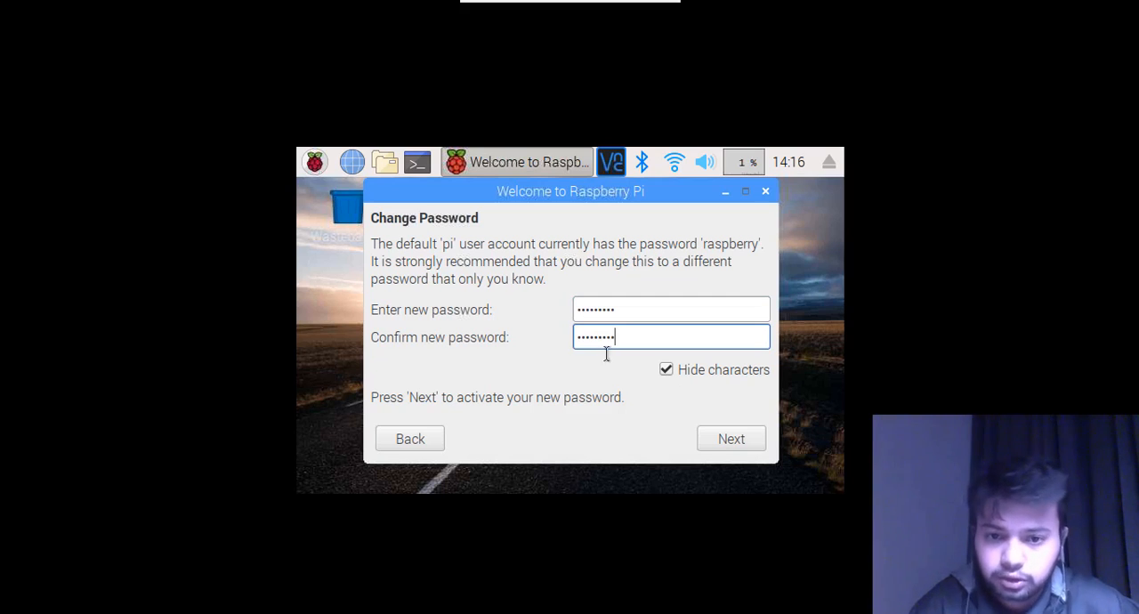
left_click(729, 437)
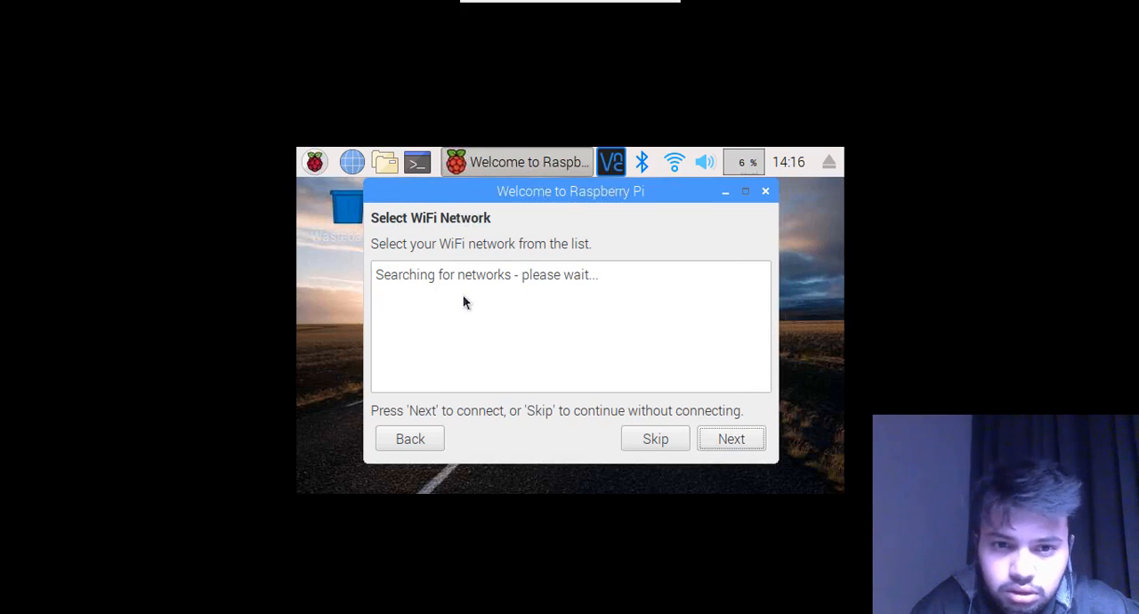
left_click(654, 438)
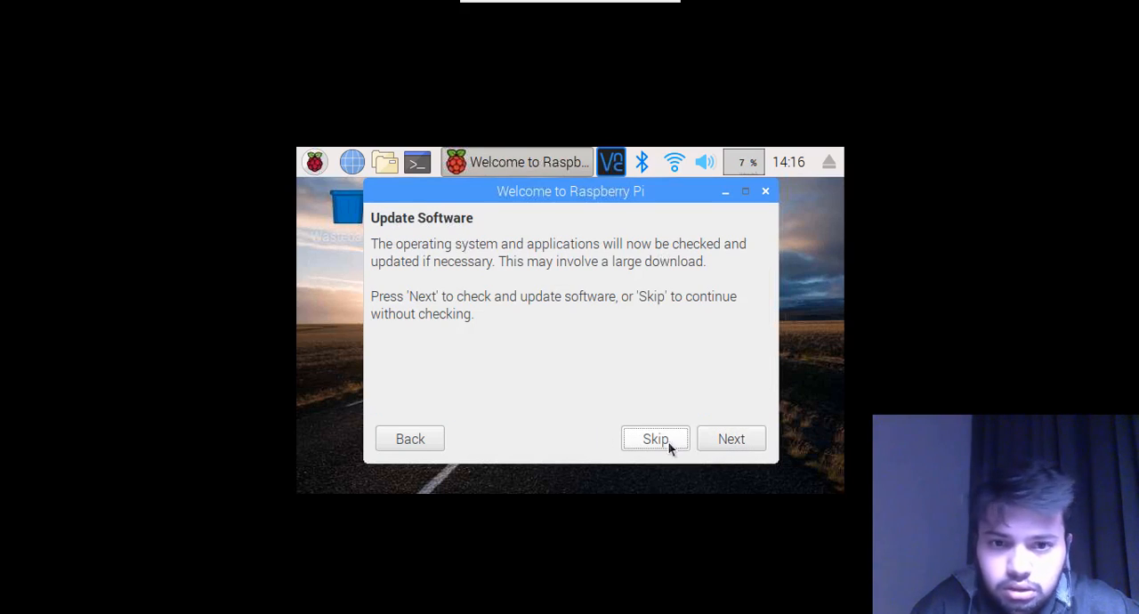
left_click(655, 438)
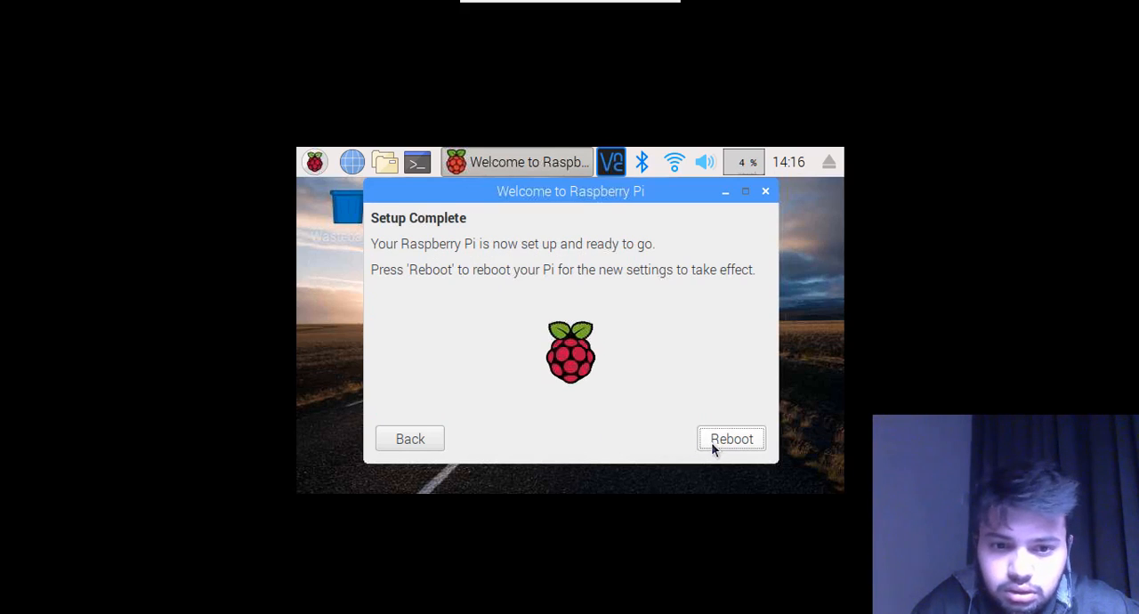
left_click(729, 437)
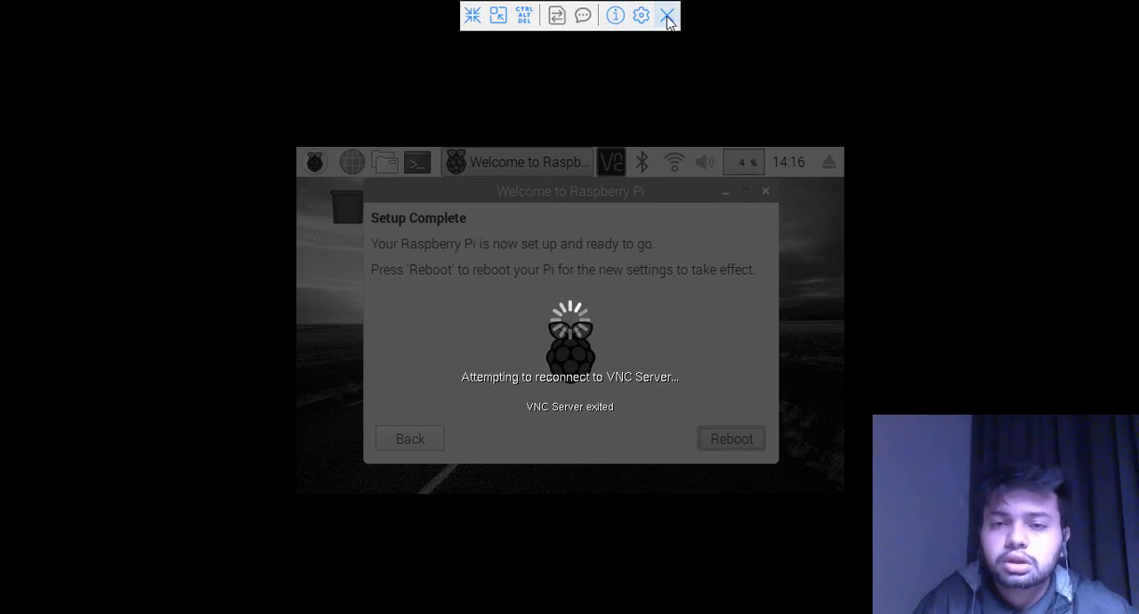
mouse_move(666, 16)
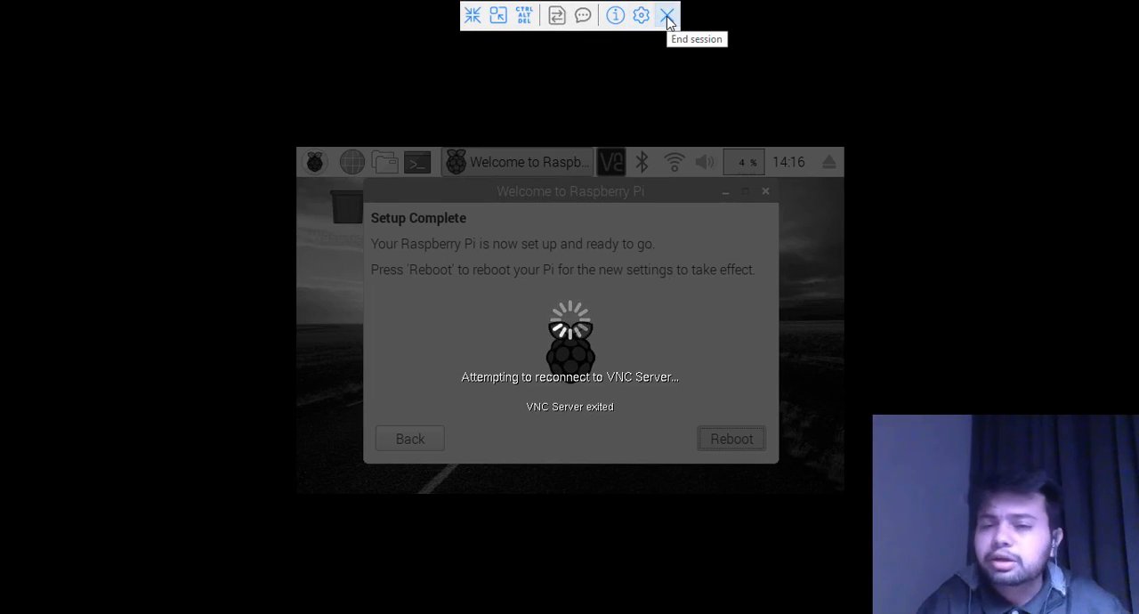
End the dropped VNC session and reconnect to the Pi at 192.168.43.30
left_click(668, 16)
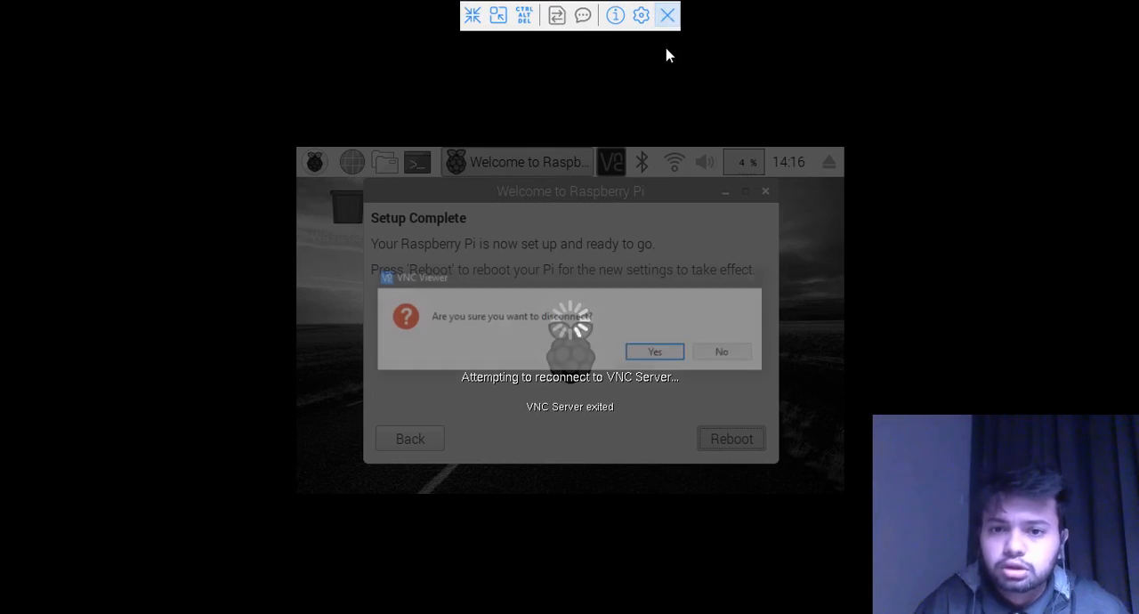
left_click(654, 352)
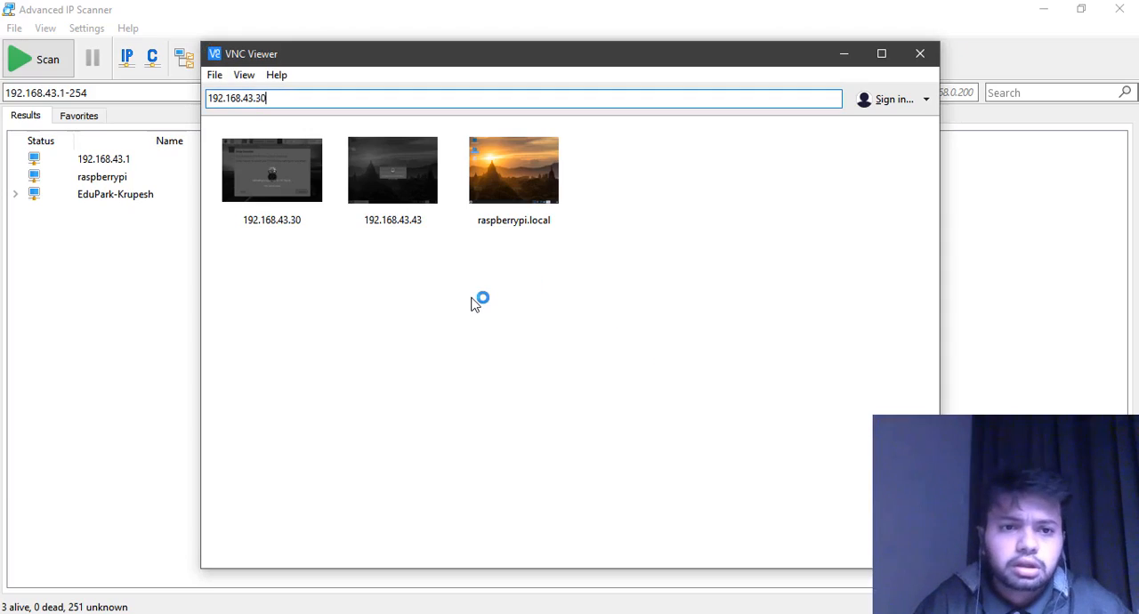
mouse_move(463, 308)
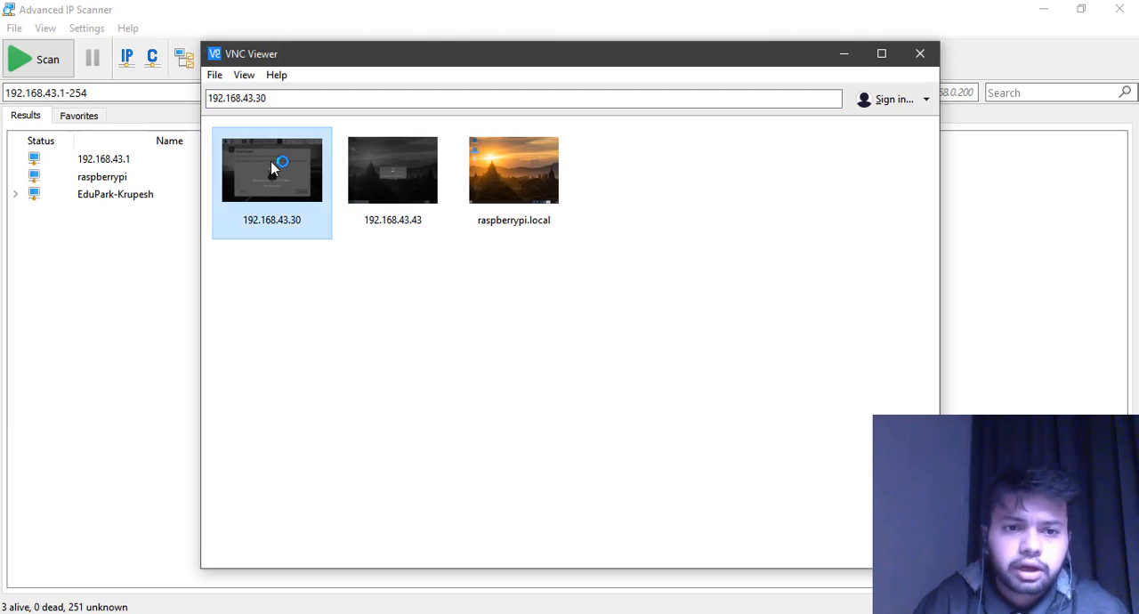
double_click(270, 169)
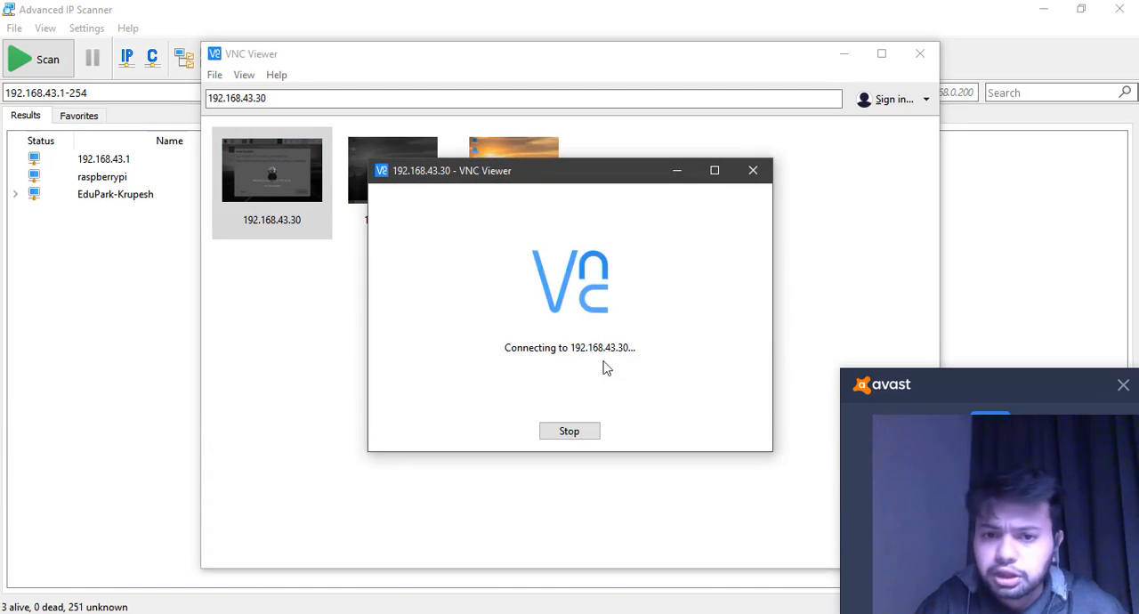